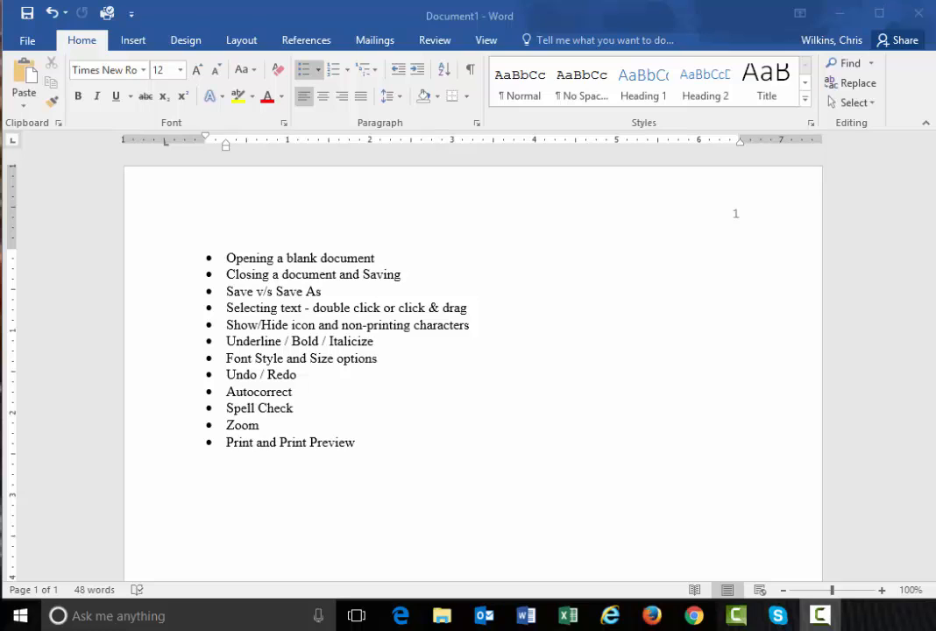
mouse_move(803, 270)
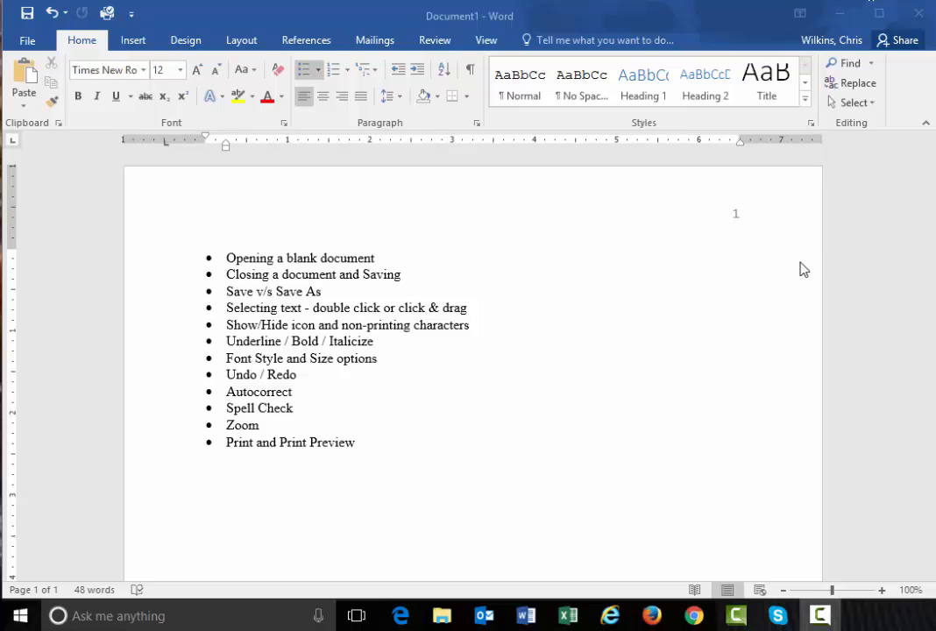
mouse_move(736, 250)
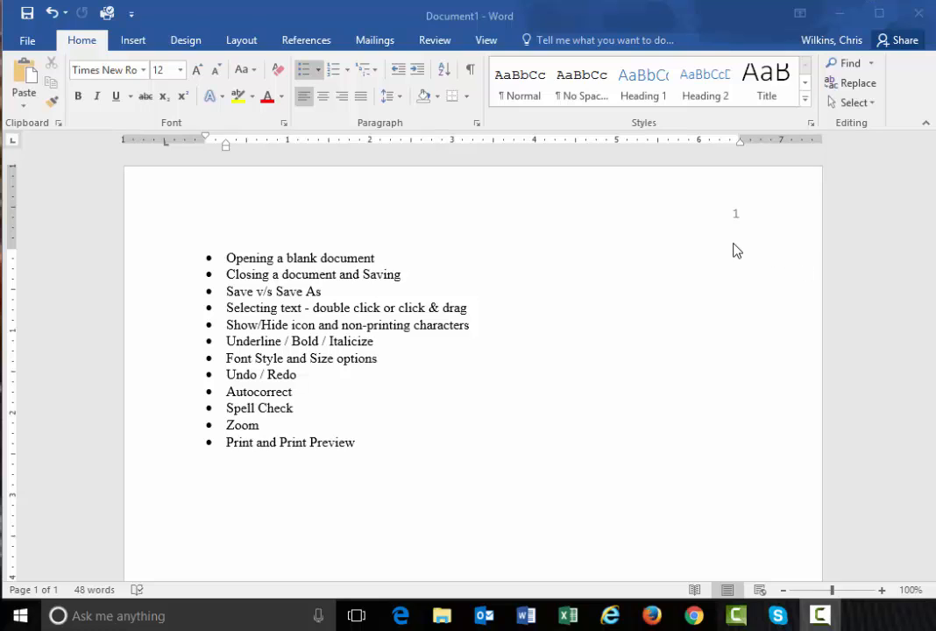
mouse_move(331, 418)
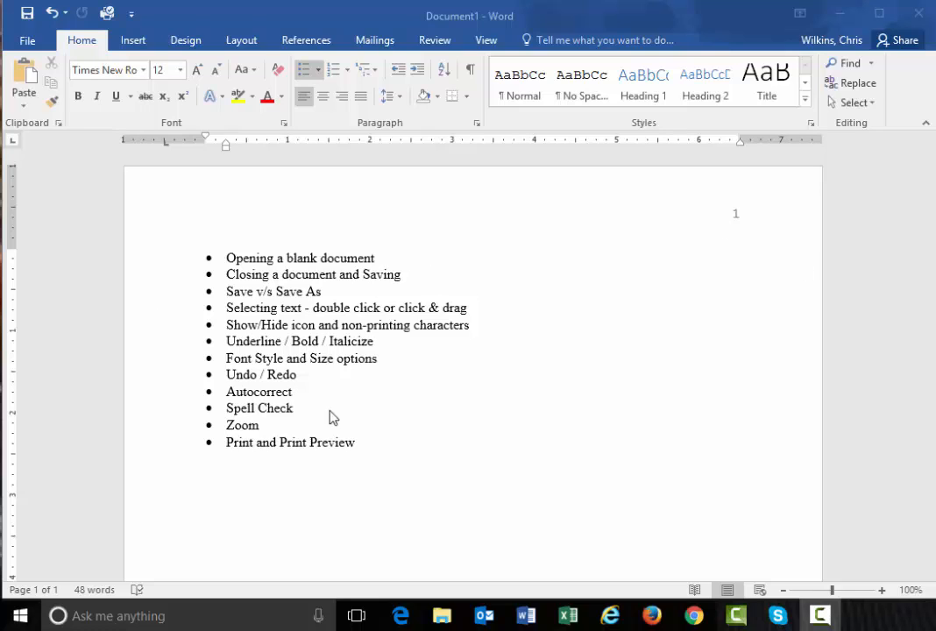
mouse_move(463, 315)
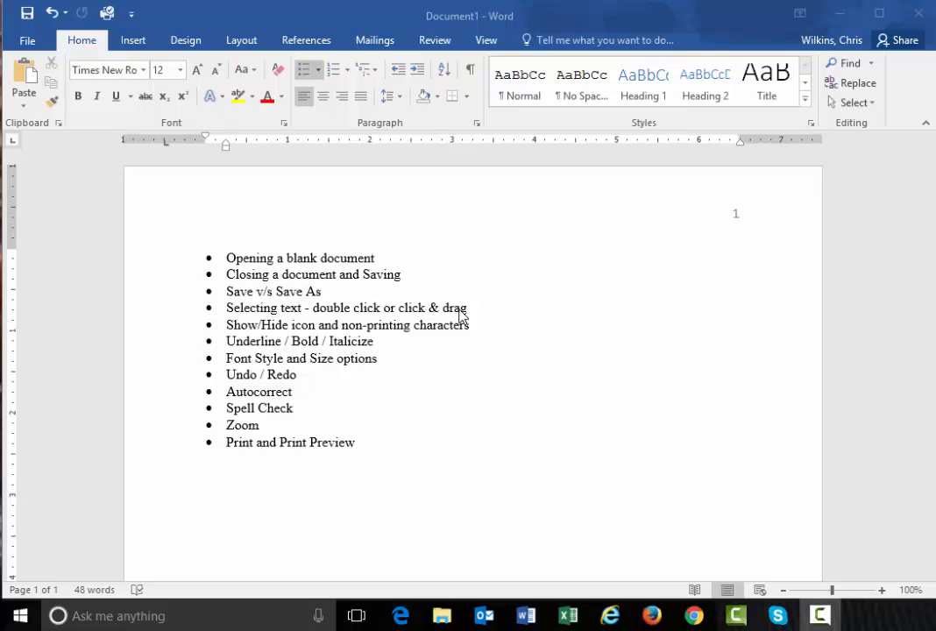
mouse_move(277, 341)
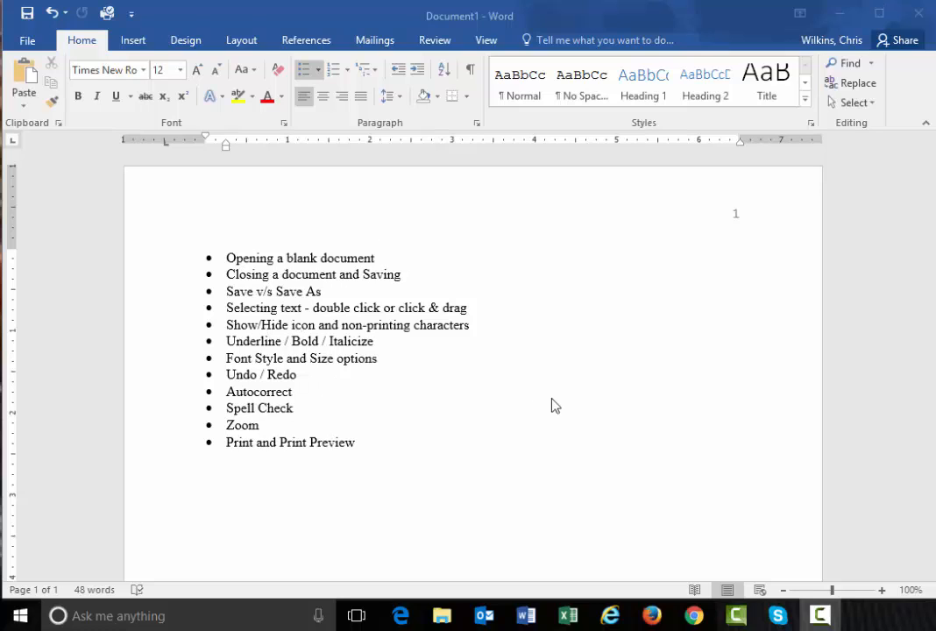
mouse_move(524, 429)
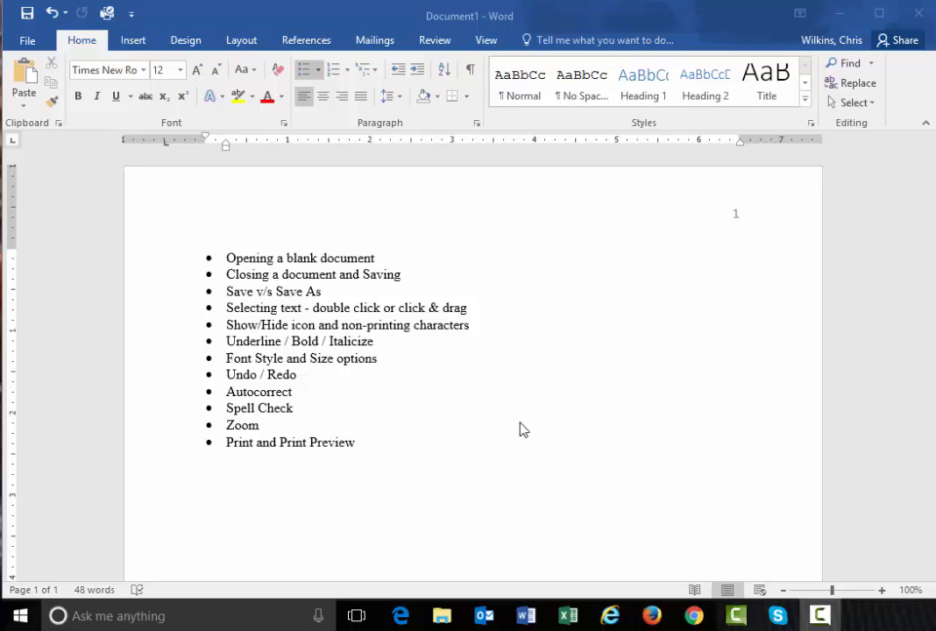
mouse_move(375, 449)
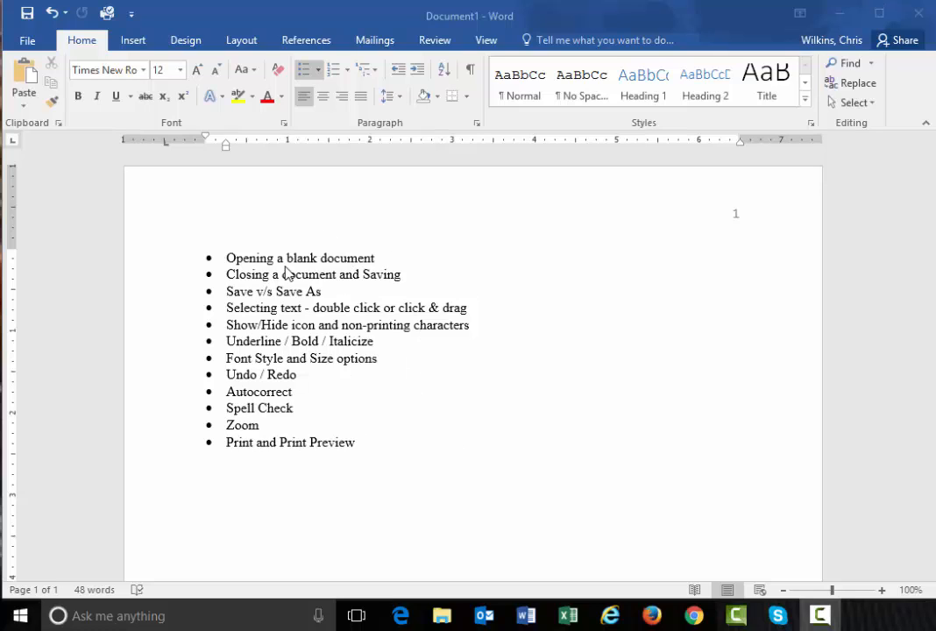
mouse_move(308, 259)
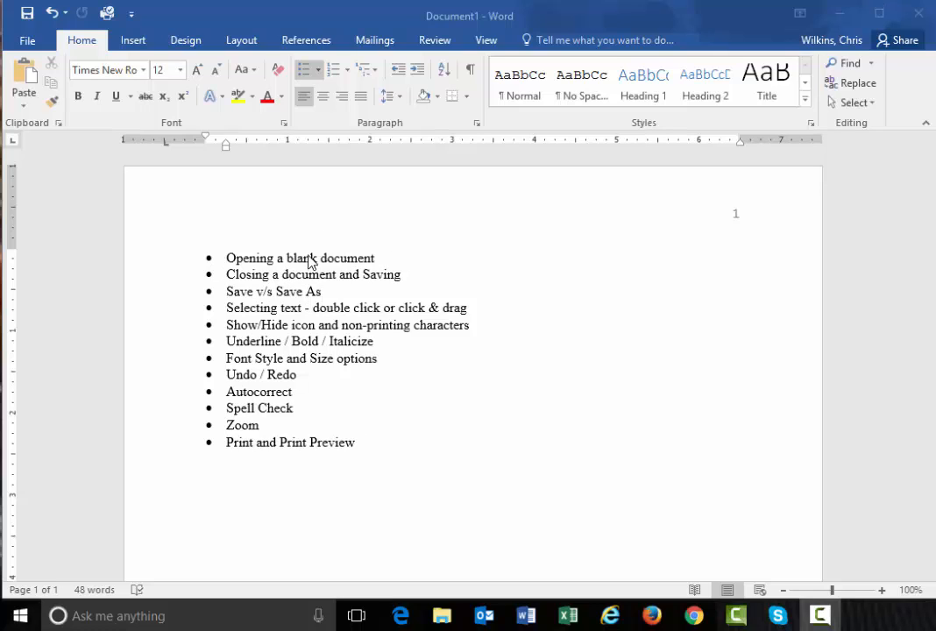
mouse_move(331, 265)
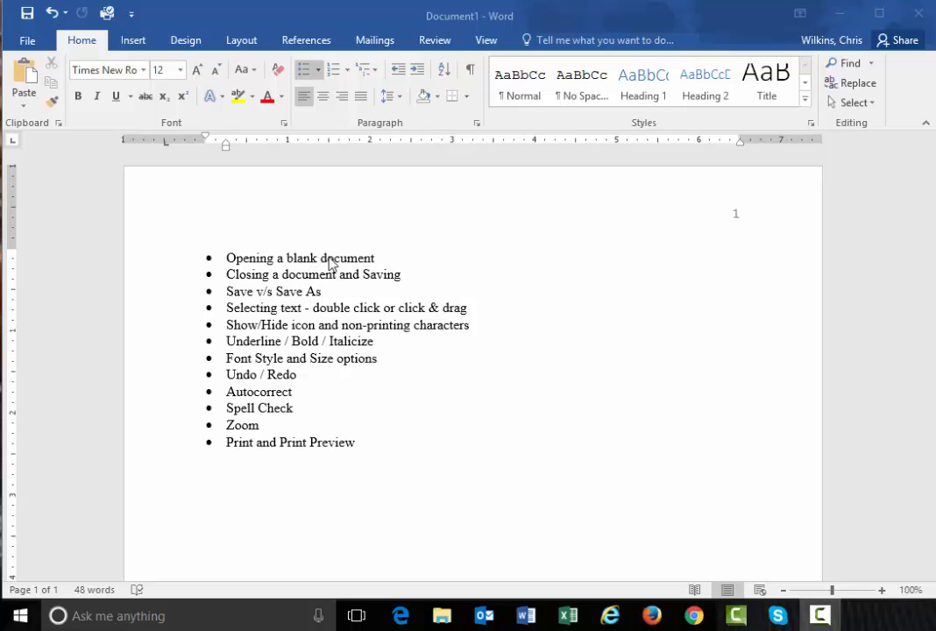
mouse_move(526, 615)
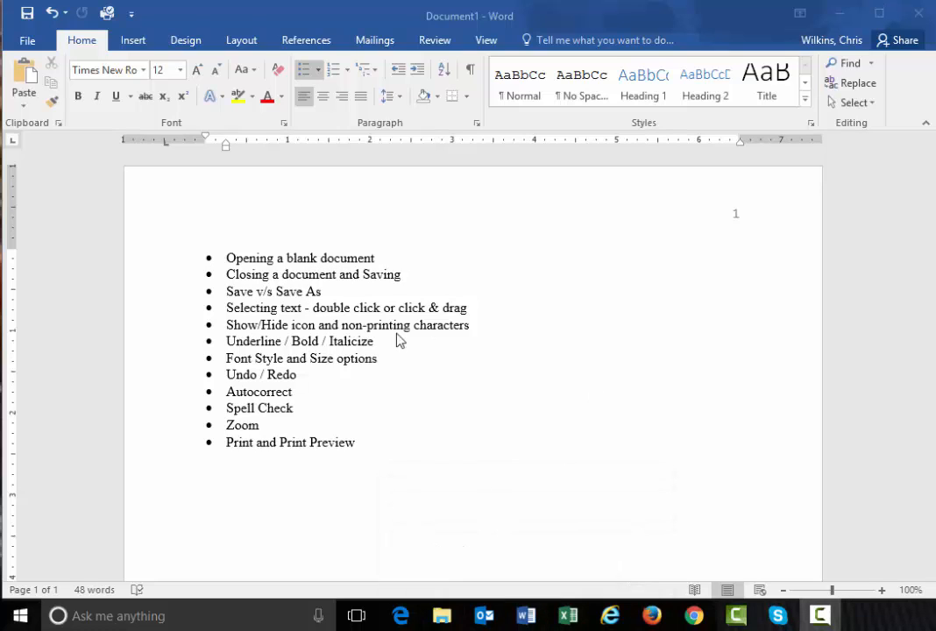
mouse_move(504, 617)
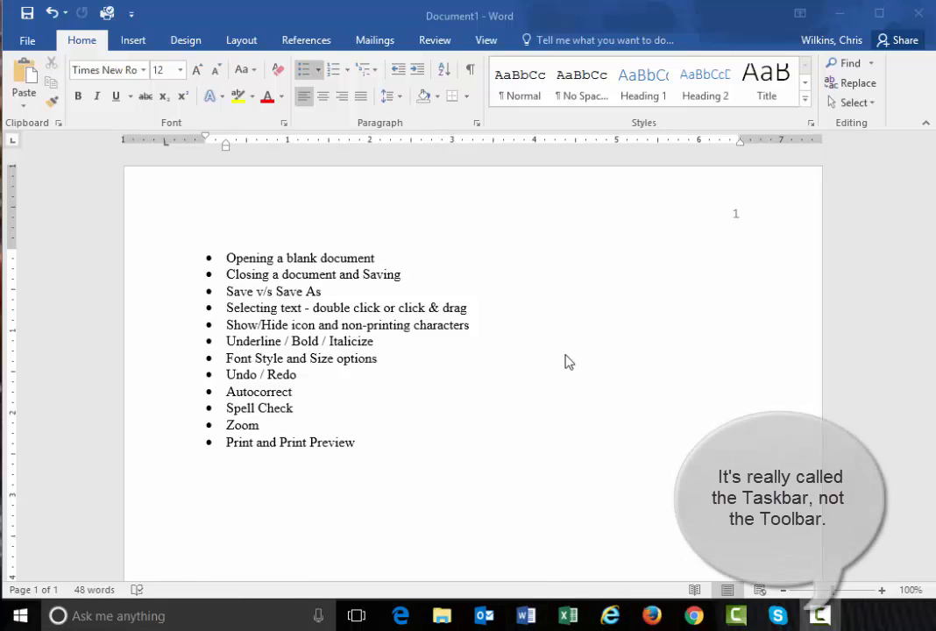
mouse_move(522, 615)
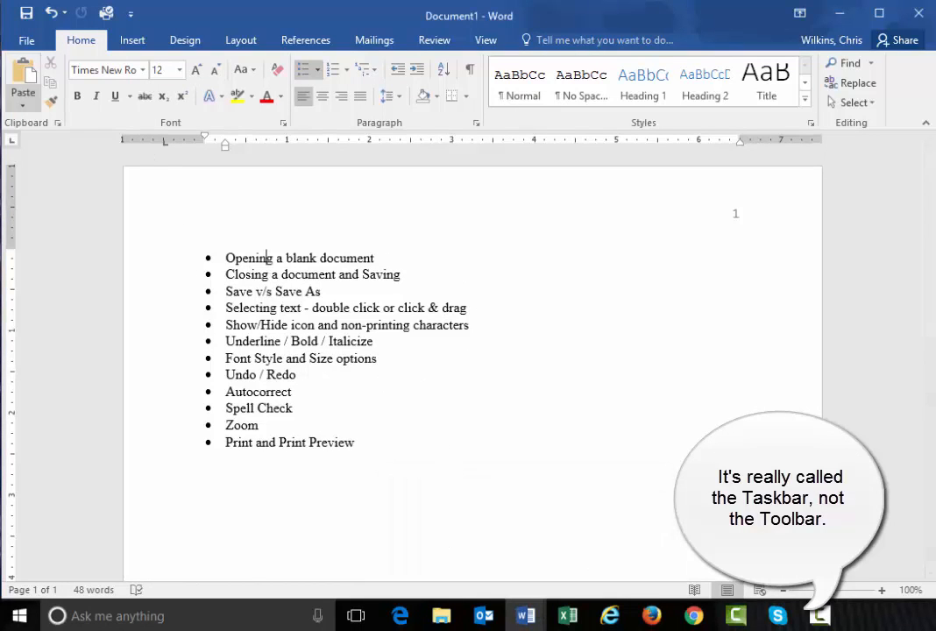
mouse_move(387, 288)
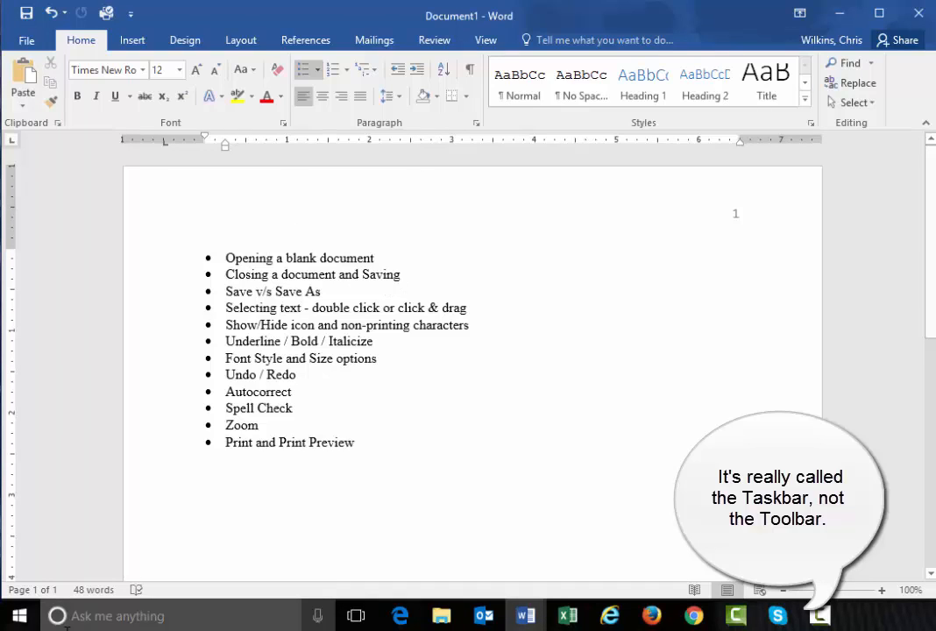
mouse_move(35, 565)
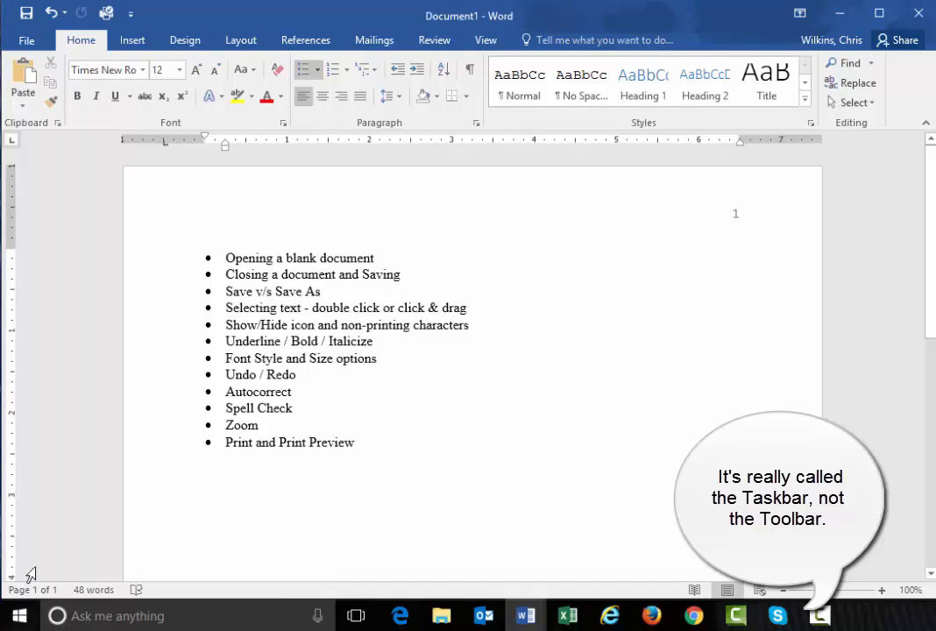
Find and expand the Microsoft Office 2016 group in the installed programs list
click(14, 613)
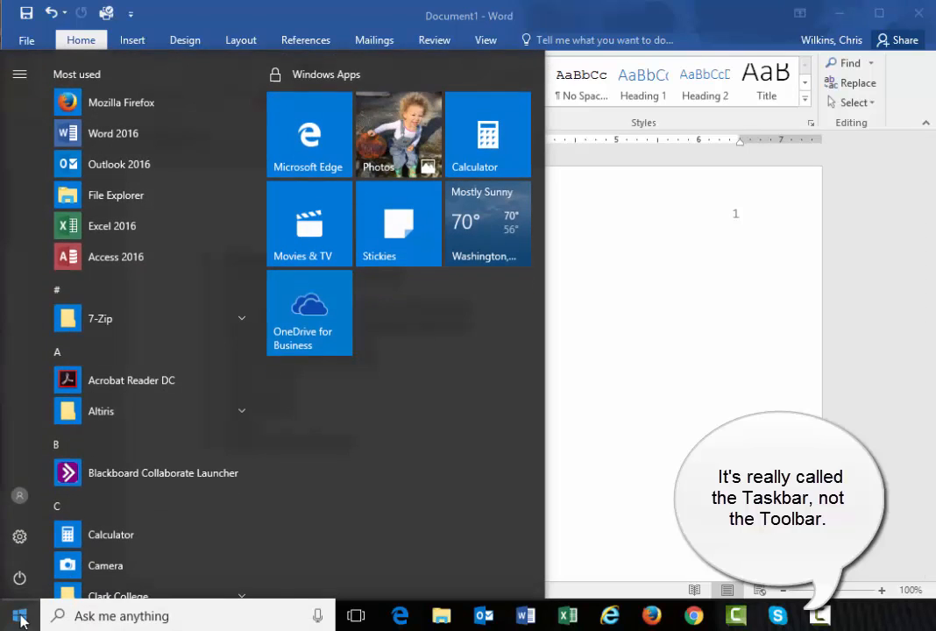
mouse_move(154, 133)
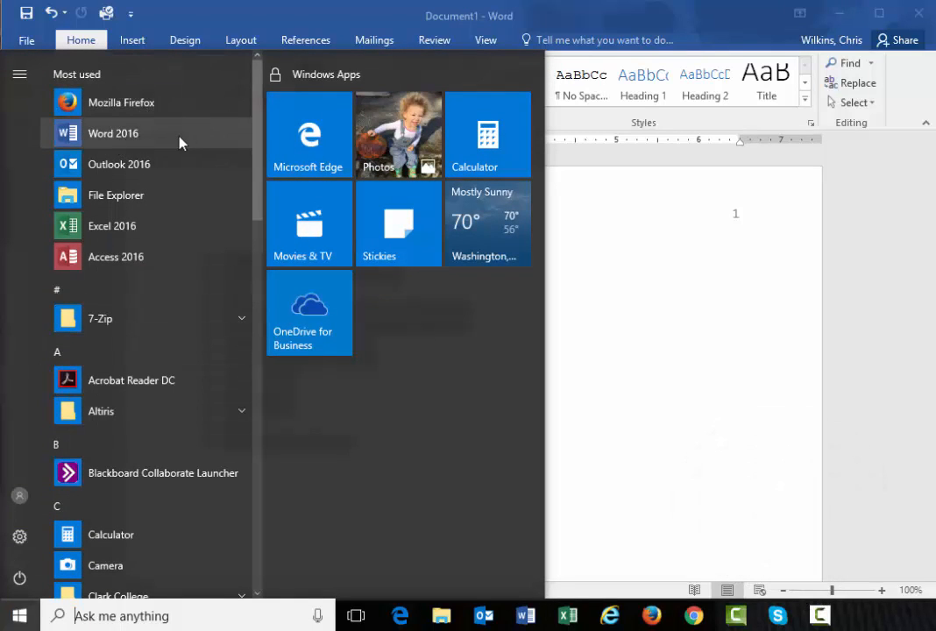
scroll(down, 3)
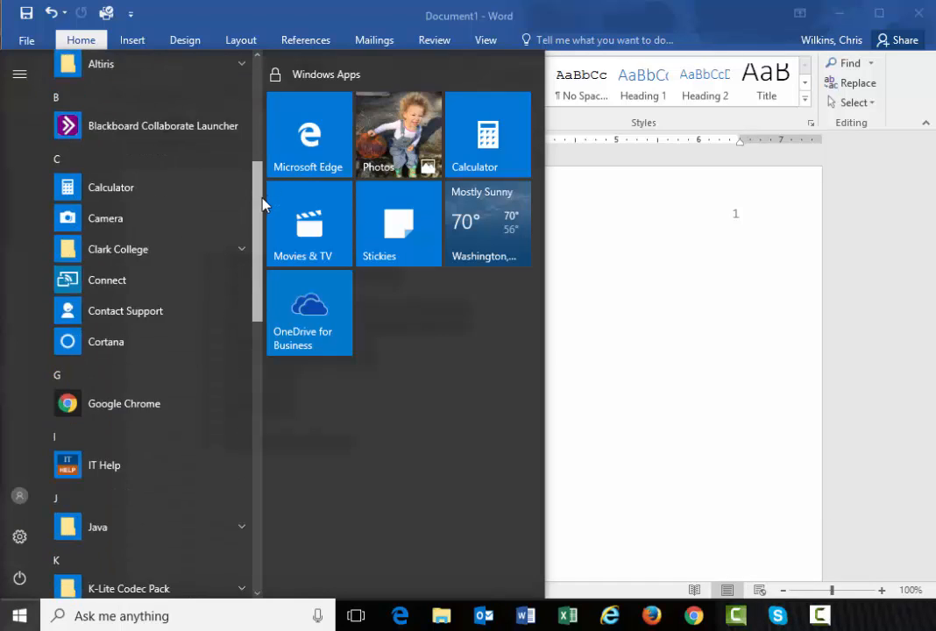
scroll(down, 3)
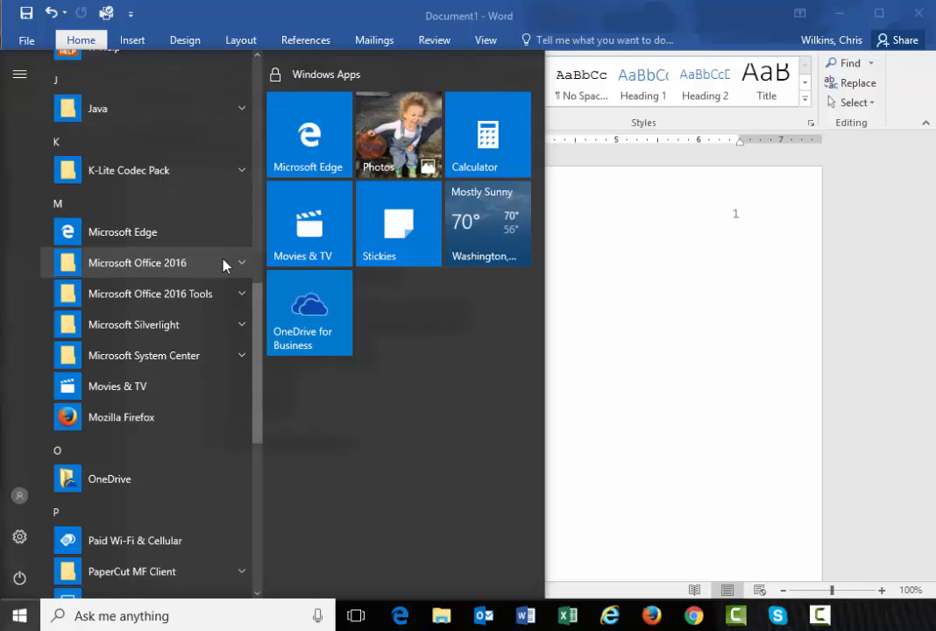
click(136, 263)
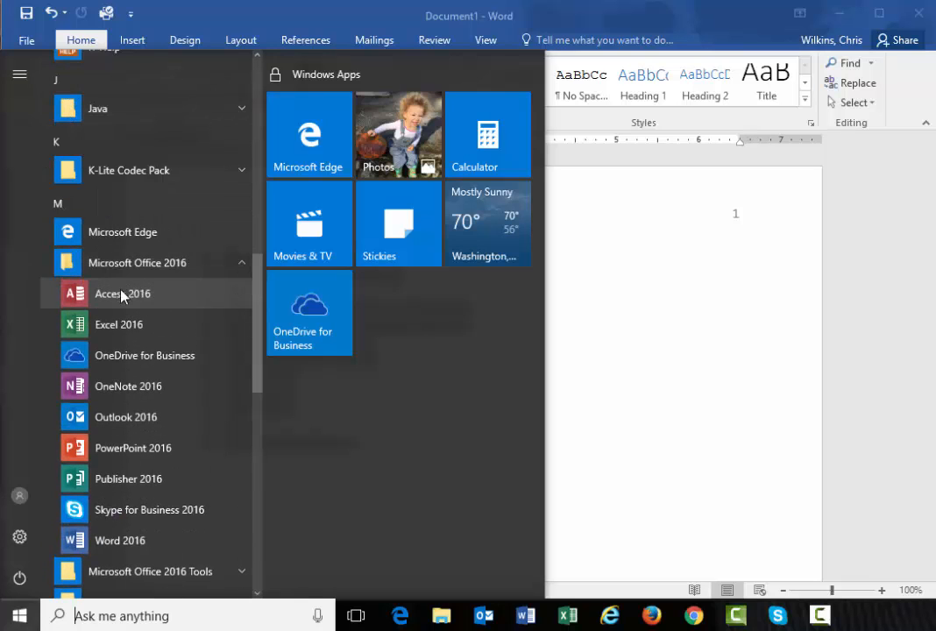
mouse_move(84, 547)
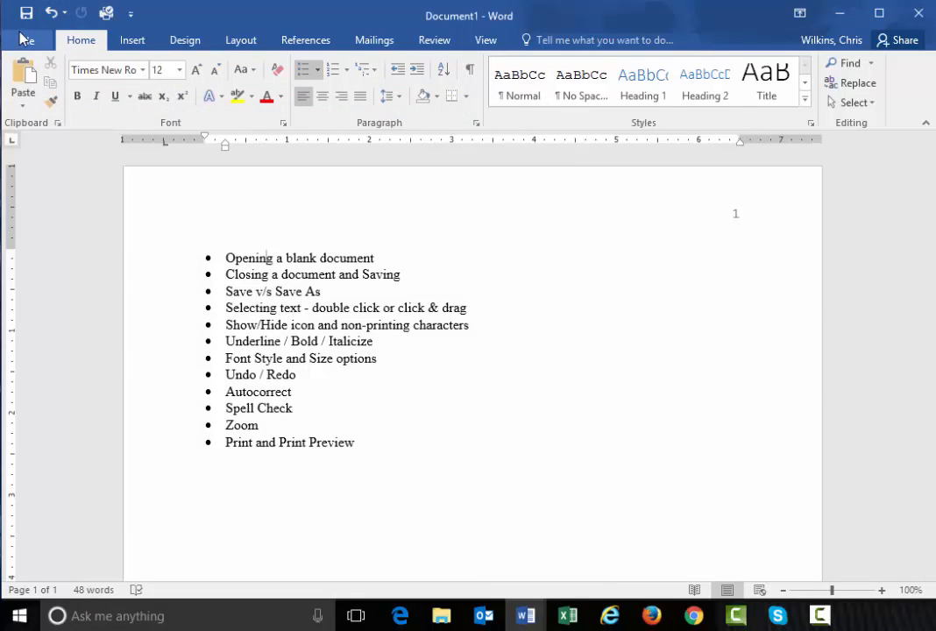
Visit the Backstage New templates screen, start closing the document, then cancel to keep it open
click(26, 38)
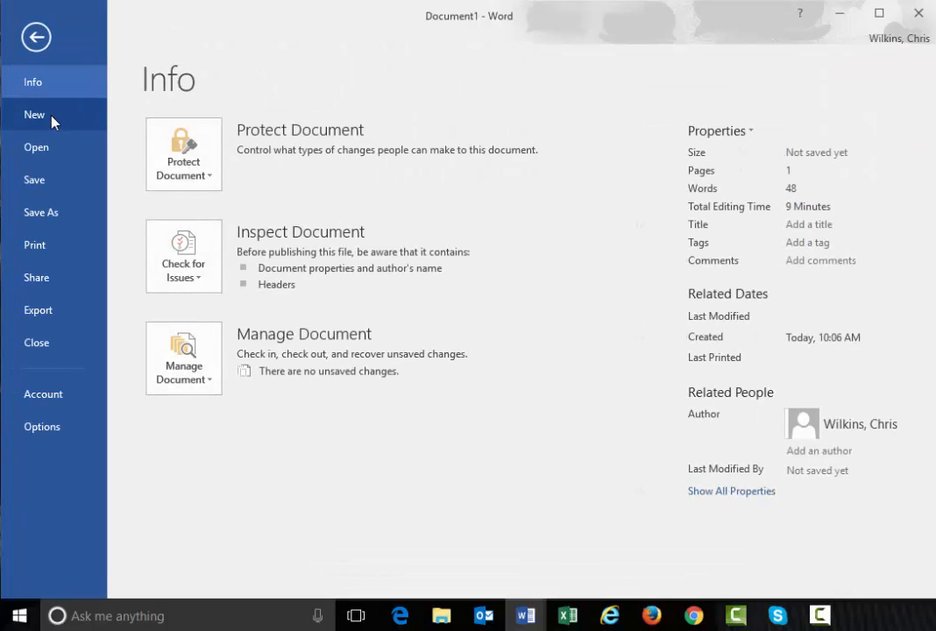
click(35, 116)
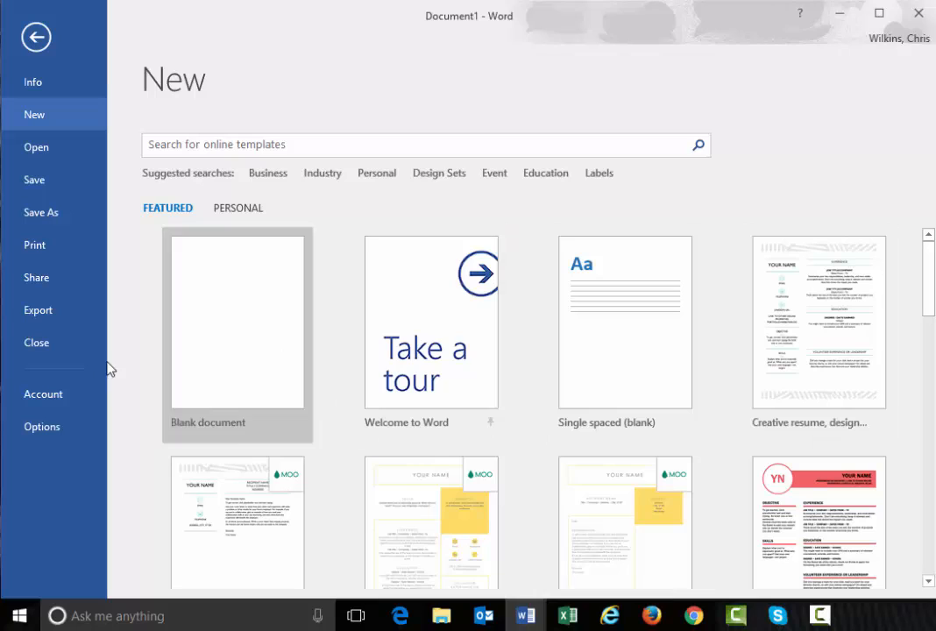
mouse_move(438, 344)
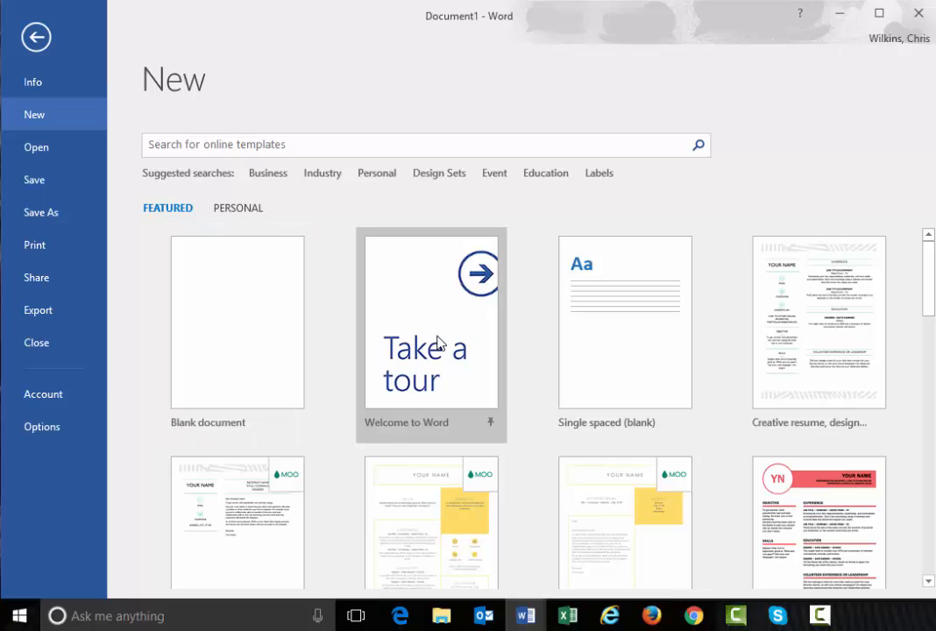
mouse_move(408, 337)
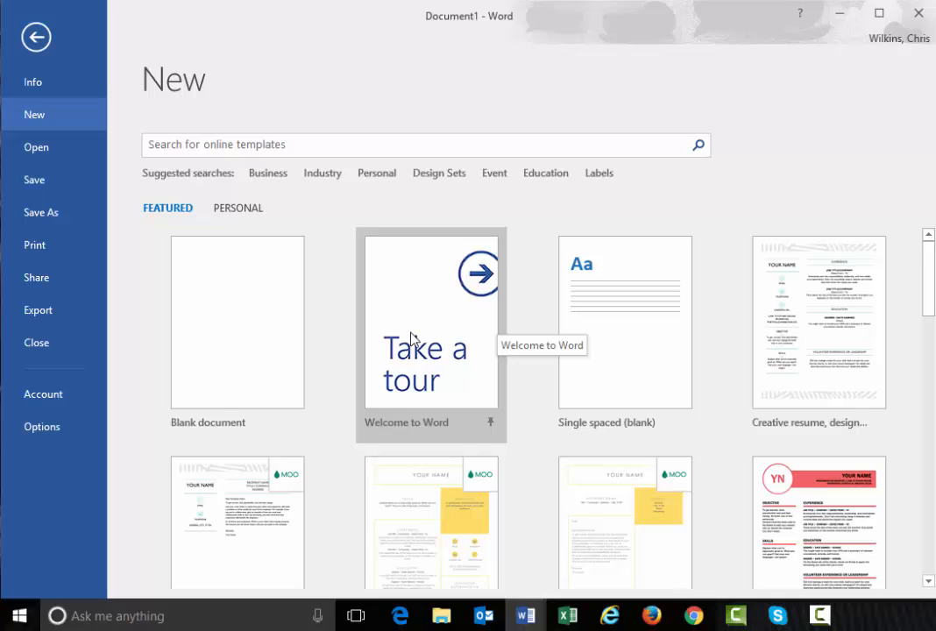
mouse_move(916, 254)
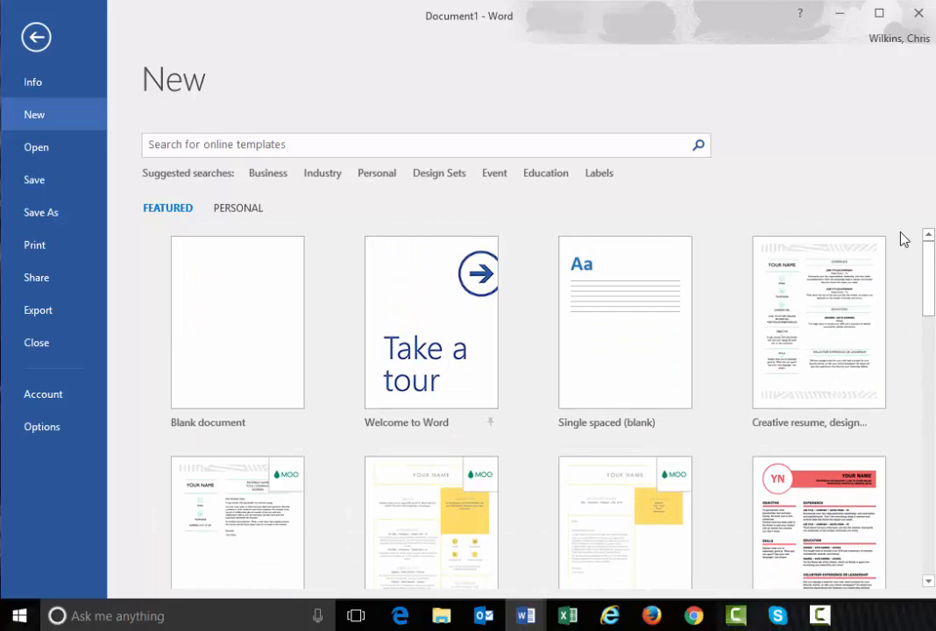
mouse_move(54, 112)
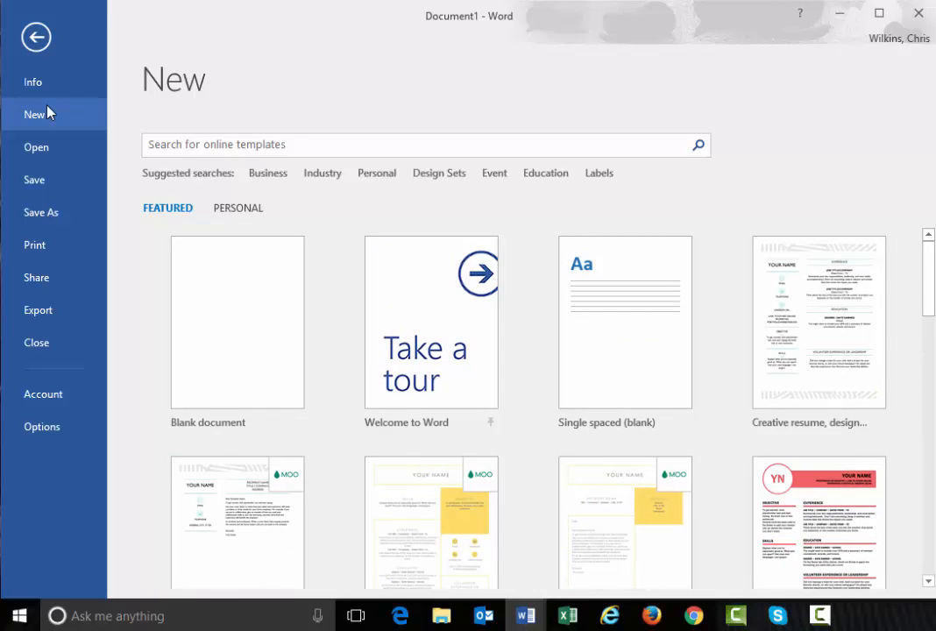
mouse_move(235, 333)
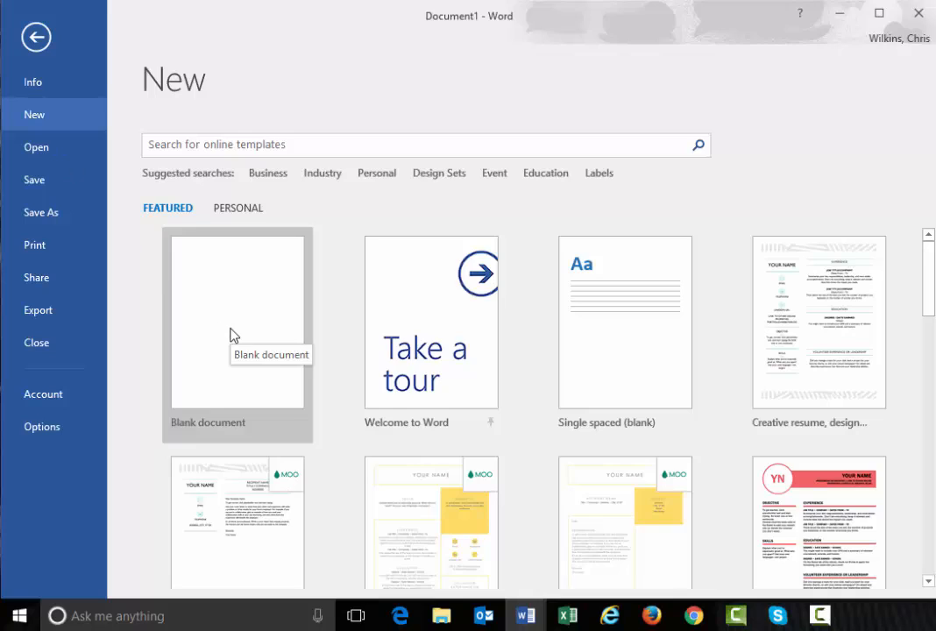
click(236, 322)
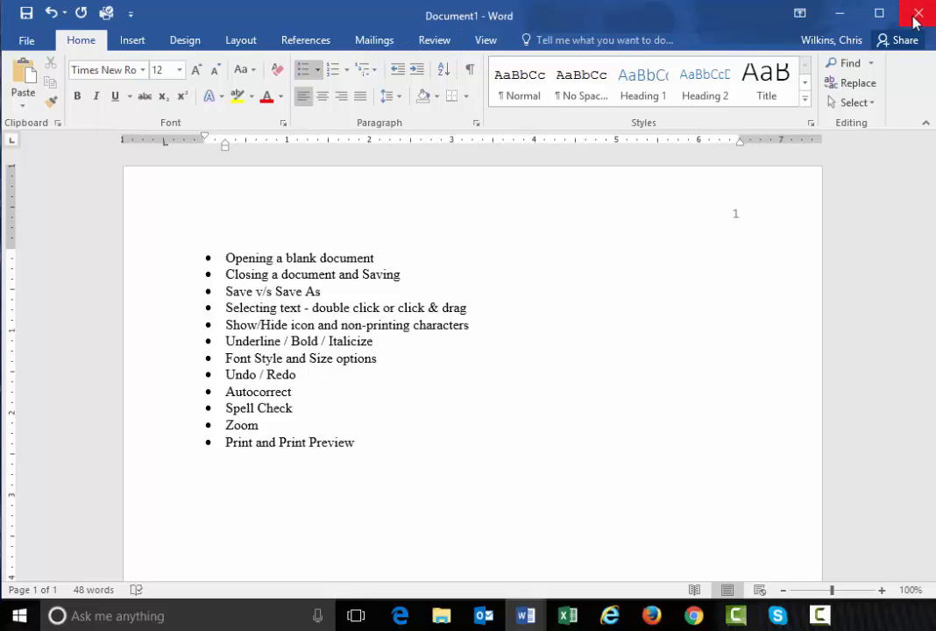
mouse_move(925, 14)
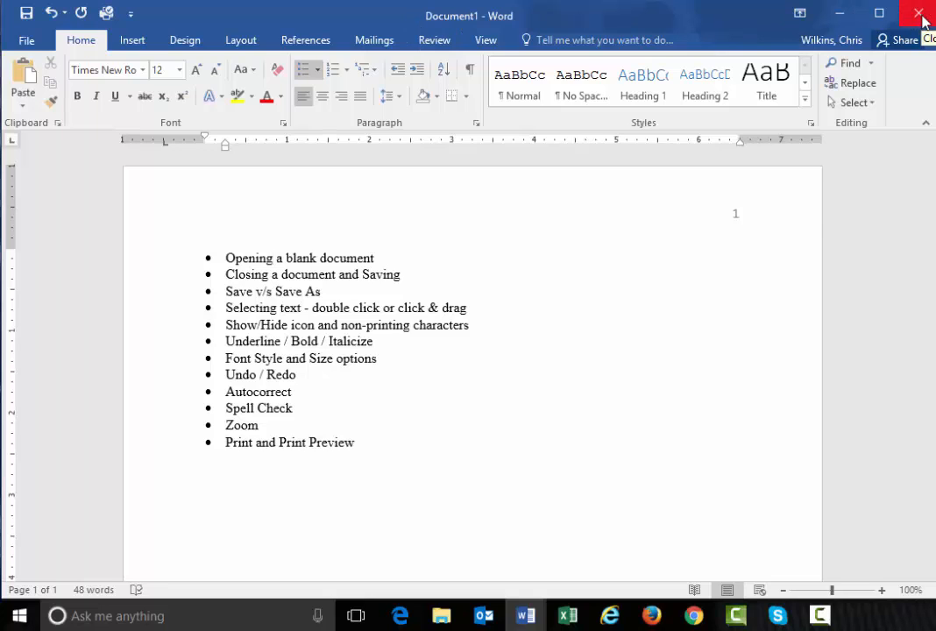
click(922, 11)
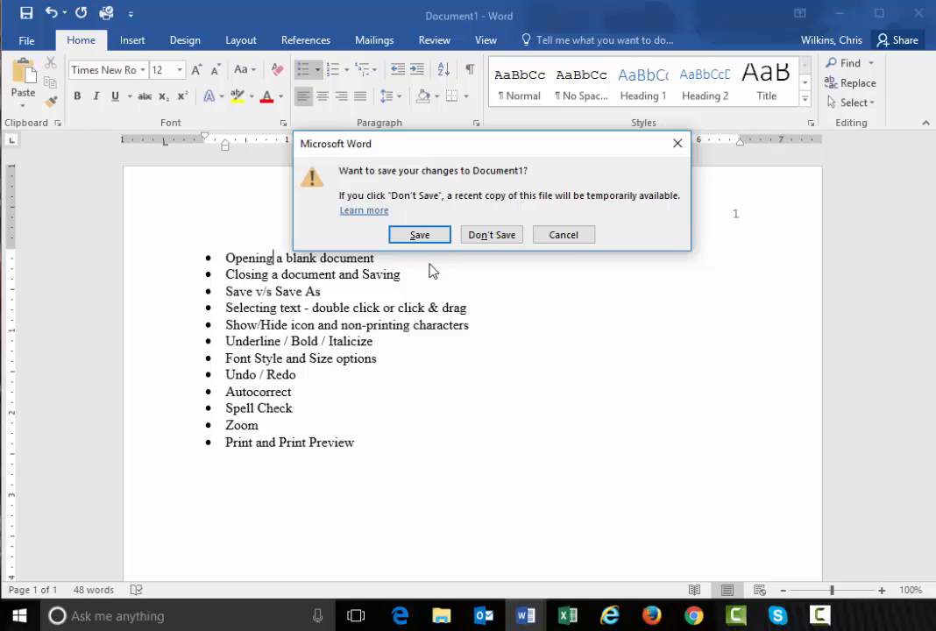
mouse_move(419, 235)
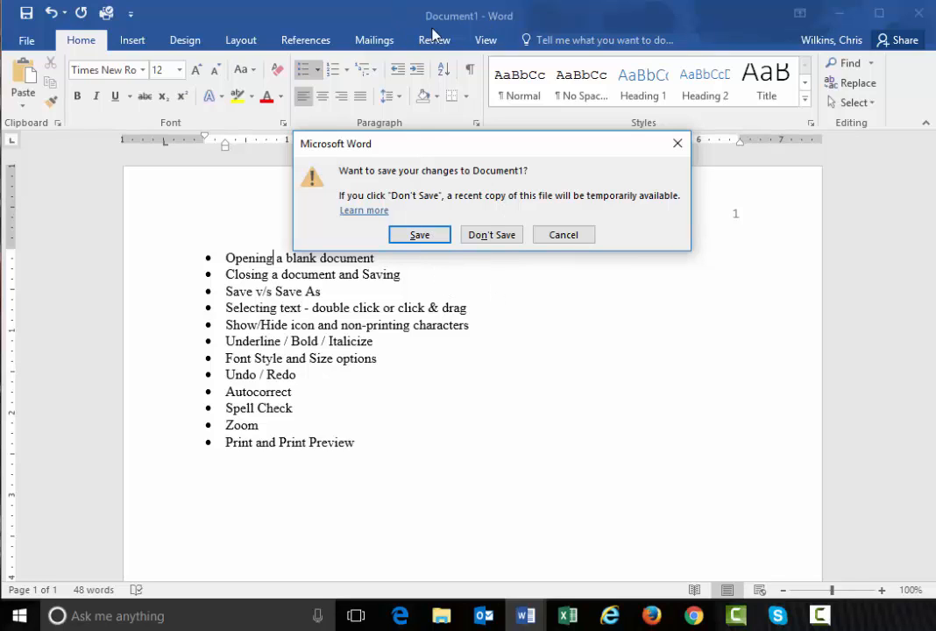
mouse_move(477, 32)
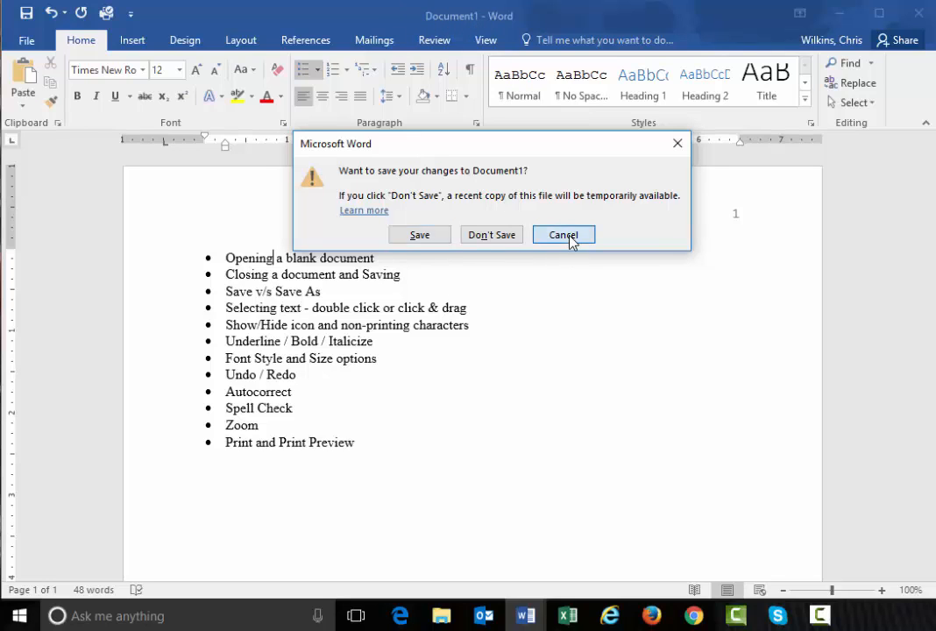
click(564, 234)
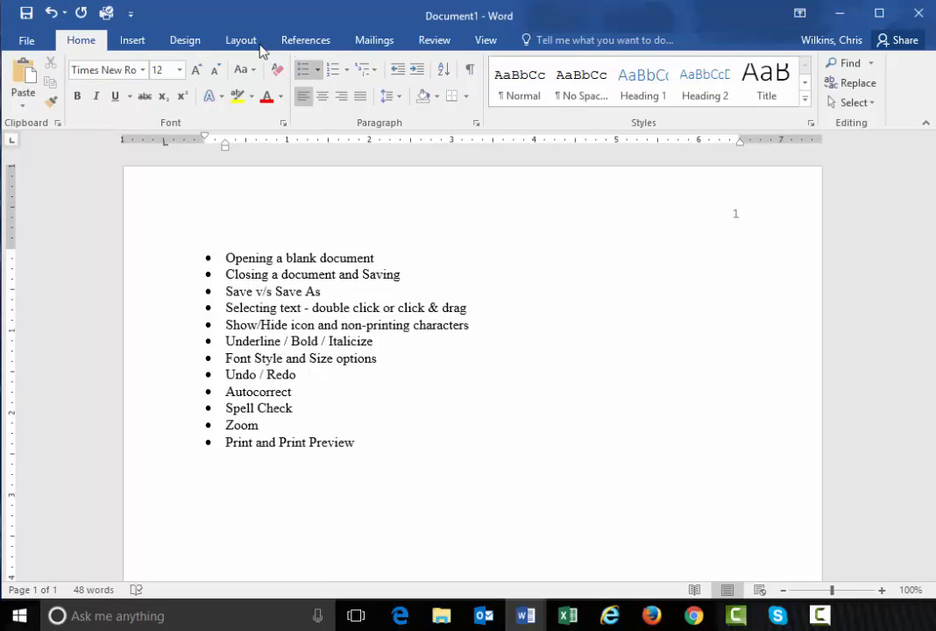
With the cursor in the first bullet, turn the View ruler off and back on, ending on Home
click(275, 258)
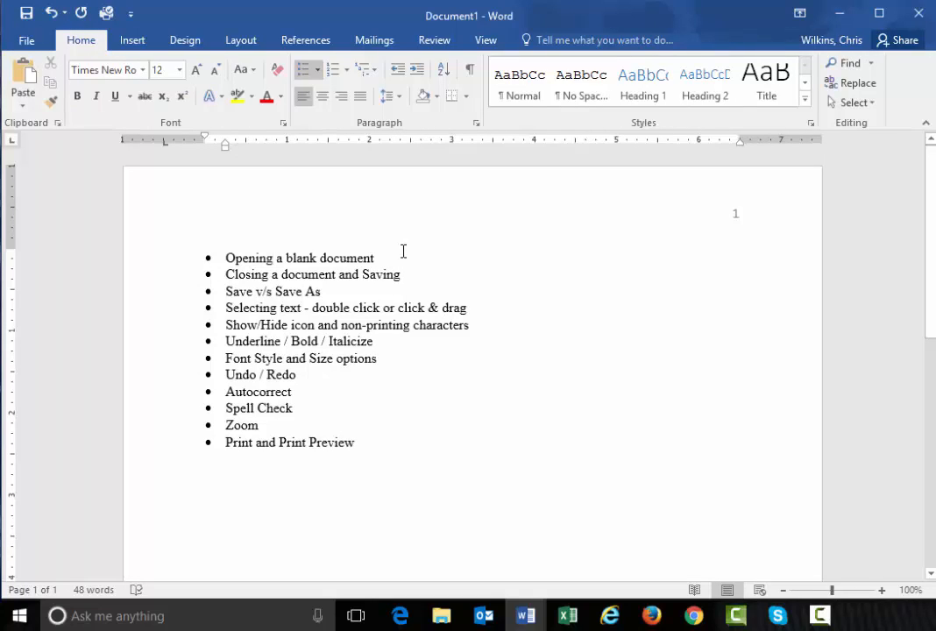
click(273, 258)
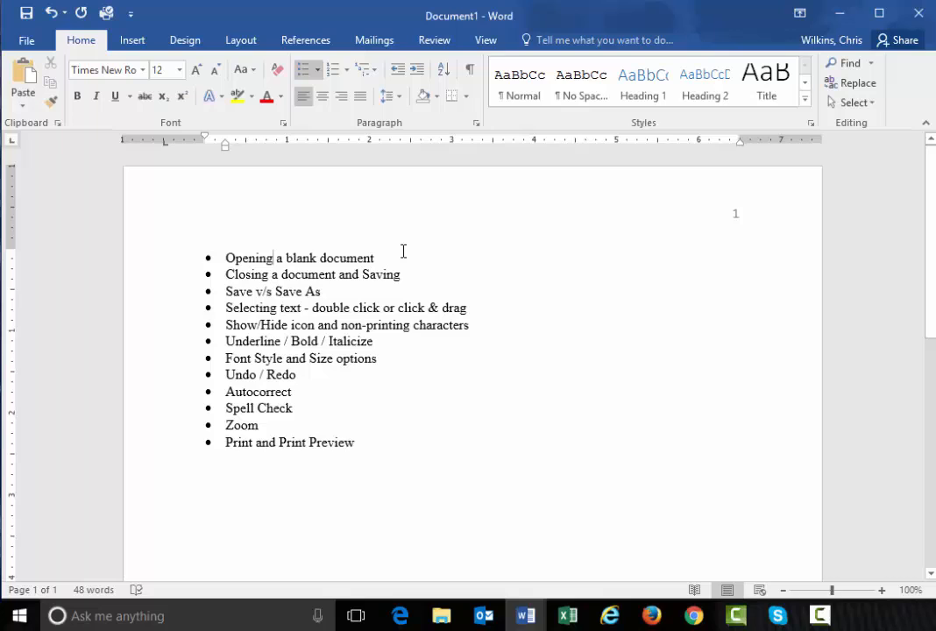
mouse_move(421, 131)
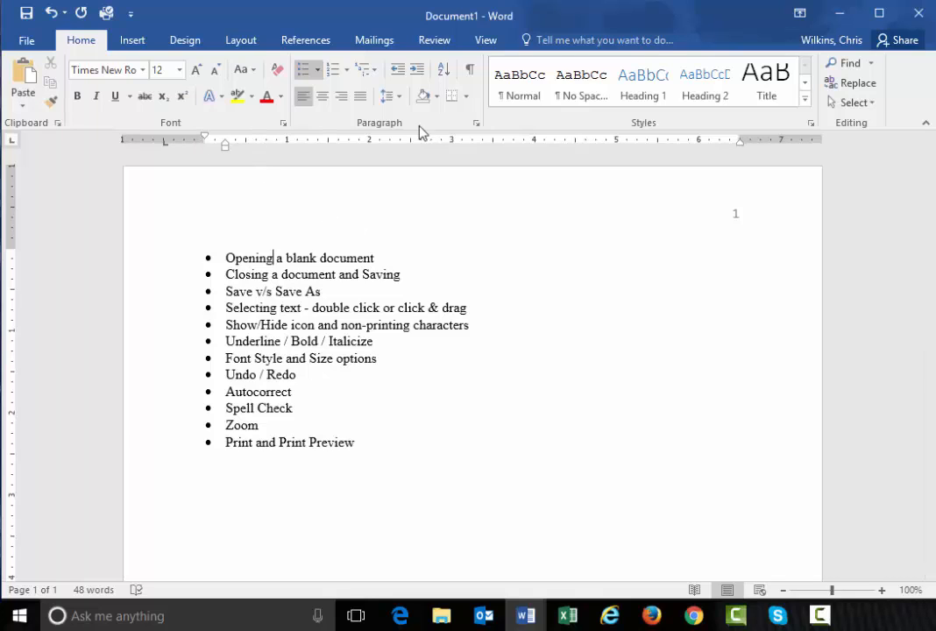
mouse_move(560, 144)
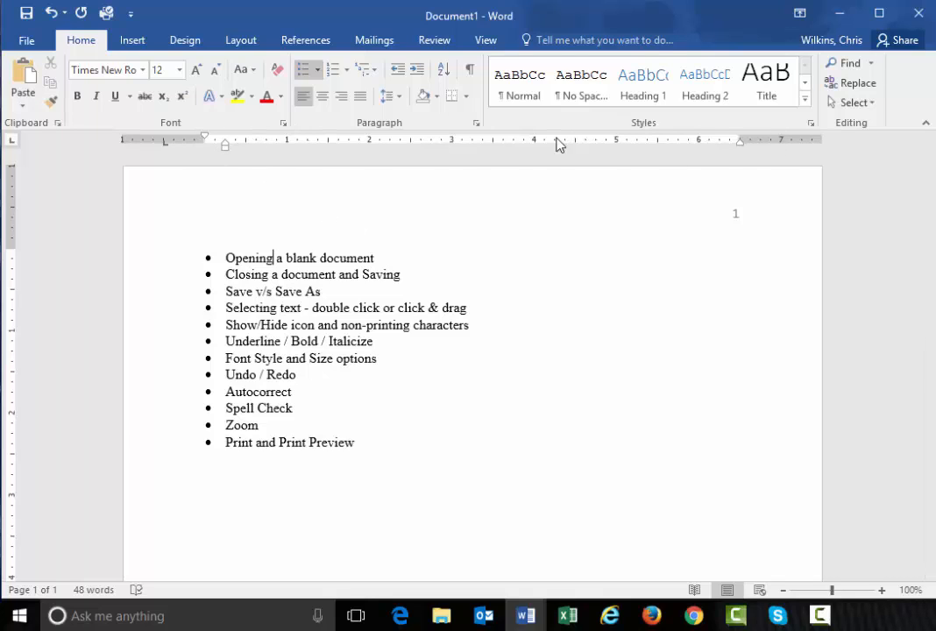
mouse_move(481, 143)
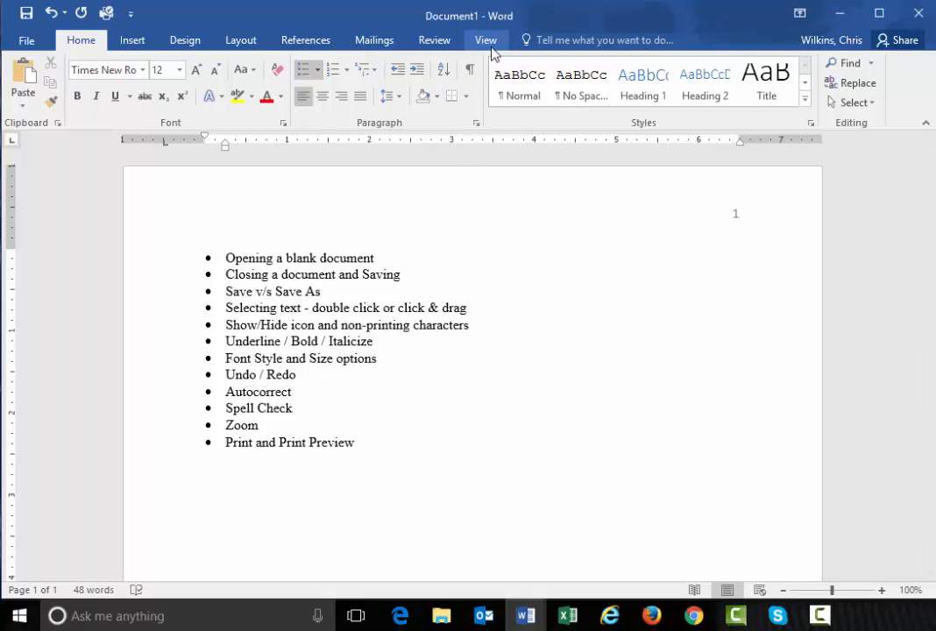
click(484, 38)
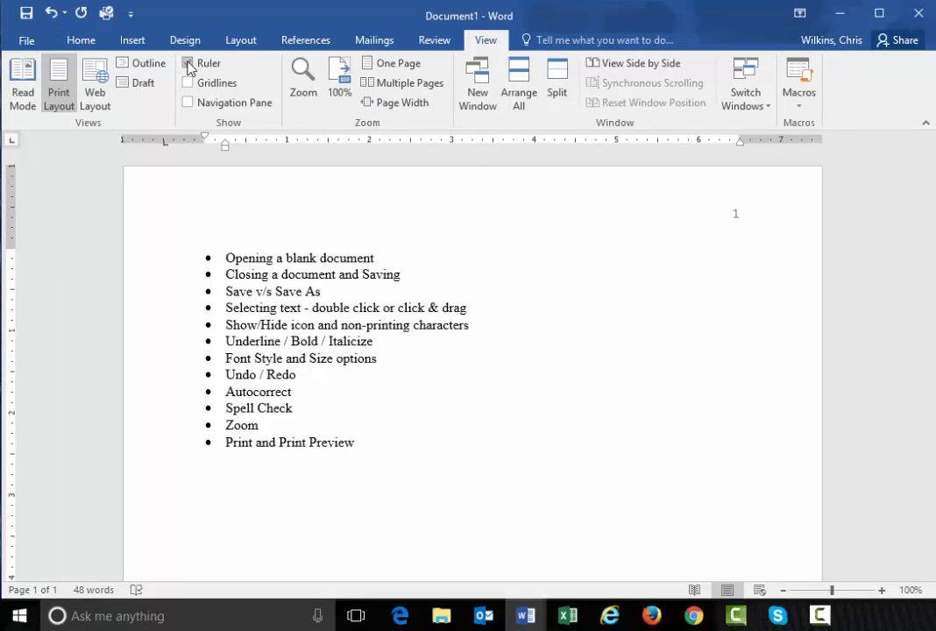
click(185, 63)
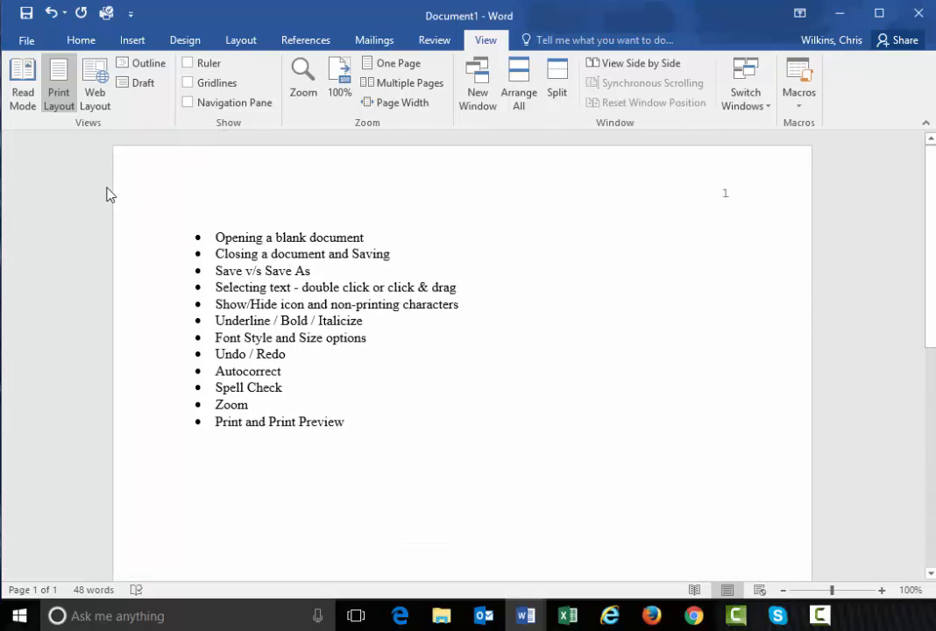
click(81, 40)
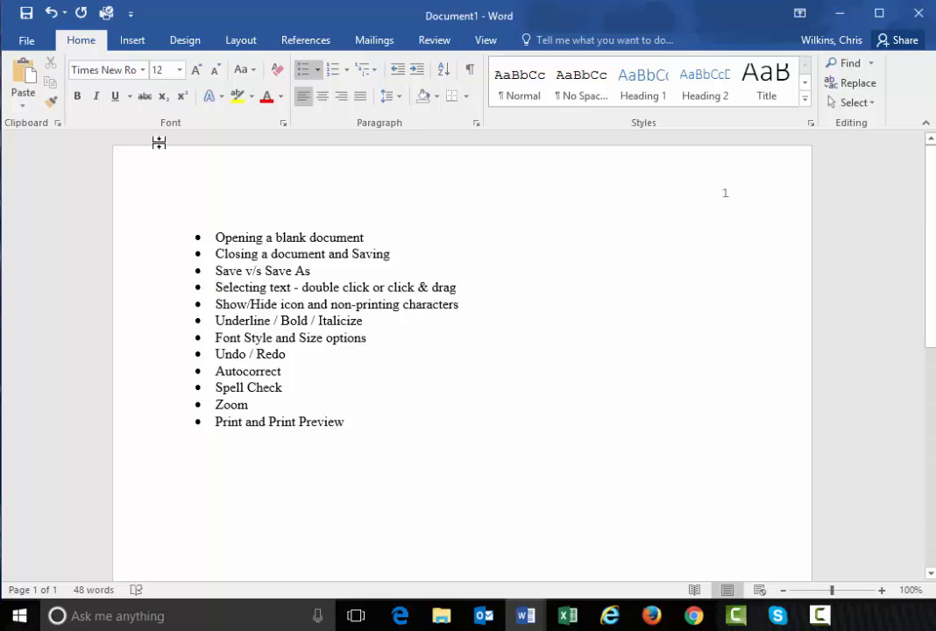
click(484, 38)
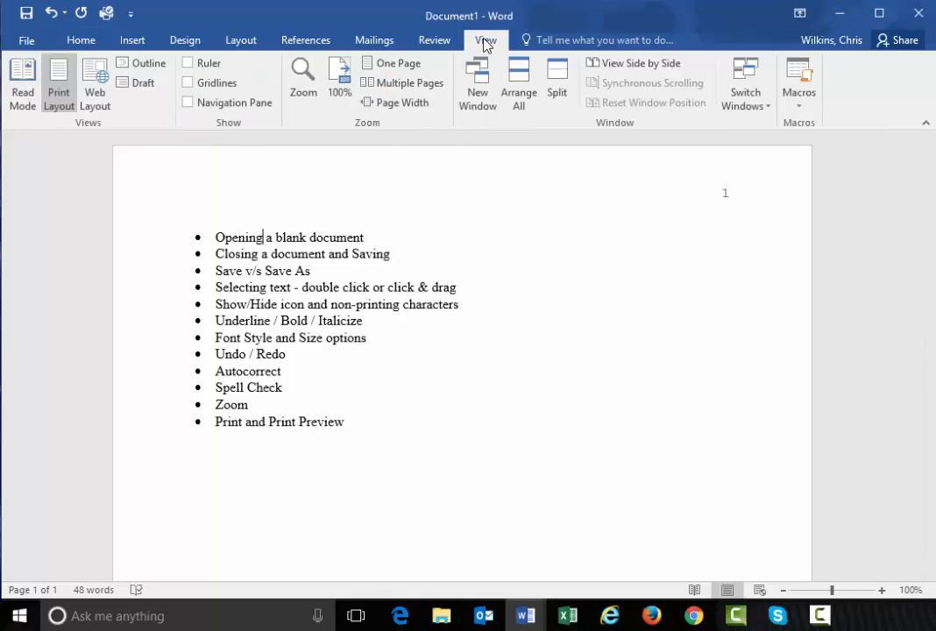
click(187, 63)
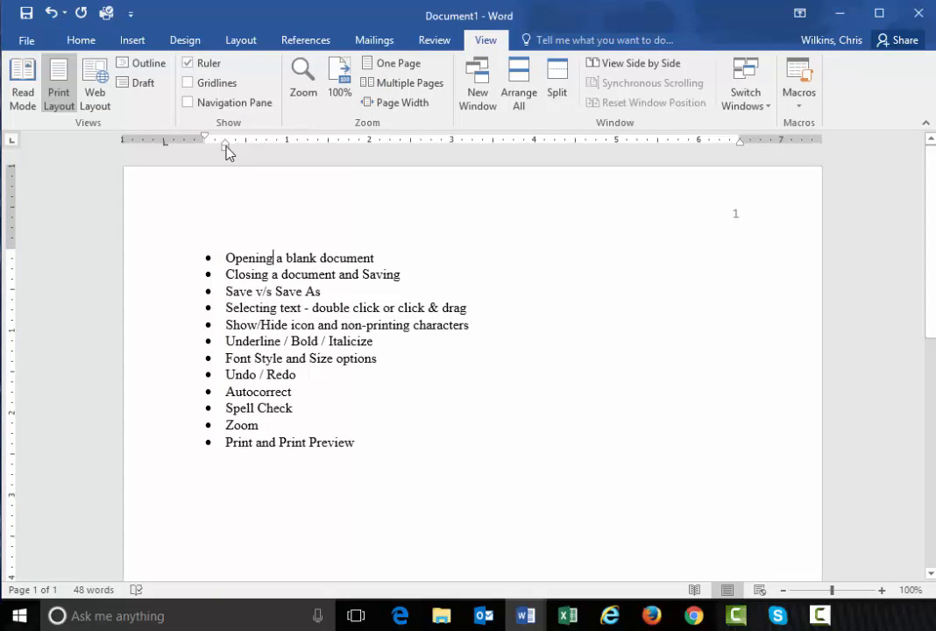
click(81, 38)
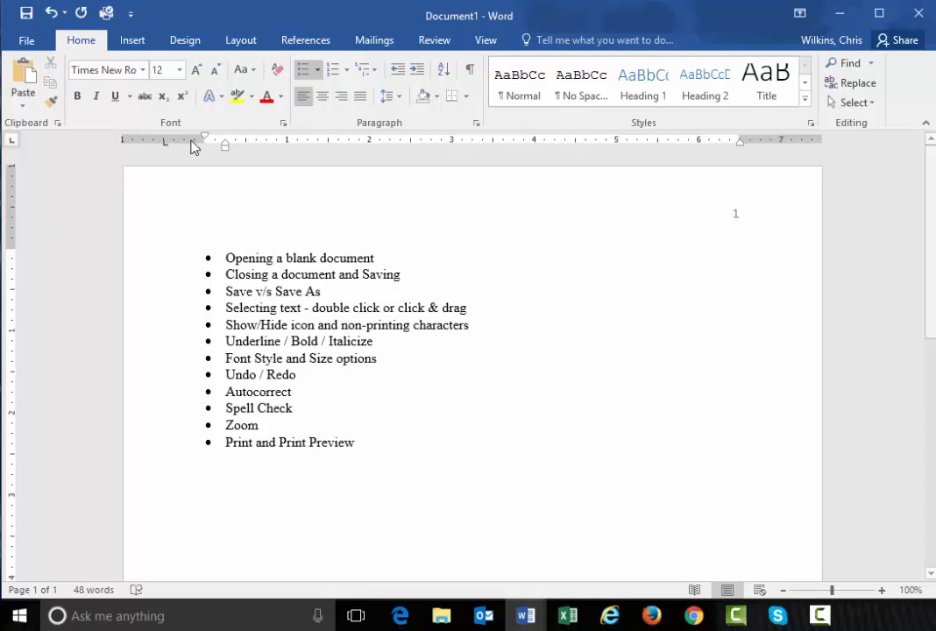
mouse_move(226, 152)
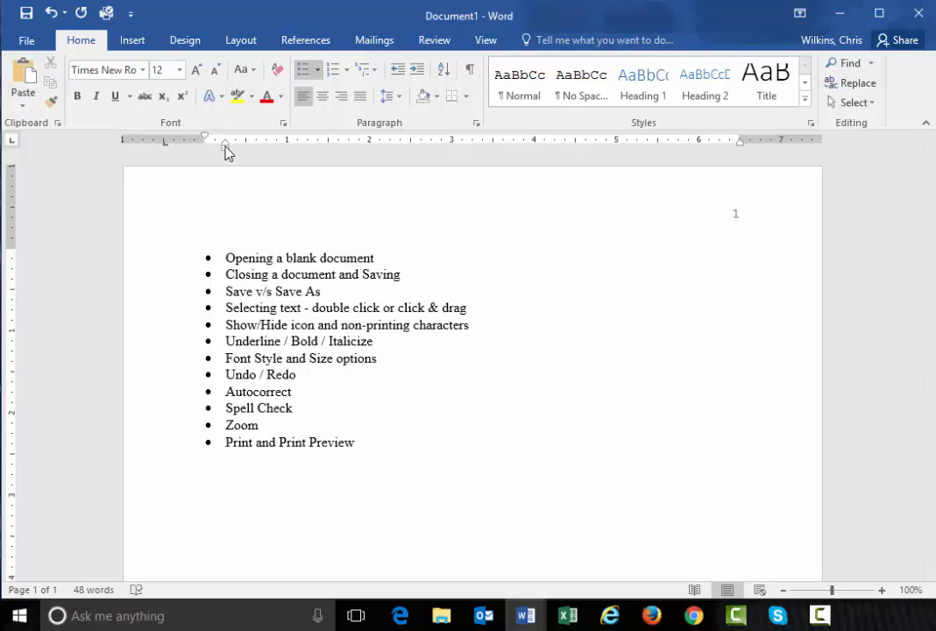
mouse_move(166, 155)
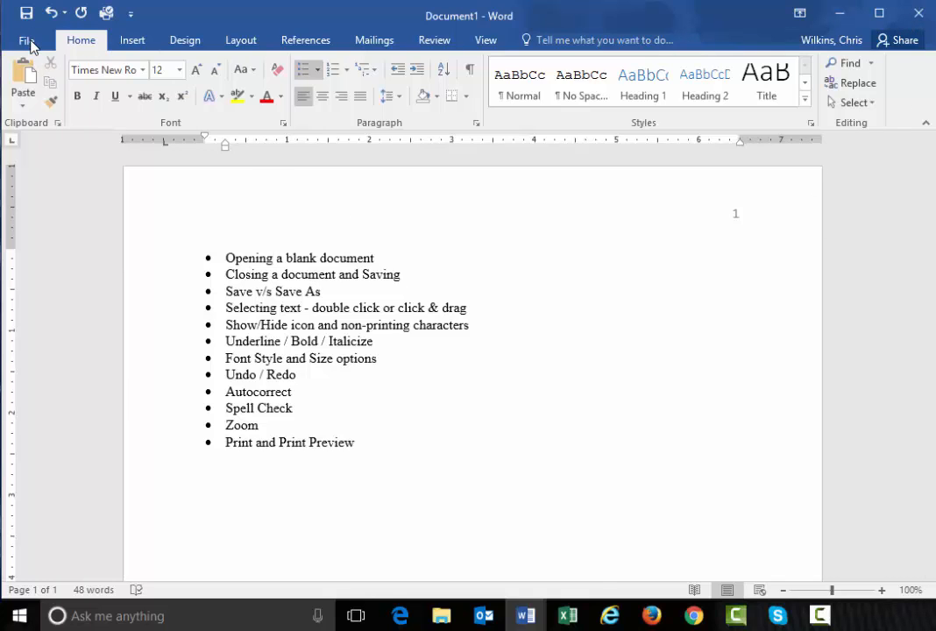
Show the Backstage Info page for the unsaved Document1
click(26, 40)
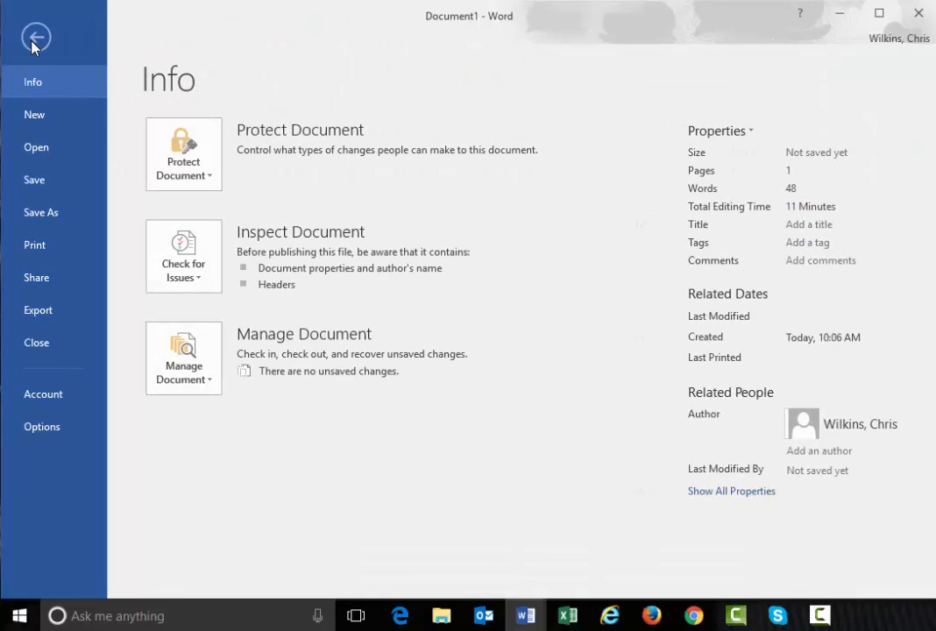
mouse_move(78, 179)
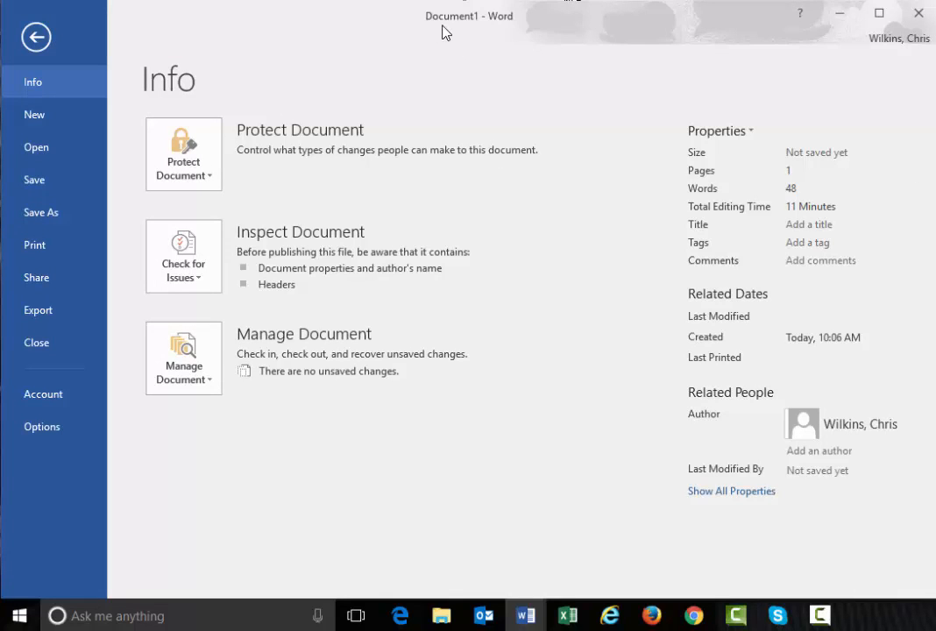
mouse_move(60, 173)
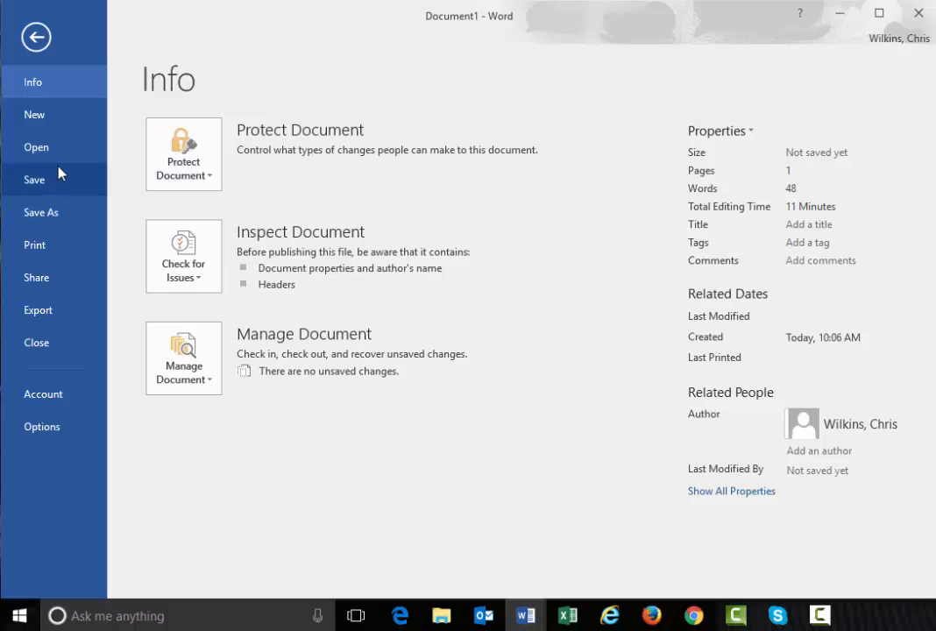
mouse_move(85, 221)
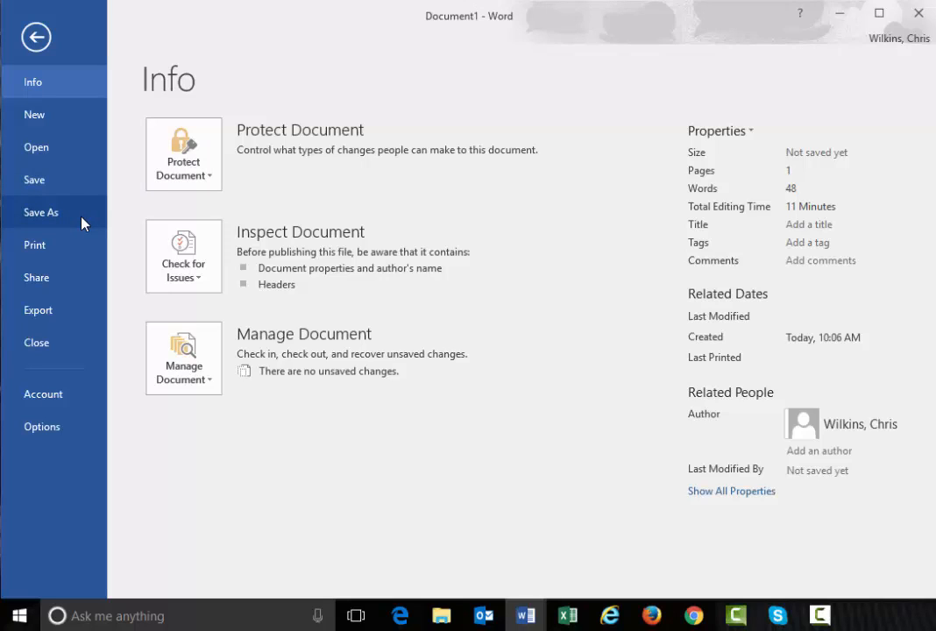
mouse_move(81, 179)
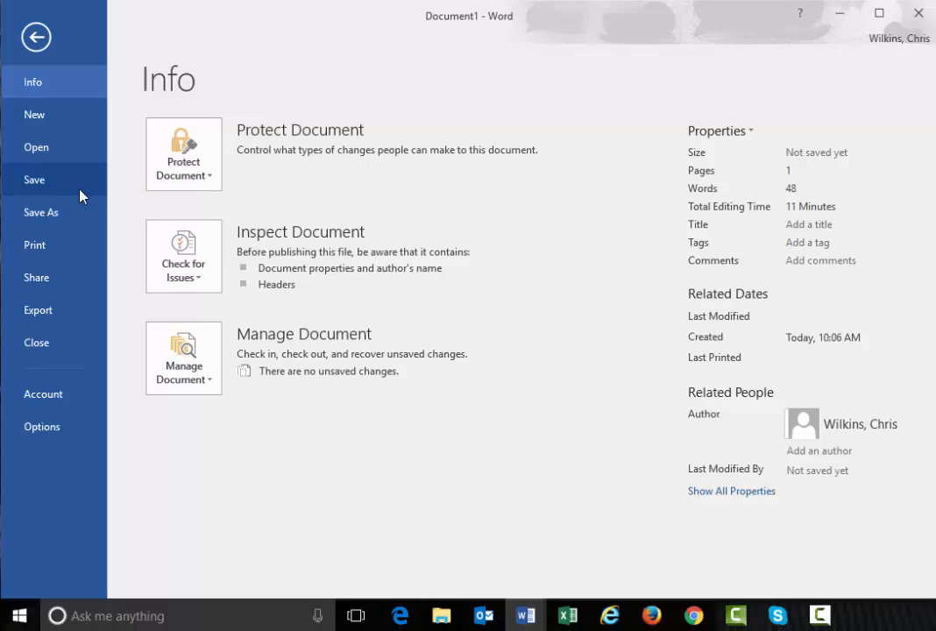
Show the Save As locations list (OneDrive, SharePoint, This PC, Browse)
click(41, 212)
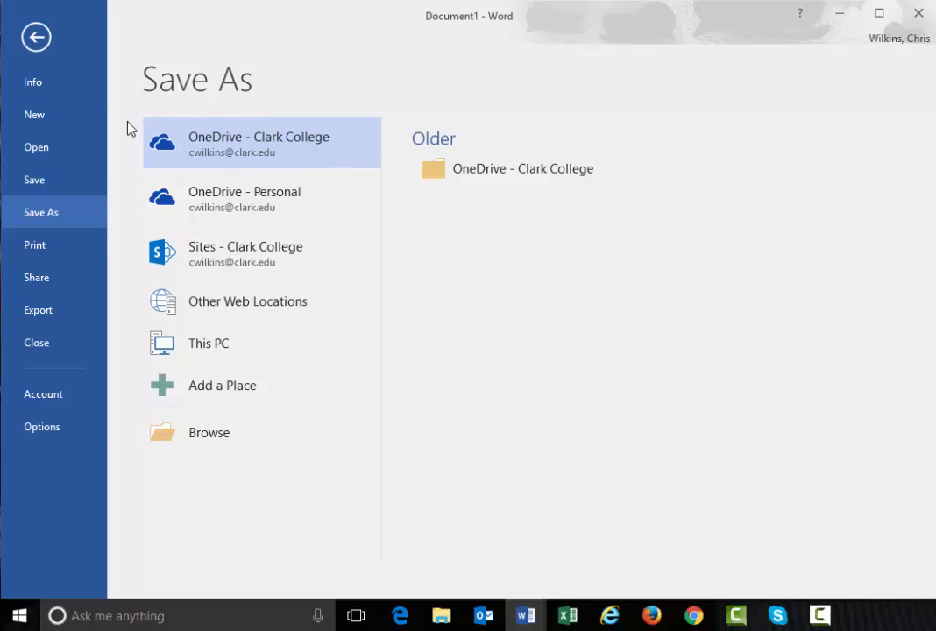
mouse_move(226, 87)
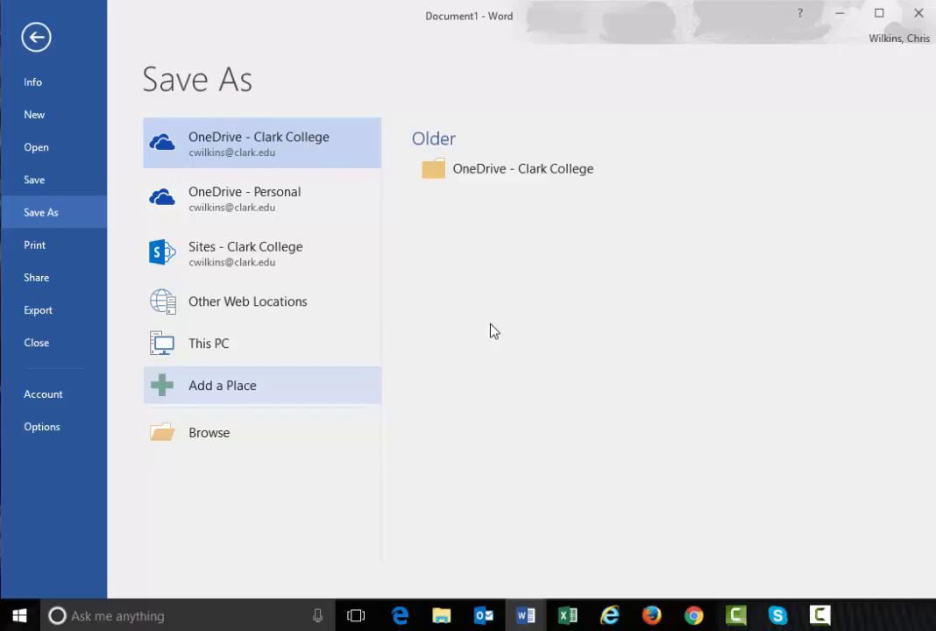
mouse_move(393, 288)
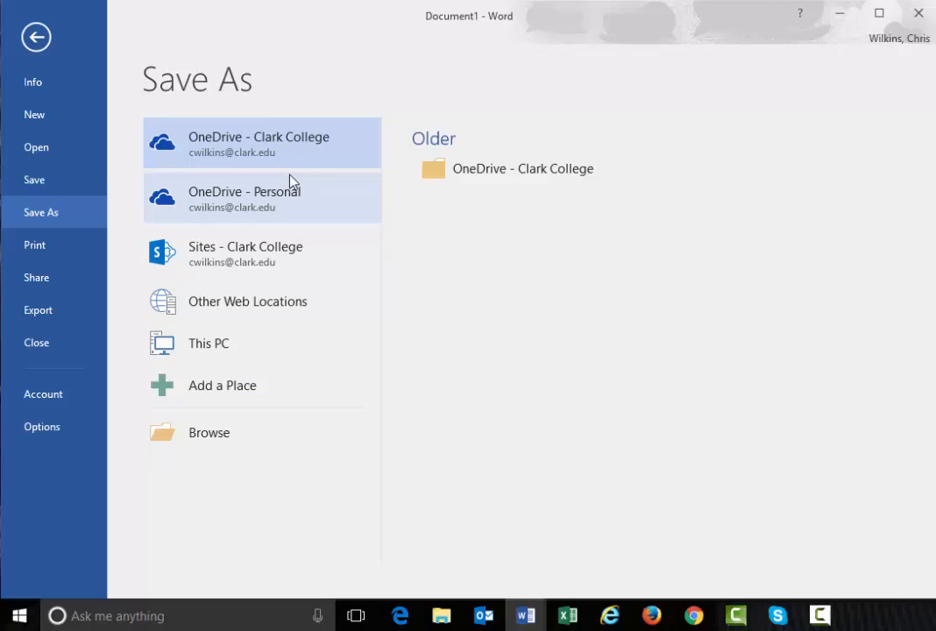
mouse_move(296, 65)
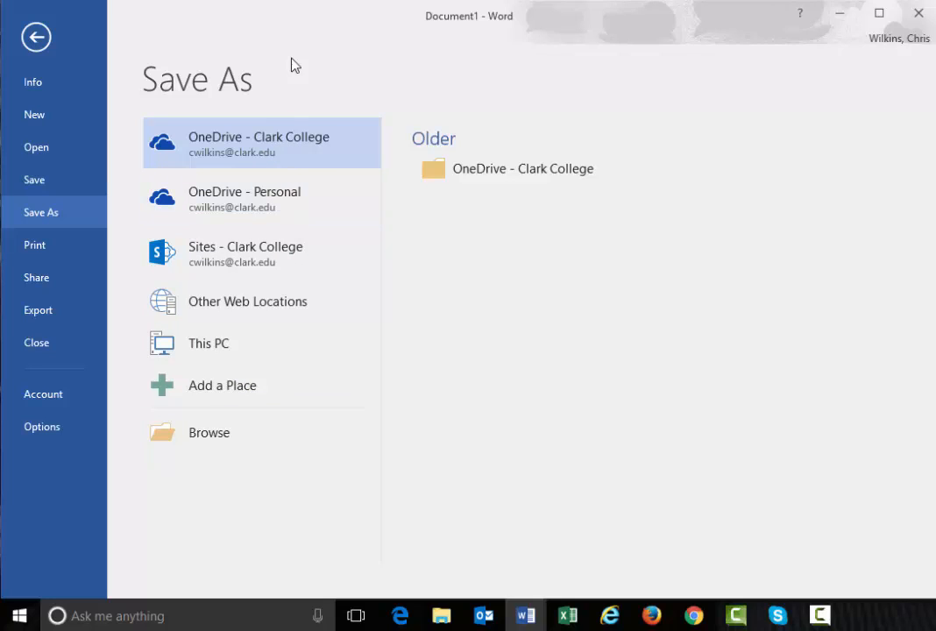
mouse_move(349, 144)
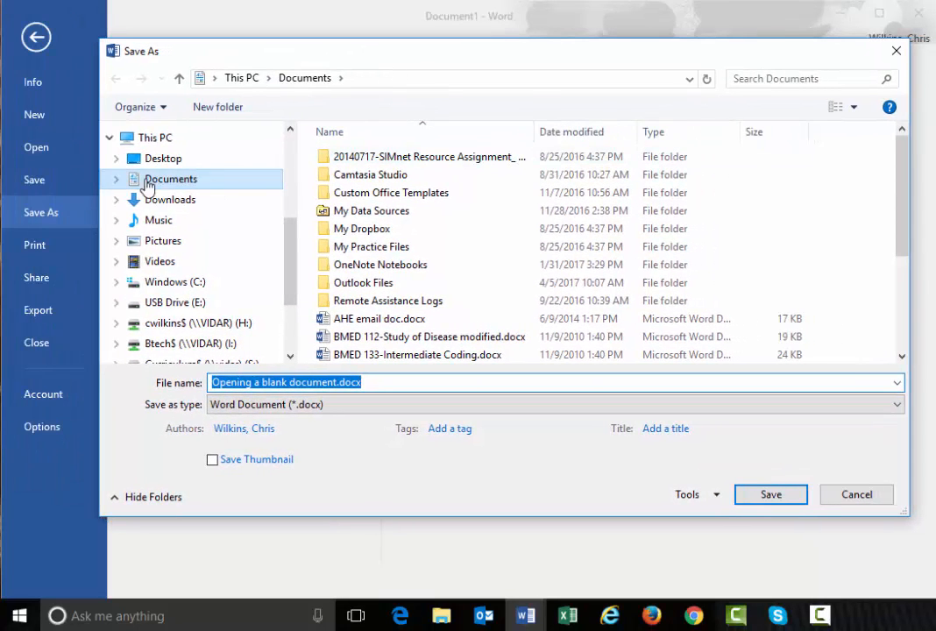
mouse_move(200, 187)
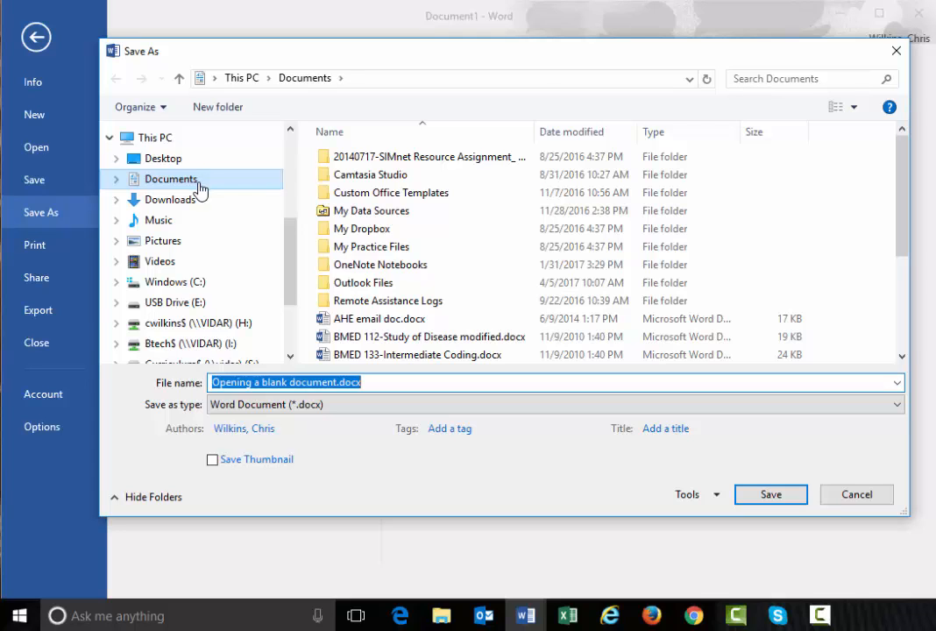
Save the document to USB Drive (E:) under the new name 'Intro to Word'
click(175, 301)
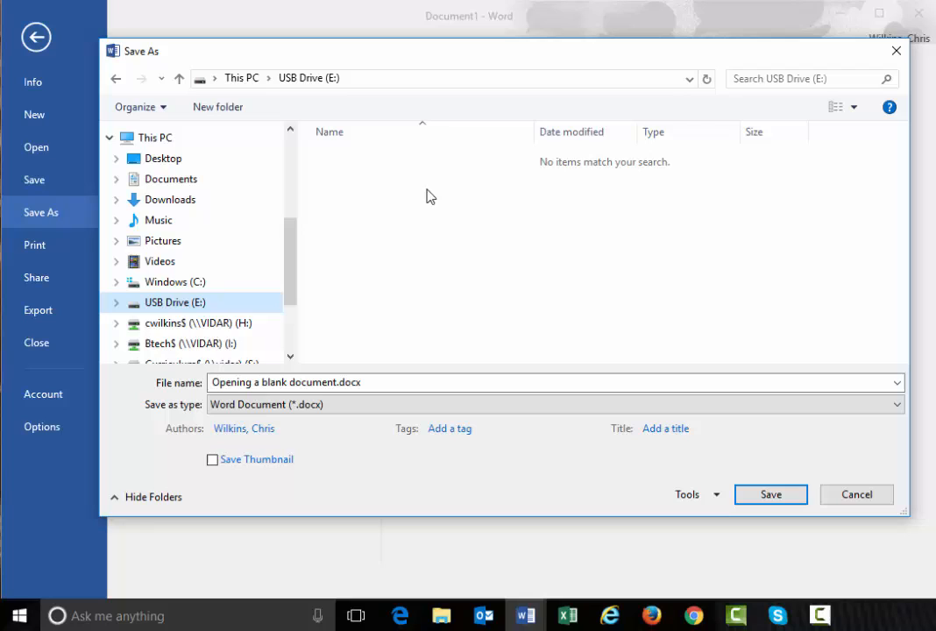
mouse_move(410, 188)
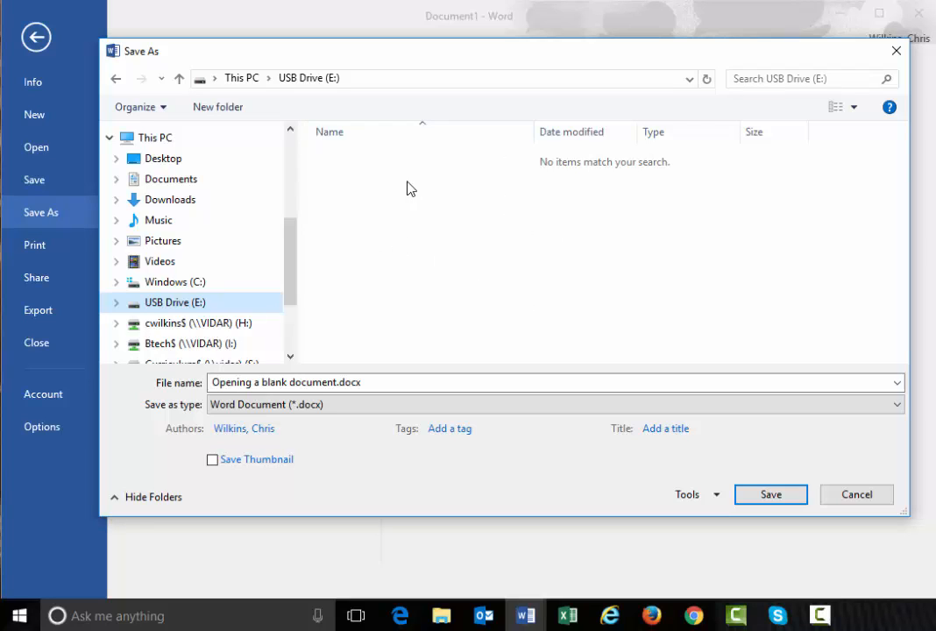
click(333, 382)
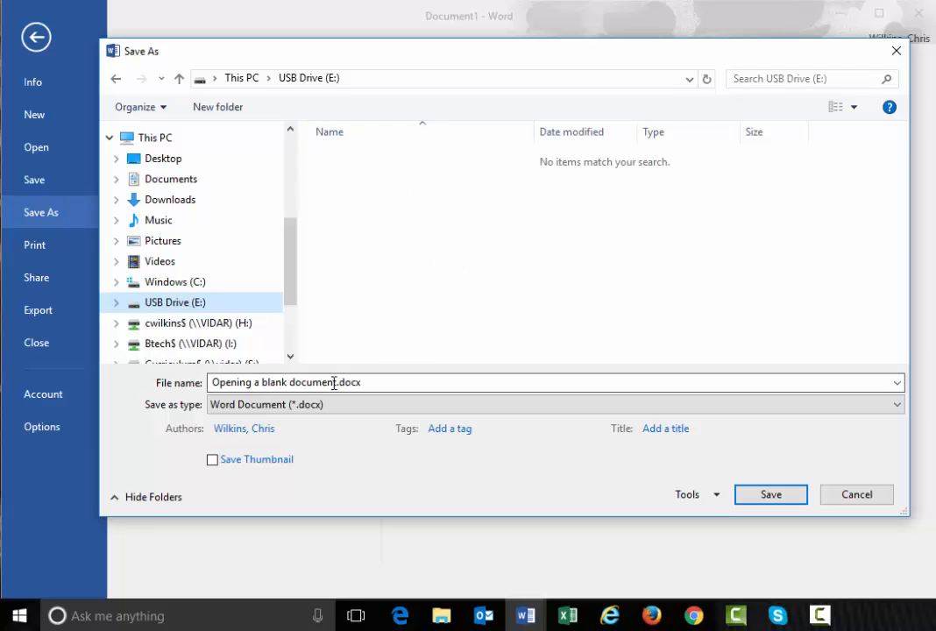
triple_click(284, 382)
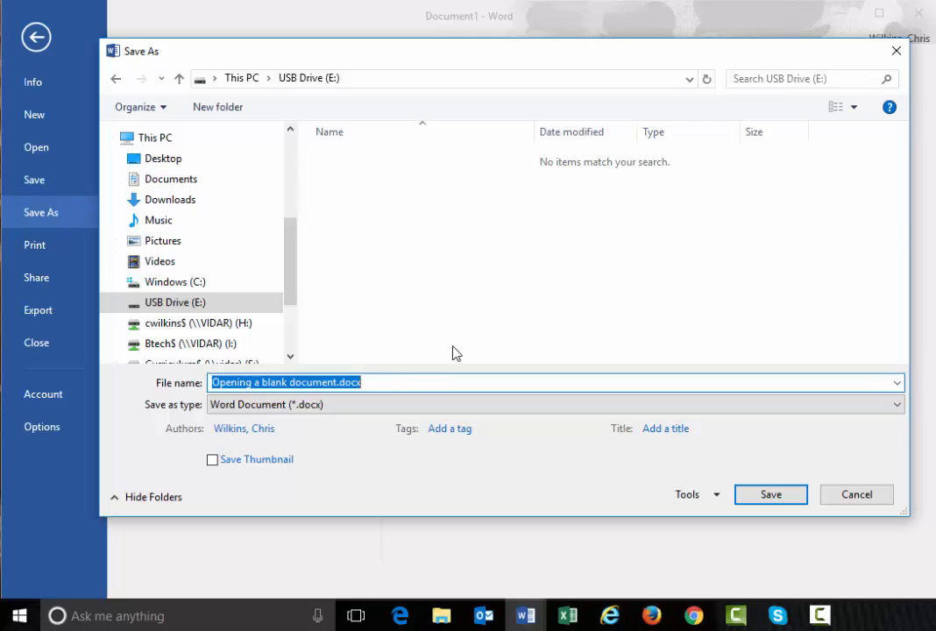
text(Intro to Word)
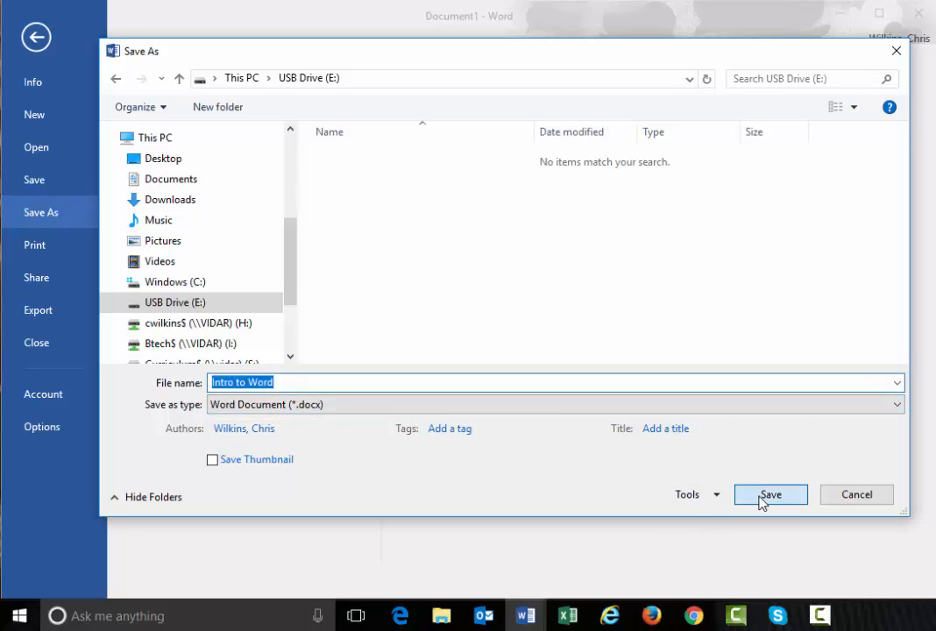
click(772, 494)
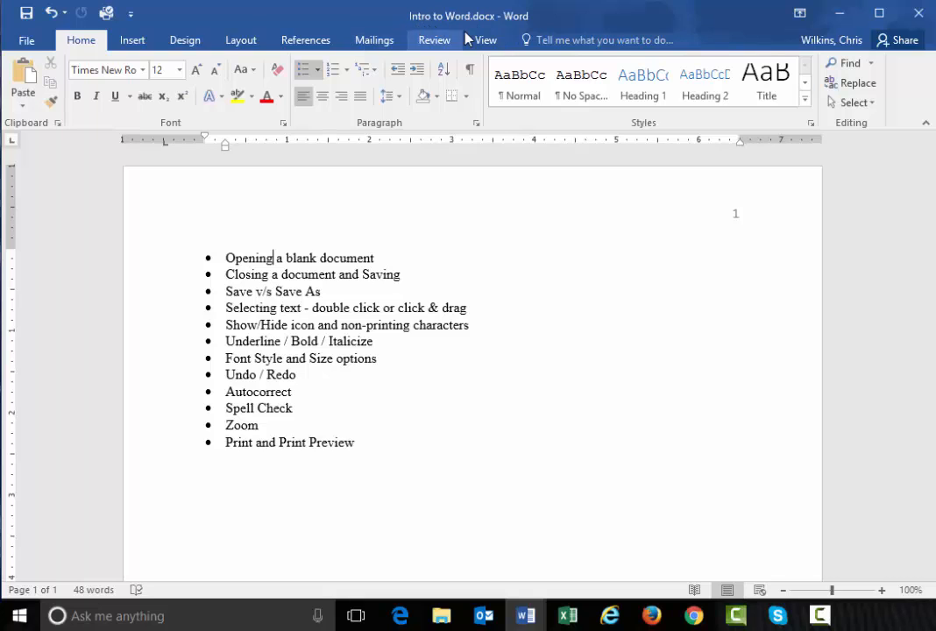
mouse_move(484, 17)
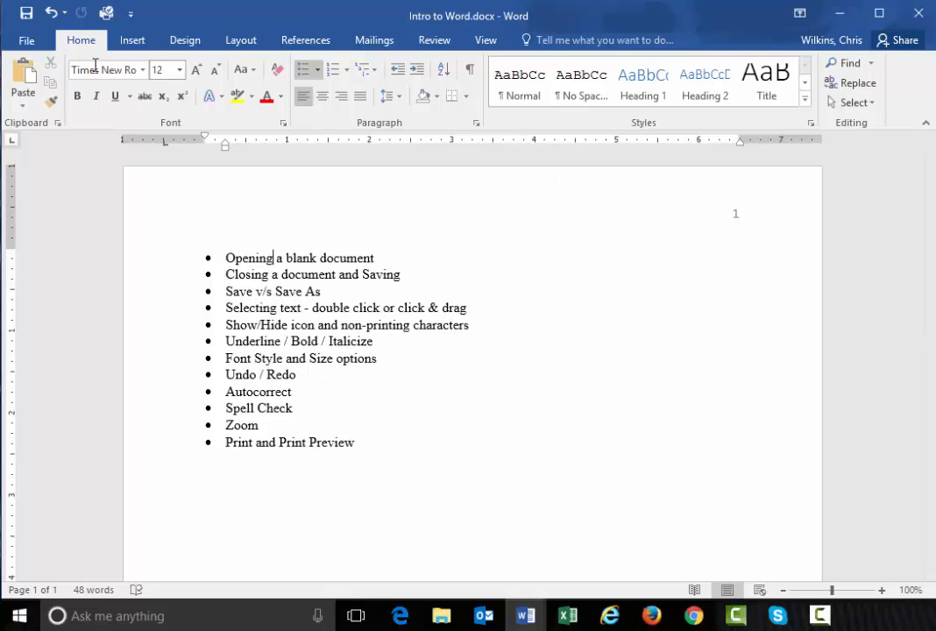
click(25, 40)
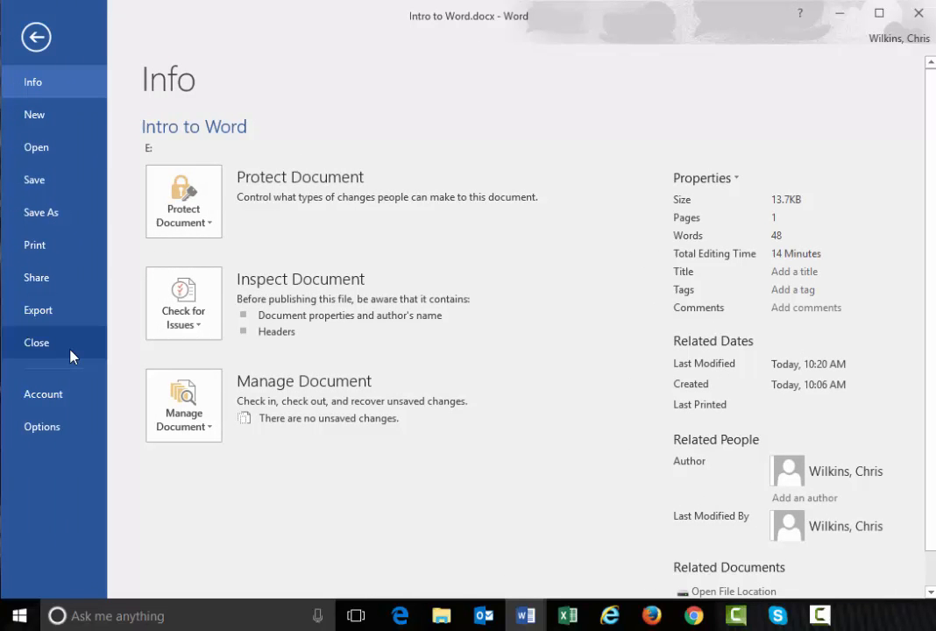
mouse_move(68, 344)
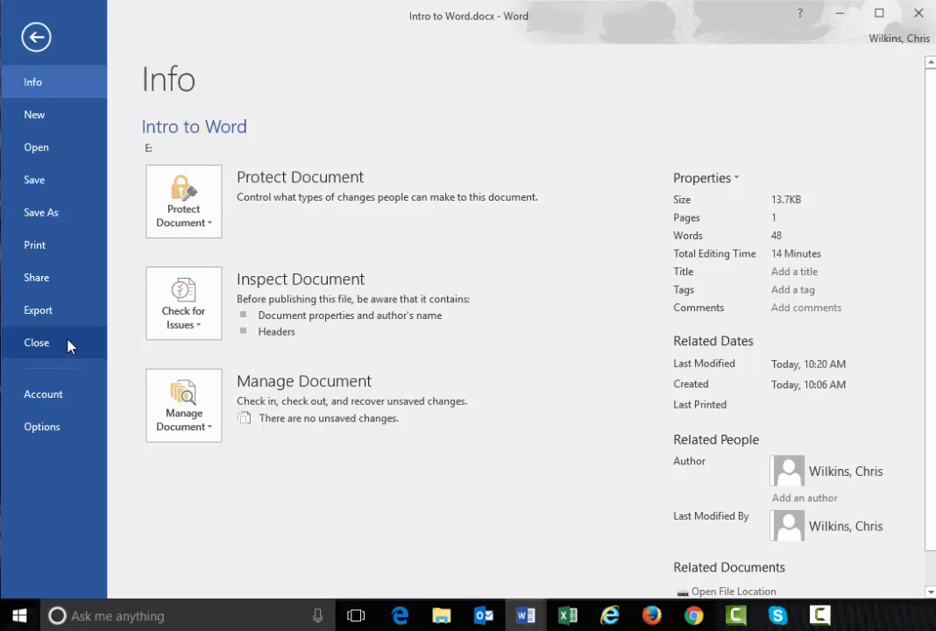
mouse_move(62, 358)
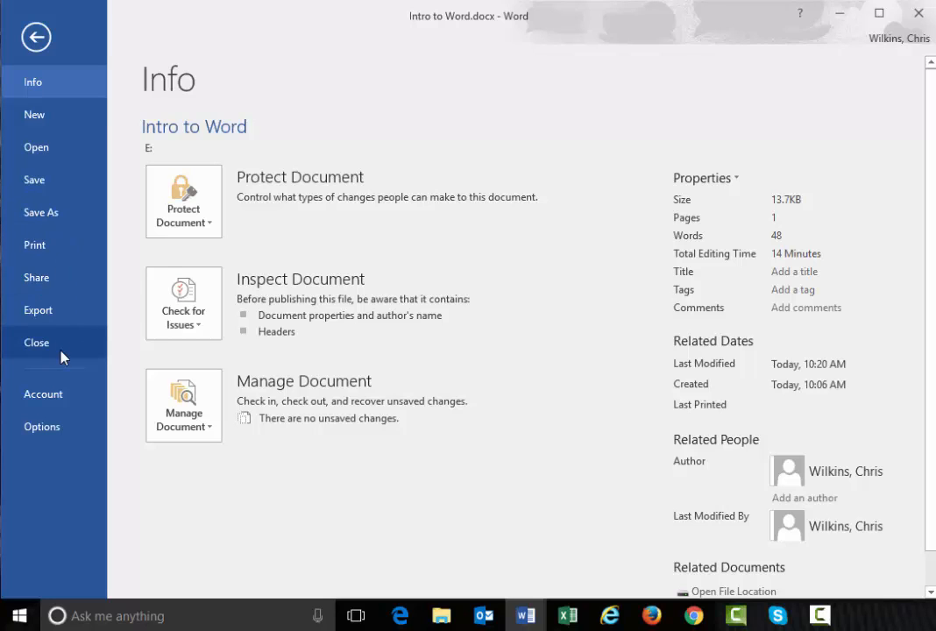
click(35, 37)
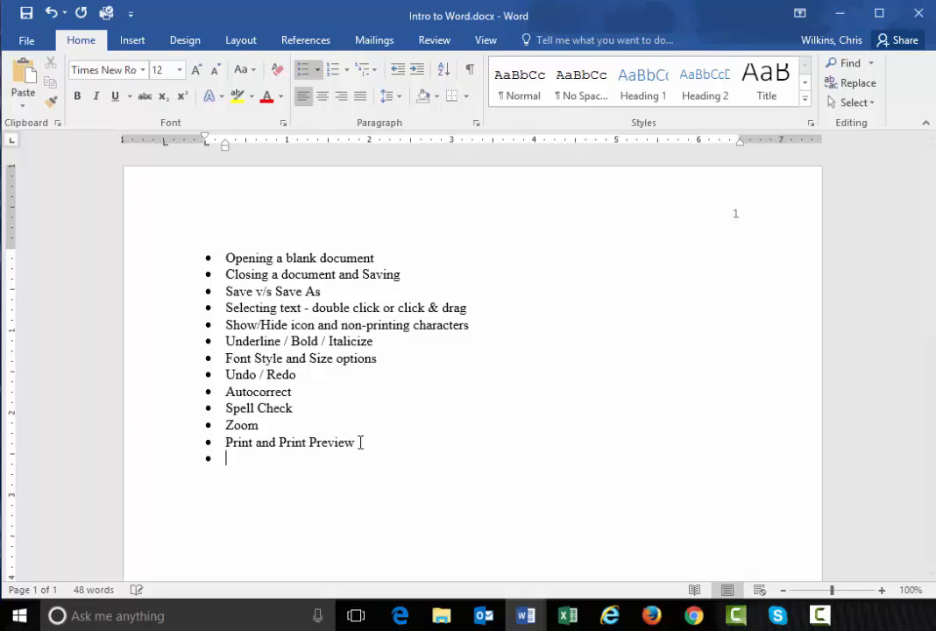
Type 'This is a test' as a new bullet after Print and Print Preview
text(This is a test)
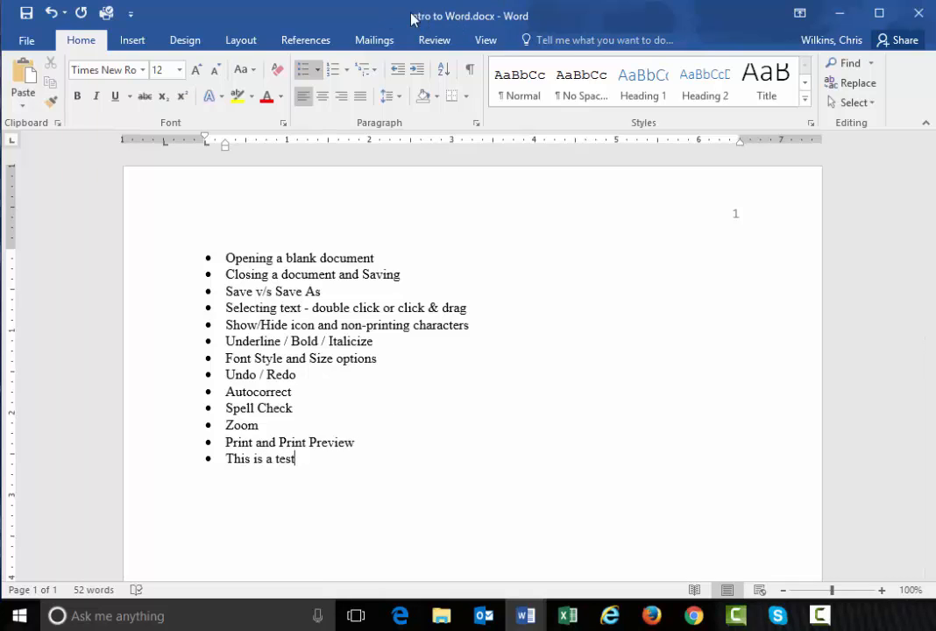
mouse_move(26, 14)
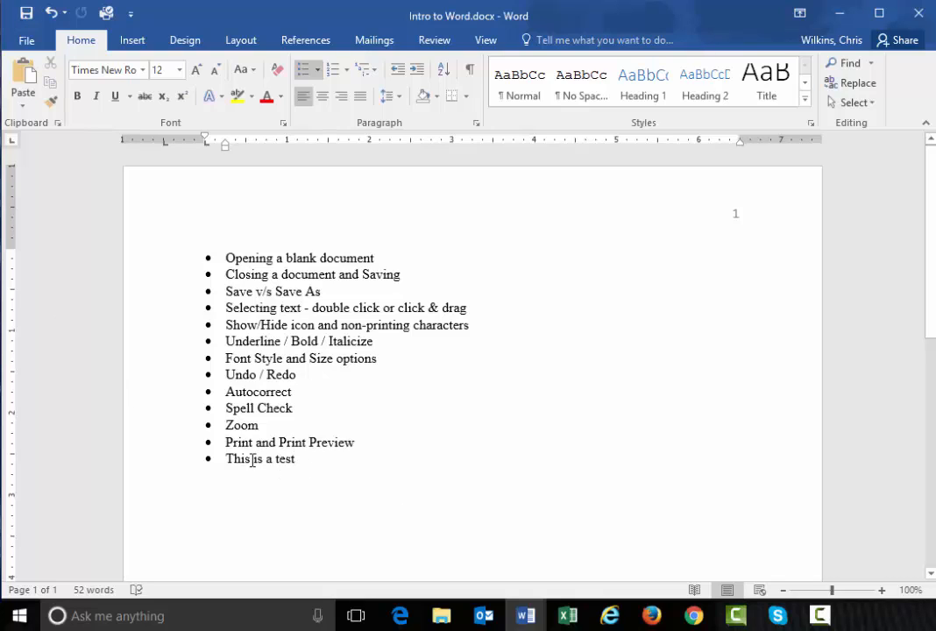
mouse_move(329, 481)
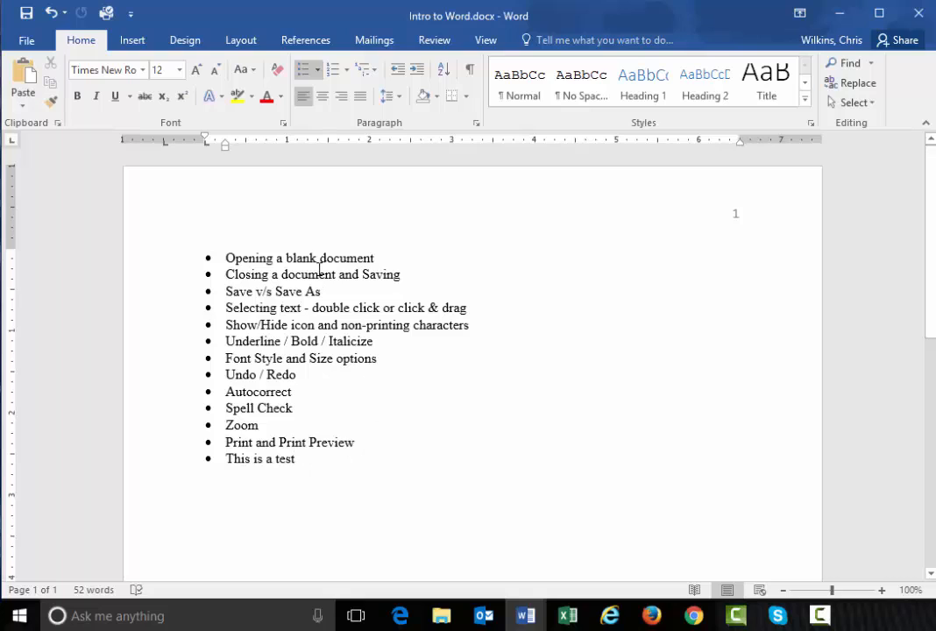
mouse_move(336, 466)
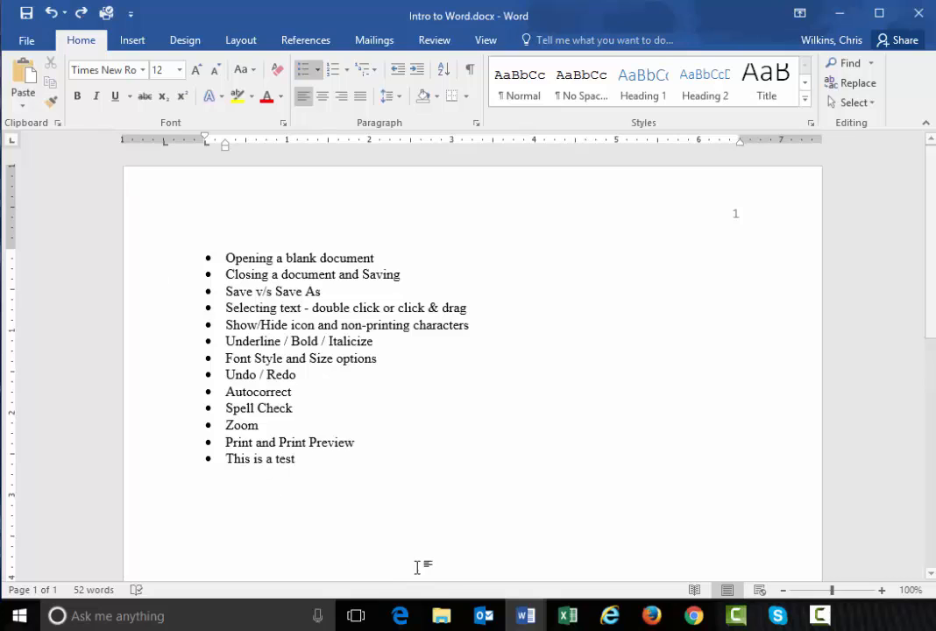
mouse_move(414, 536)
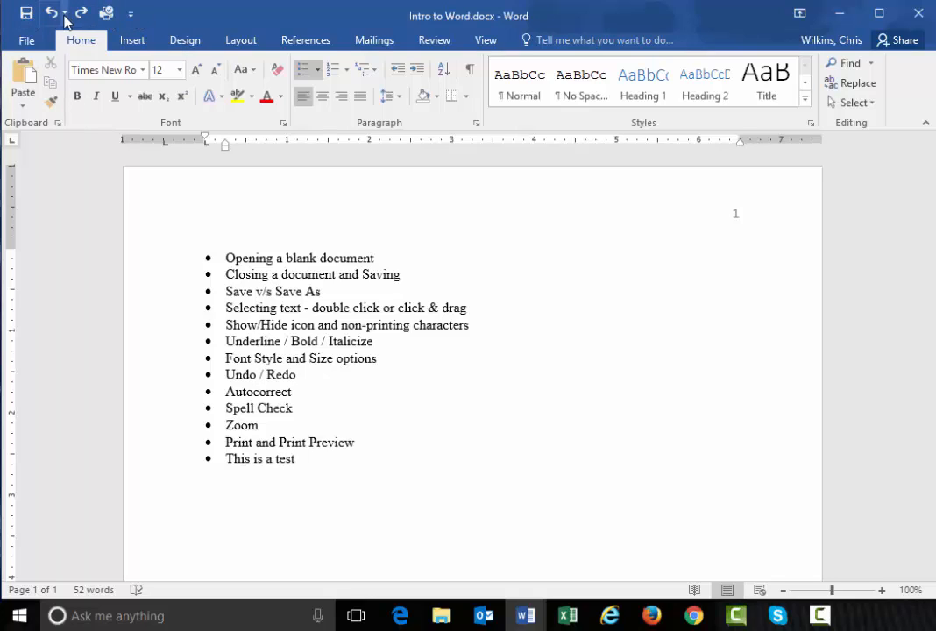
mouse_move(33, 16)
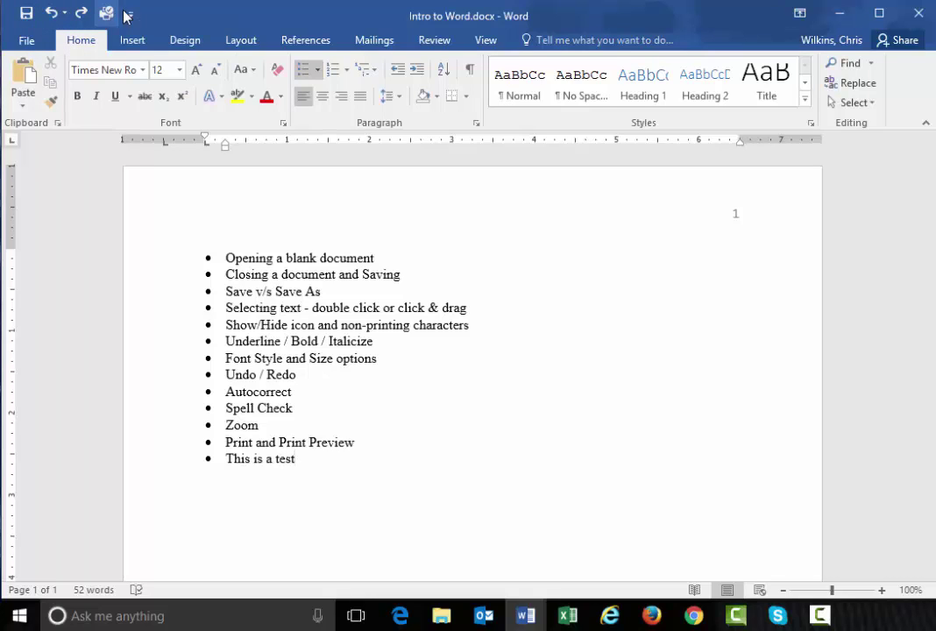
click(130, 16)
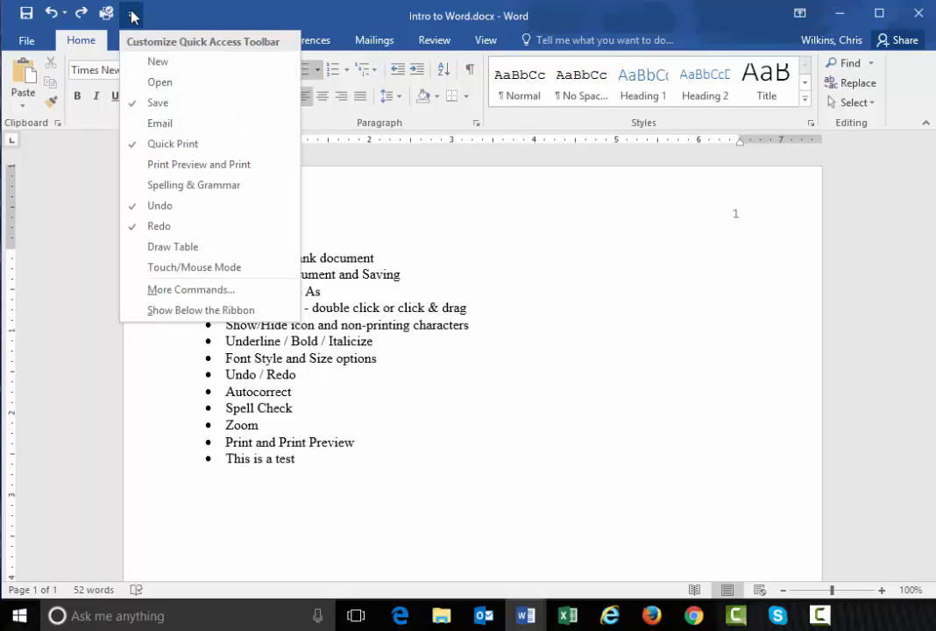
mouse_move(129, 31)
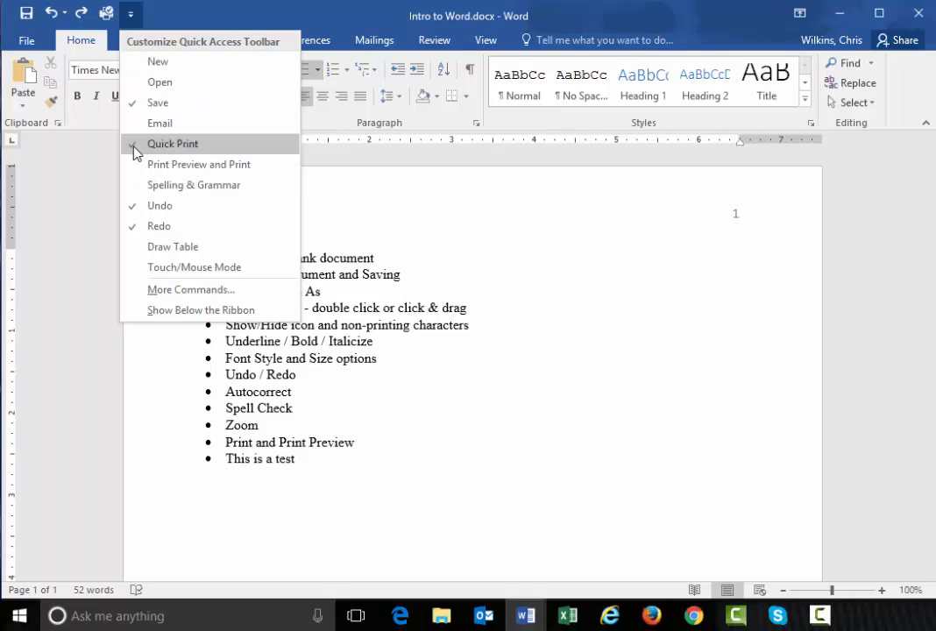
click(172, 144)
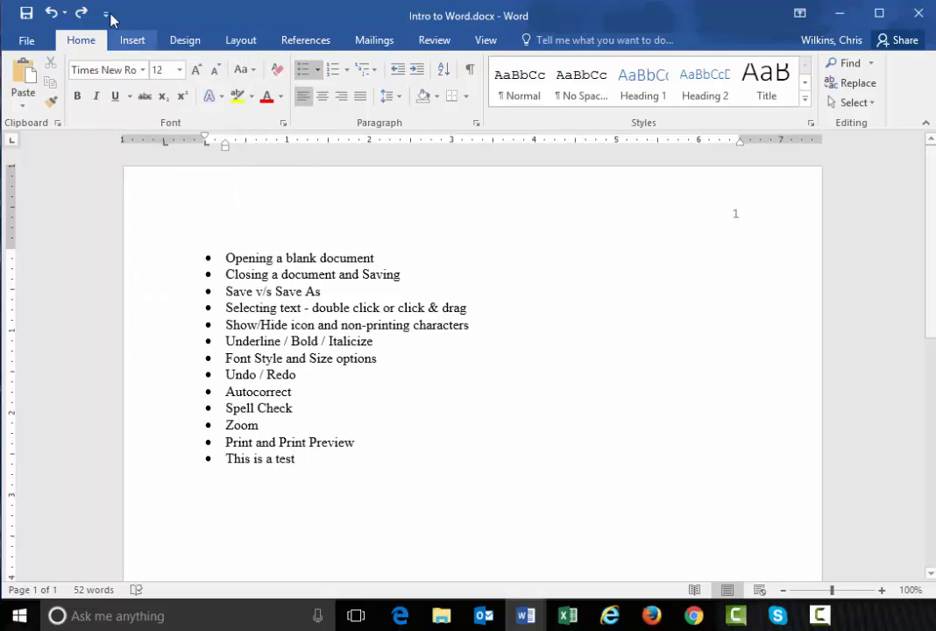
click(105, 15)
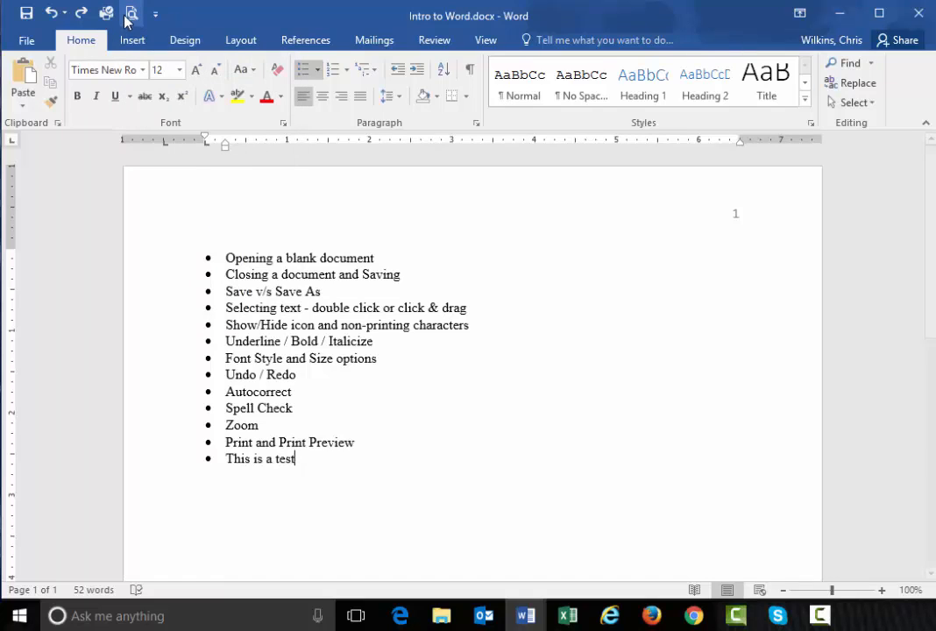
click(156, 14)
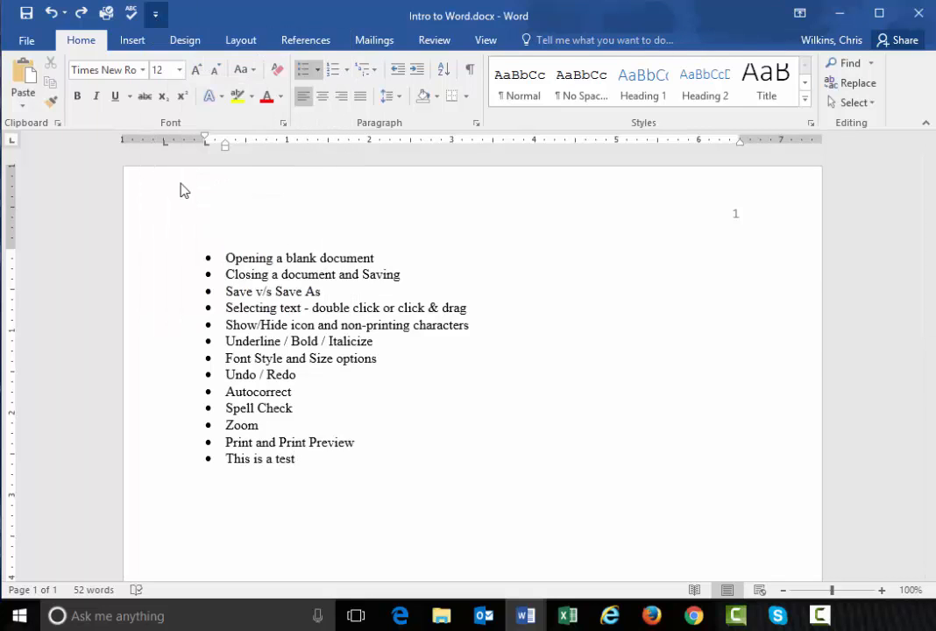
click(158, 16)
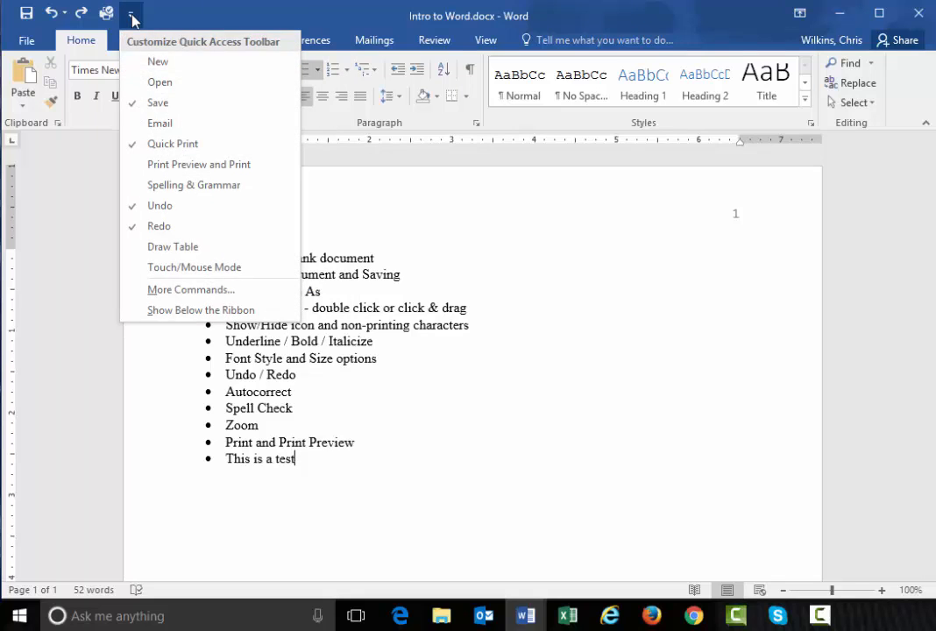
click(132, 19)
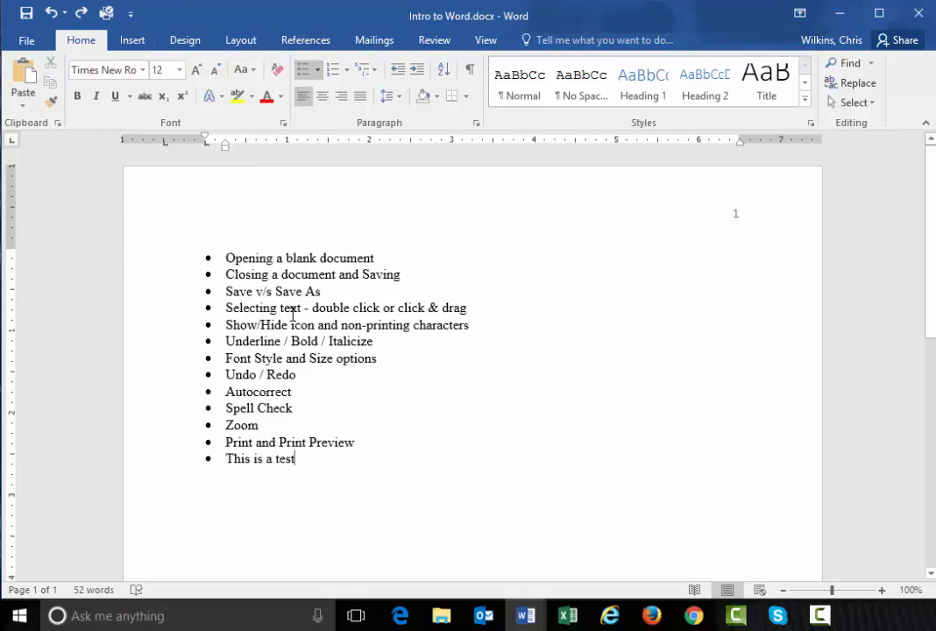
mouse_move(319, 358)
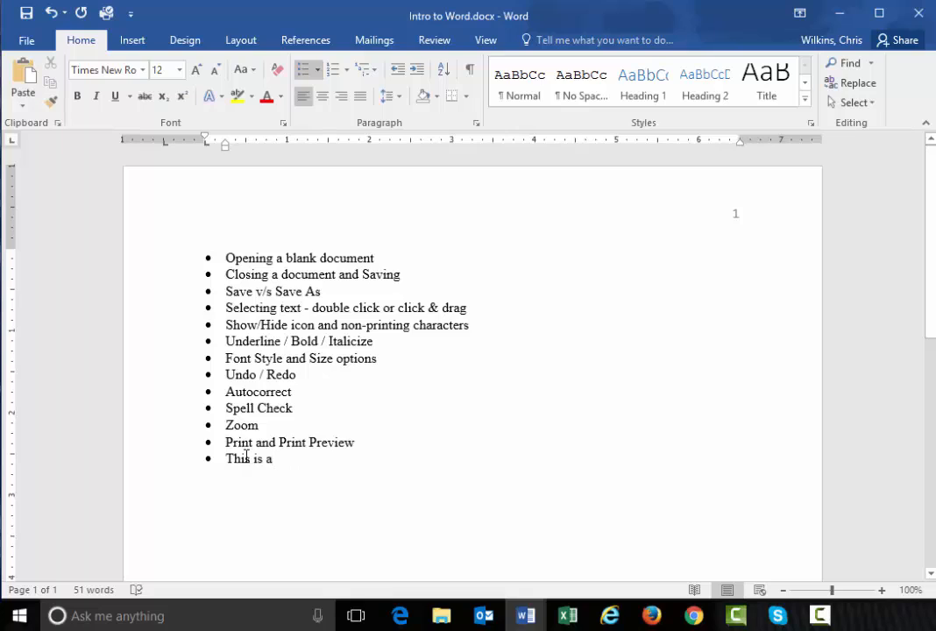
mouse_move(368, 491)
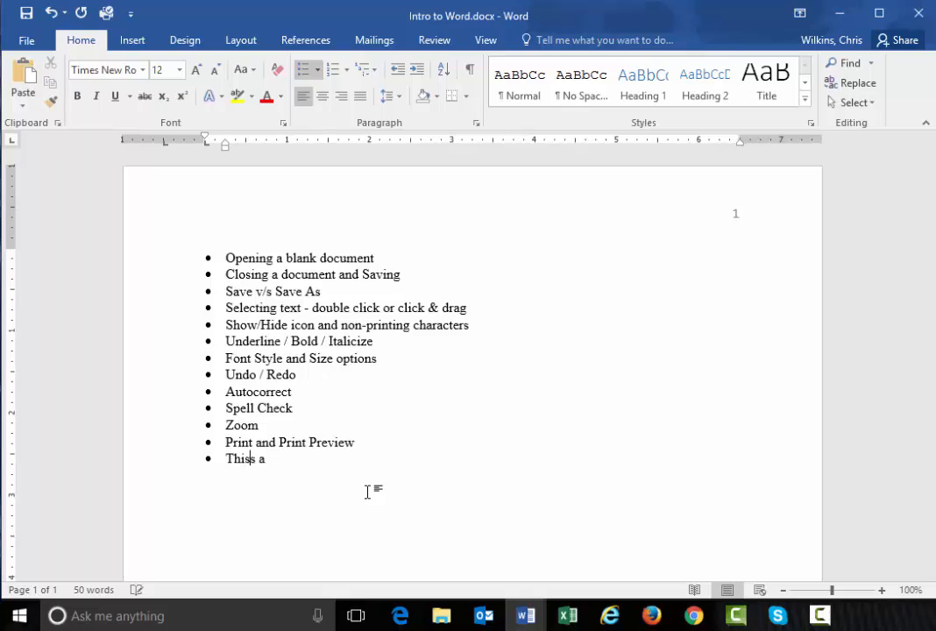
Backspace away the 'This is a test' bullet so the list ends at Print and Print Preview
key(Backspace)
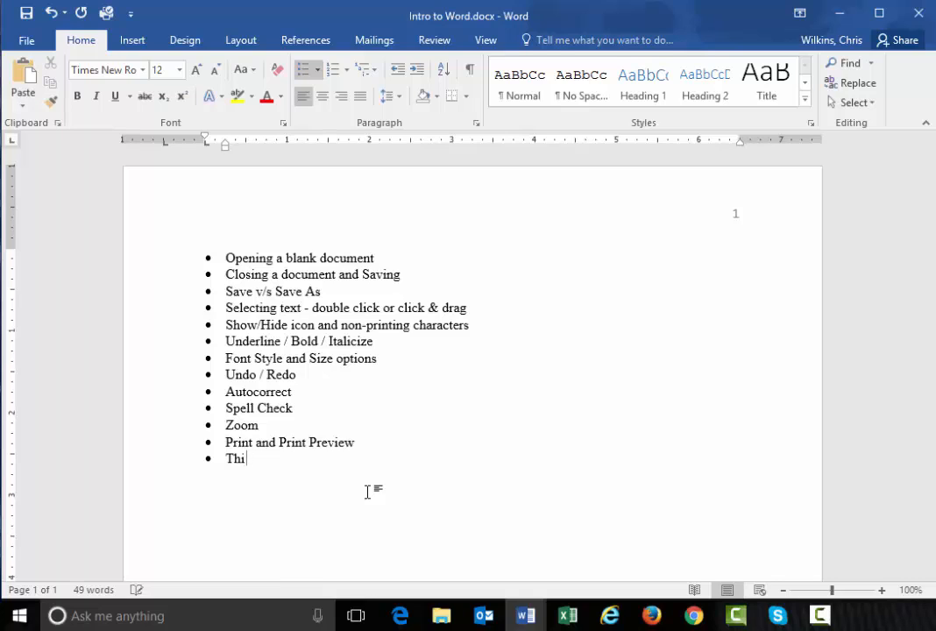
key(Backspace)
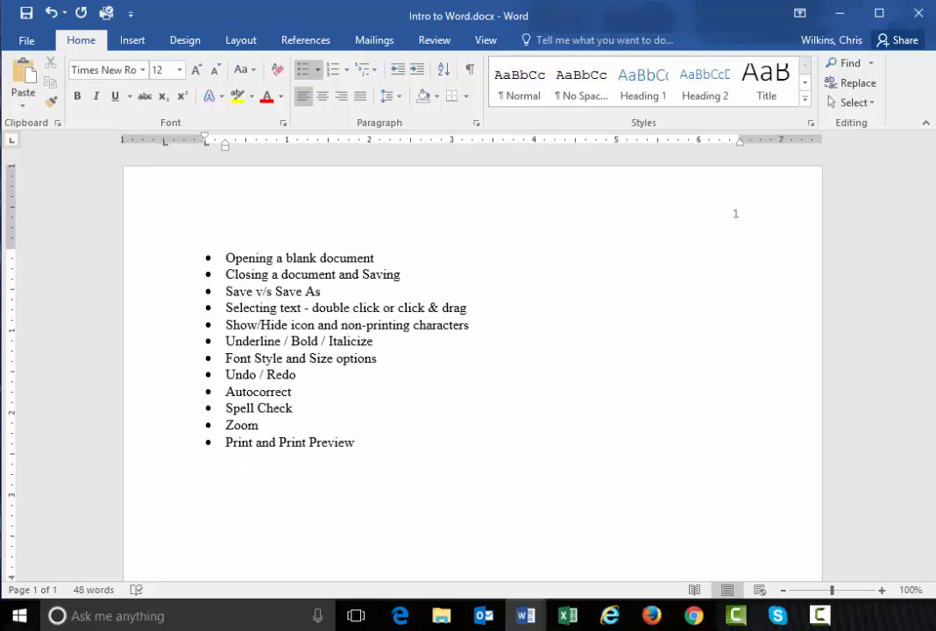
Strike through 'Opening a blank document' and restyle 'Save v/s Save As' via the underline choices
click(354, 441)
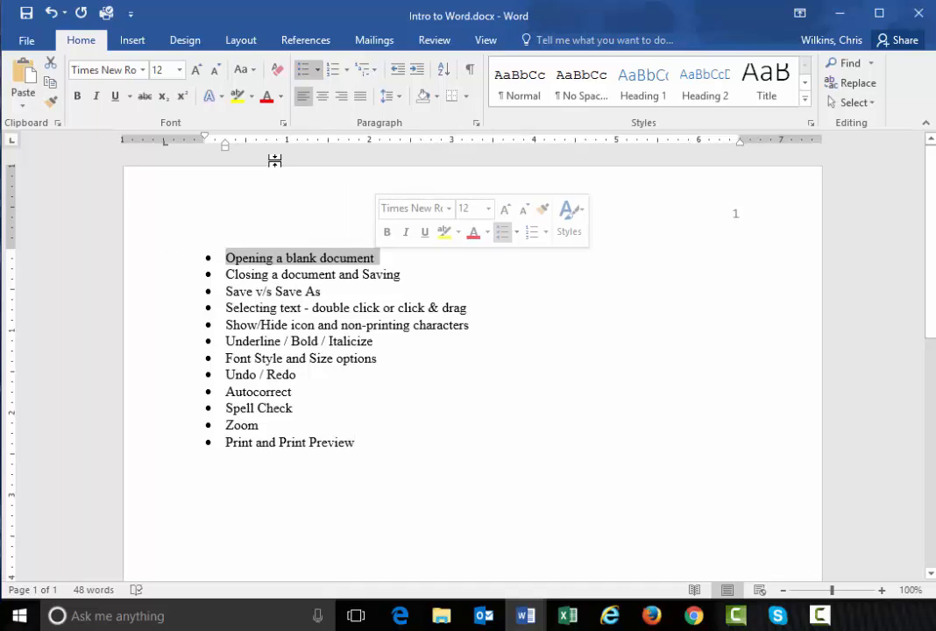
mouse_move(144, 96)
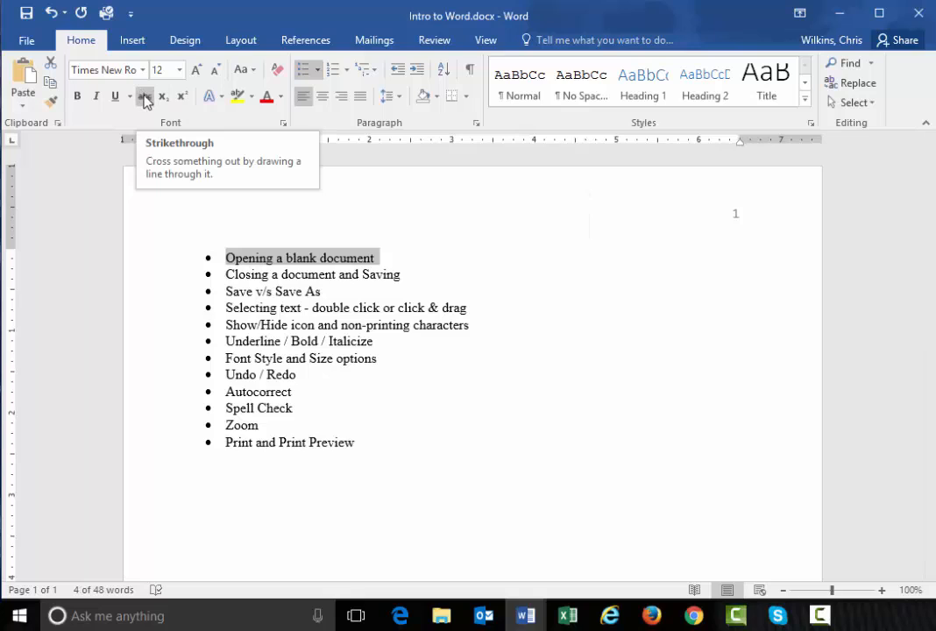
click(144, 95)
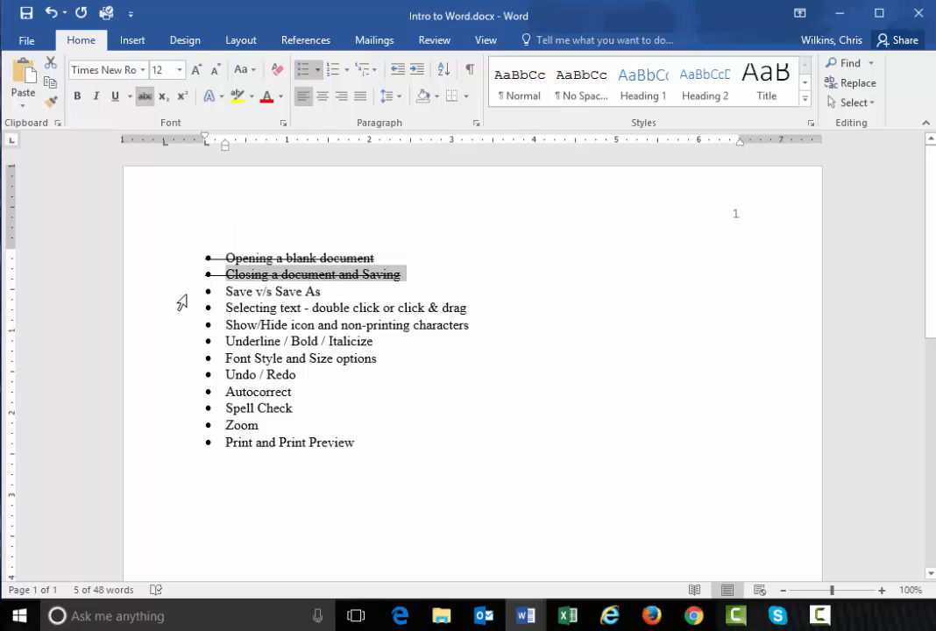
click(126, 95)
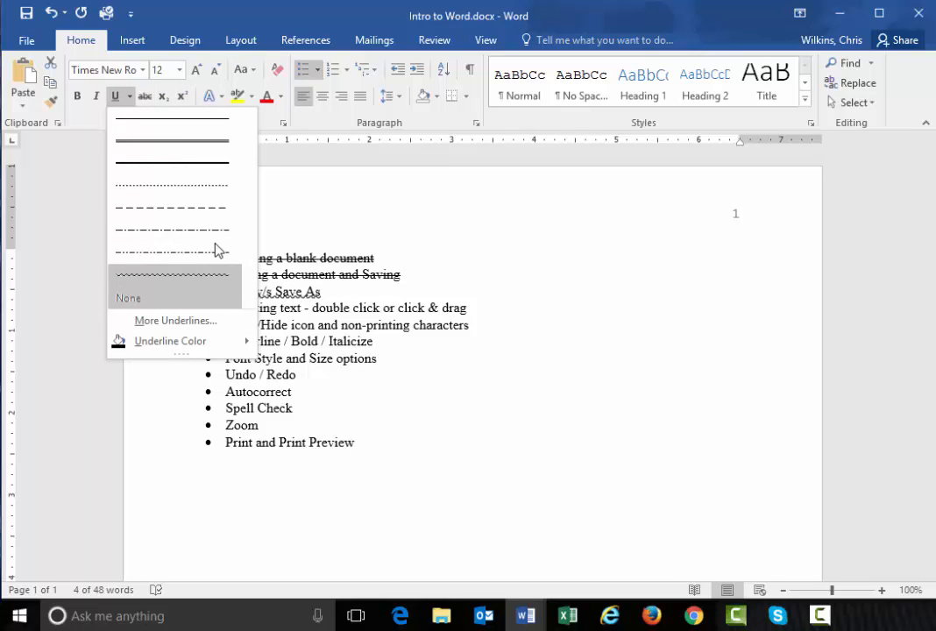
click(128, 298)
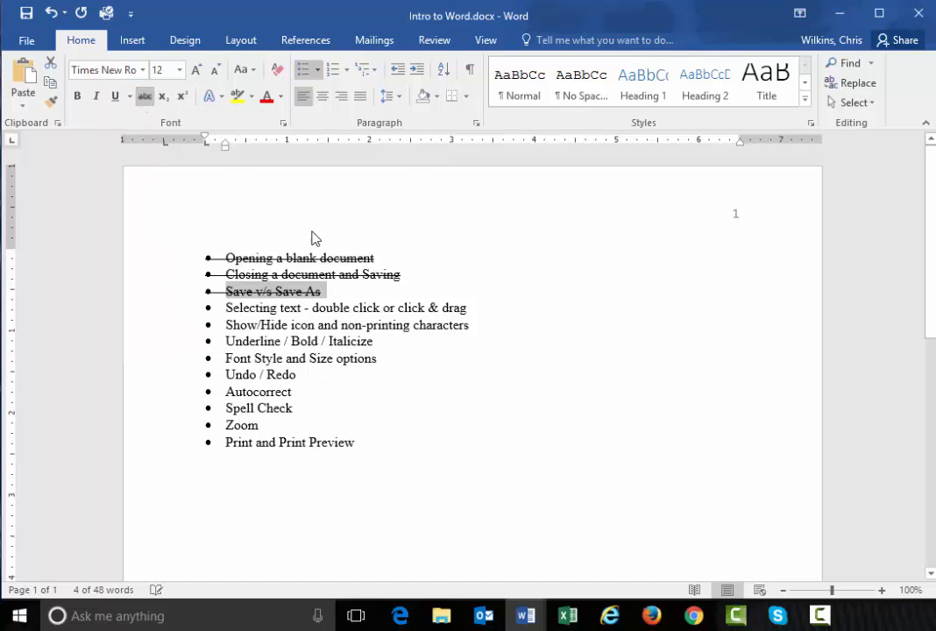
mouse_move(354, 314)
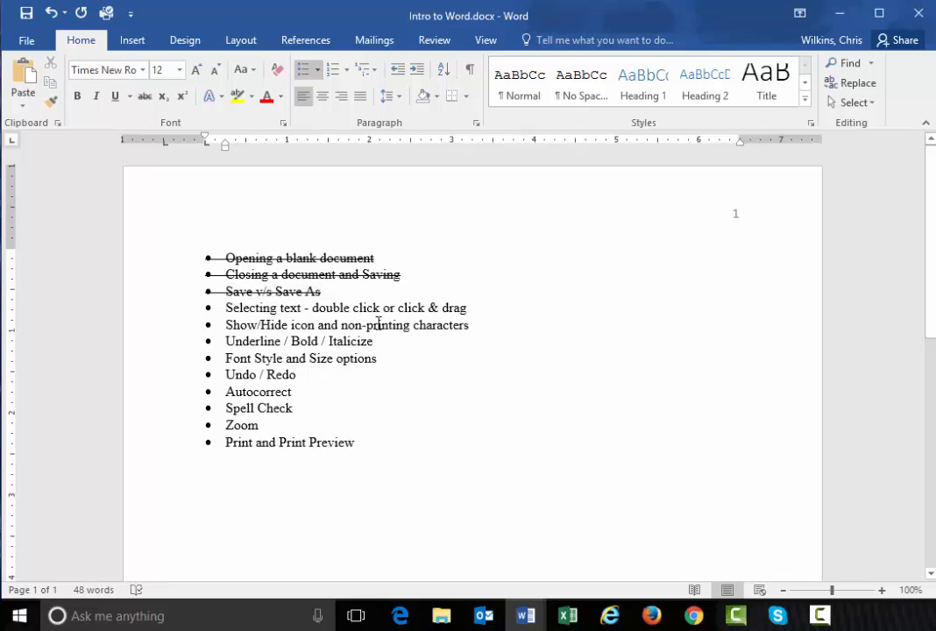
mouse_move(367, 309)
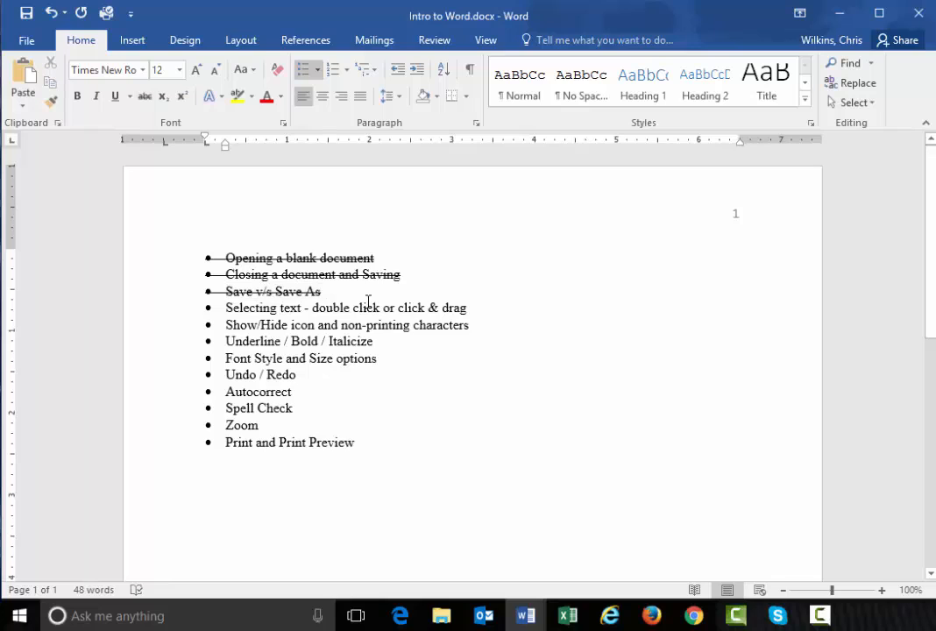
Highlight the word 'click' in yellow, then reselect it to strip formatting and underline it
double_click(367, 309)
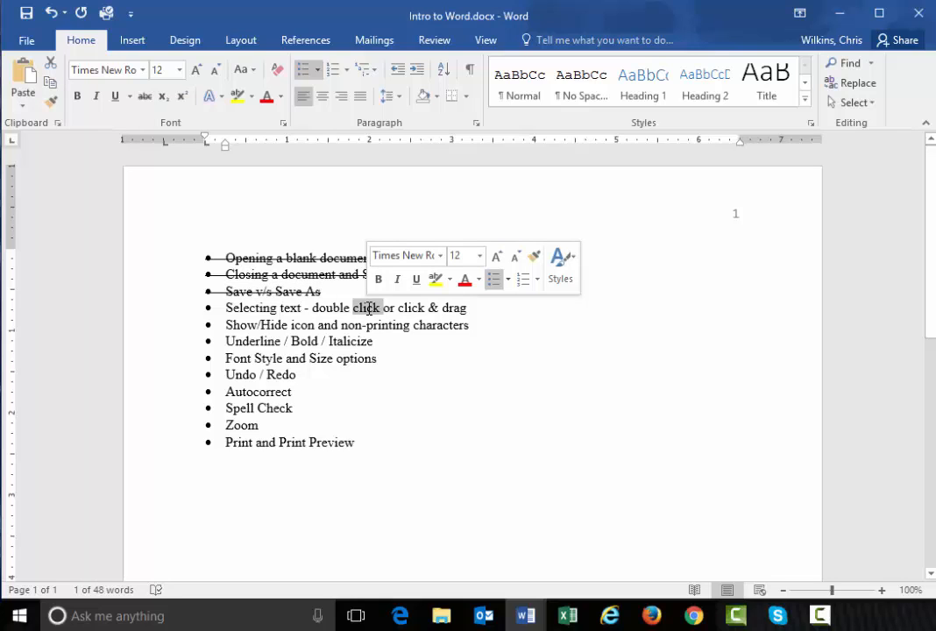
mouse_move(379, 279)
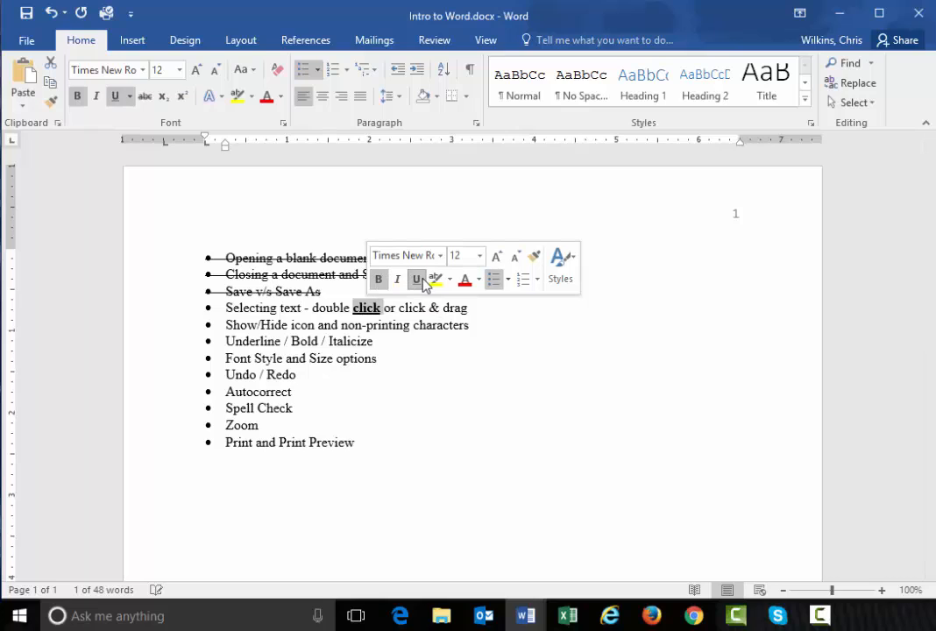
mouse_move(417, 278)
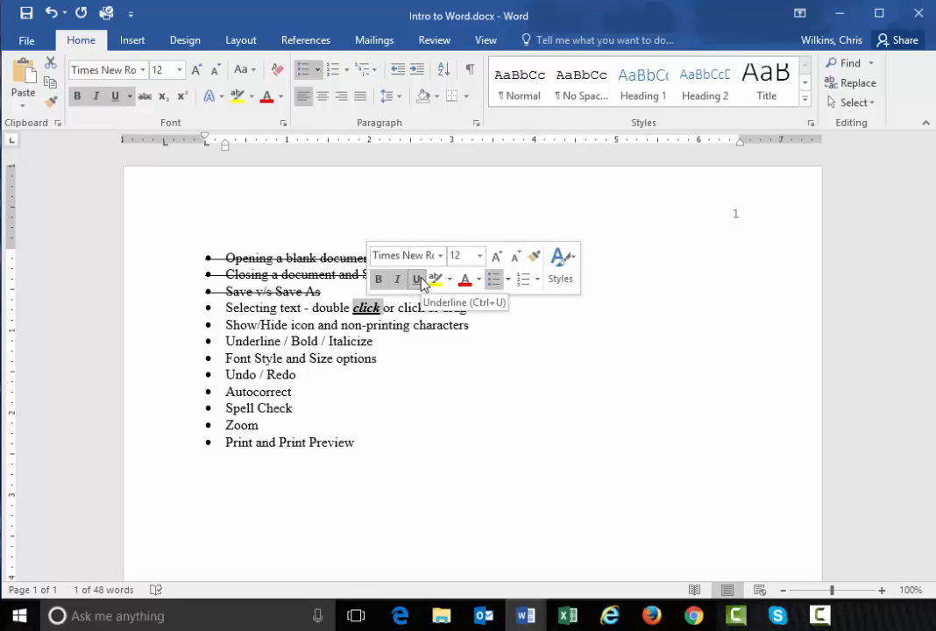
mouse_move(434, 279)
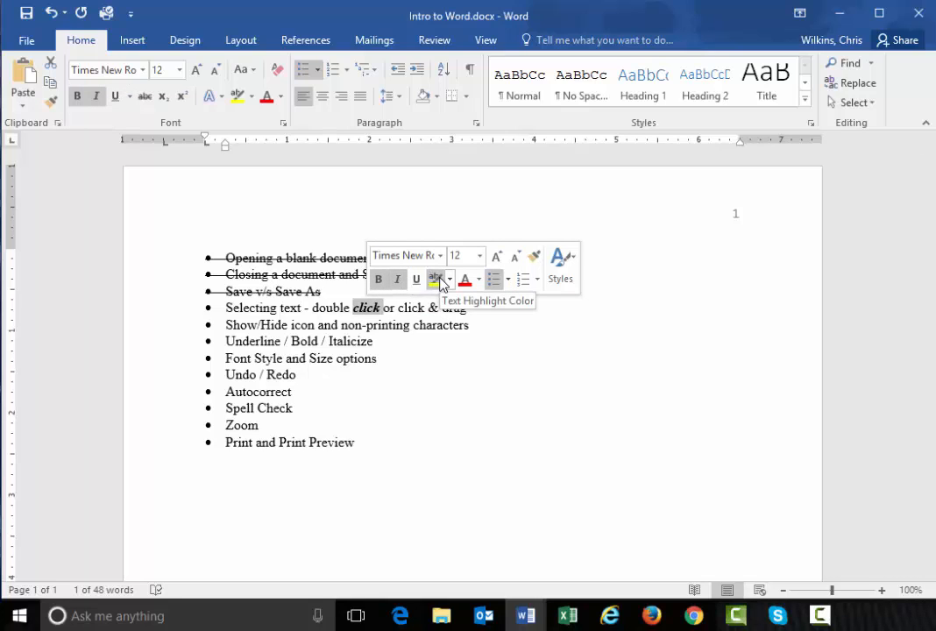
click(433, 279)
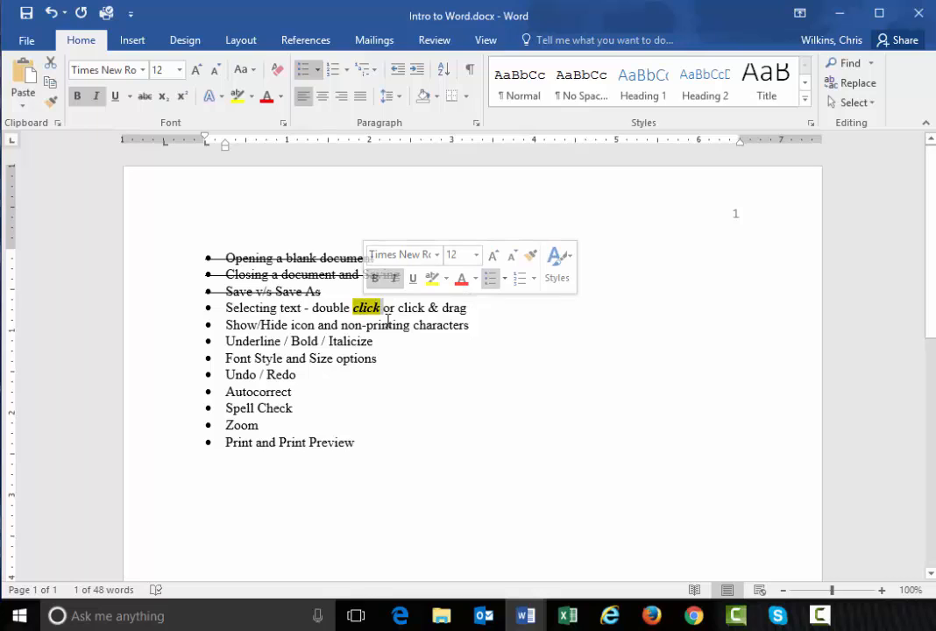
mouse_move(431, 279)
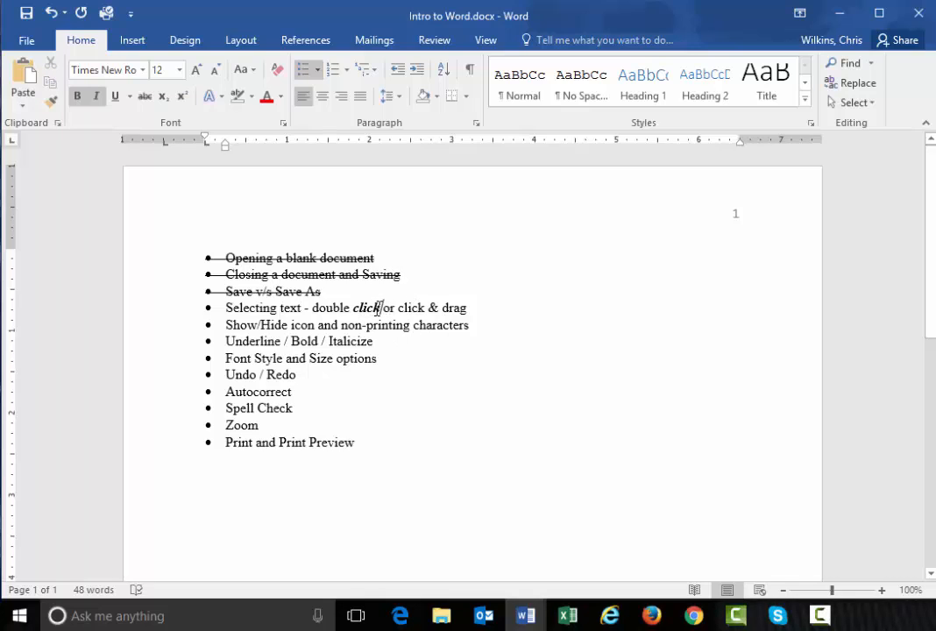
double_click(365, 308)
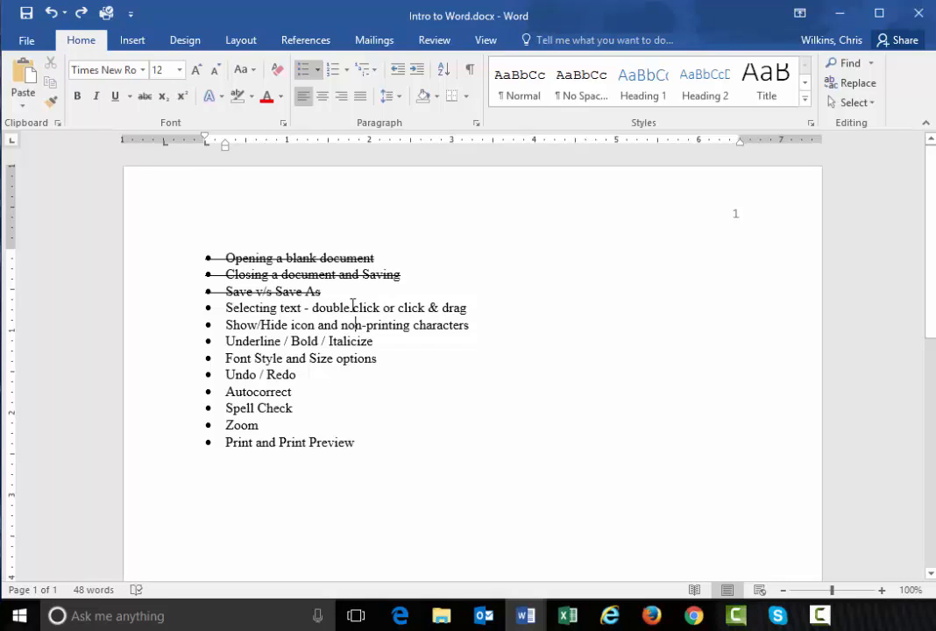
double_click(366, 309)
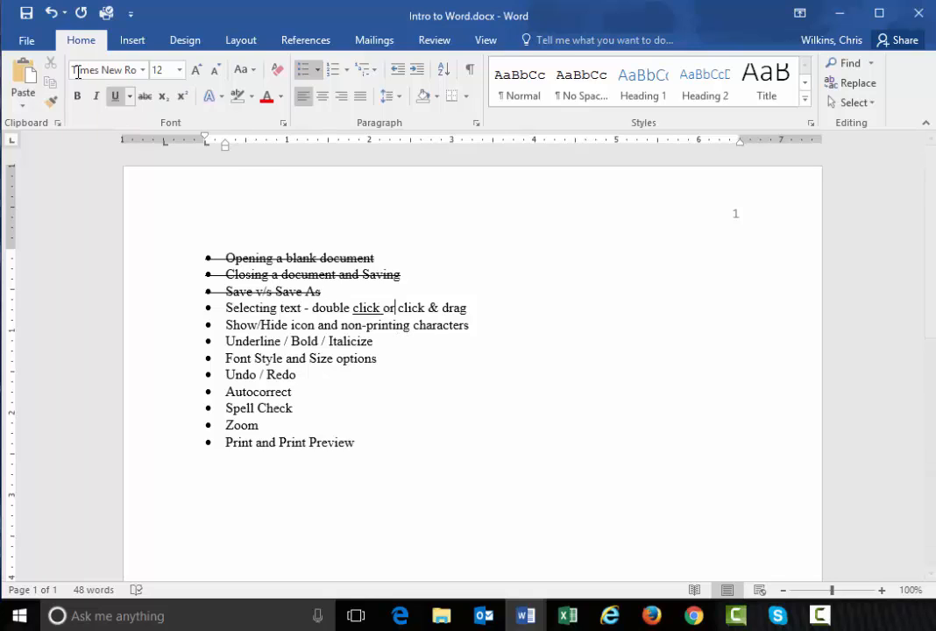
double_click(368, 308)
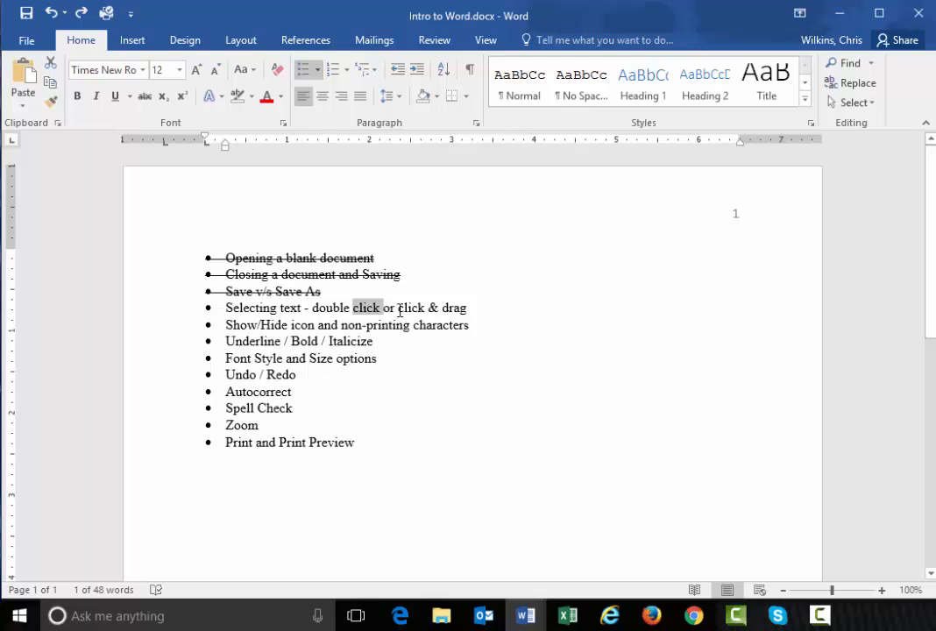
drag(398, 308, 466, 308)
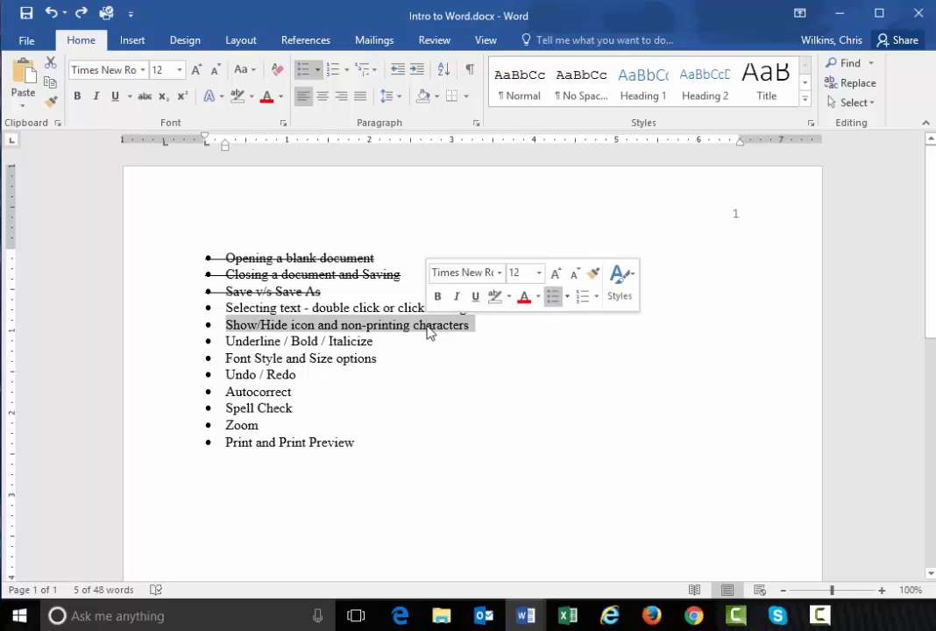
mouse_move(396, 324)
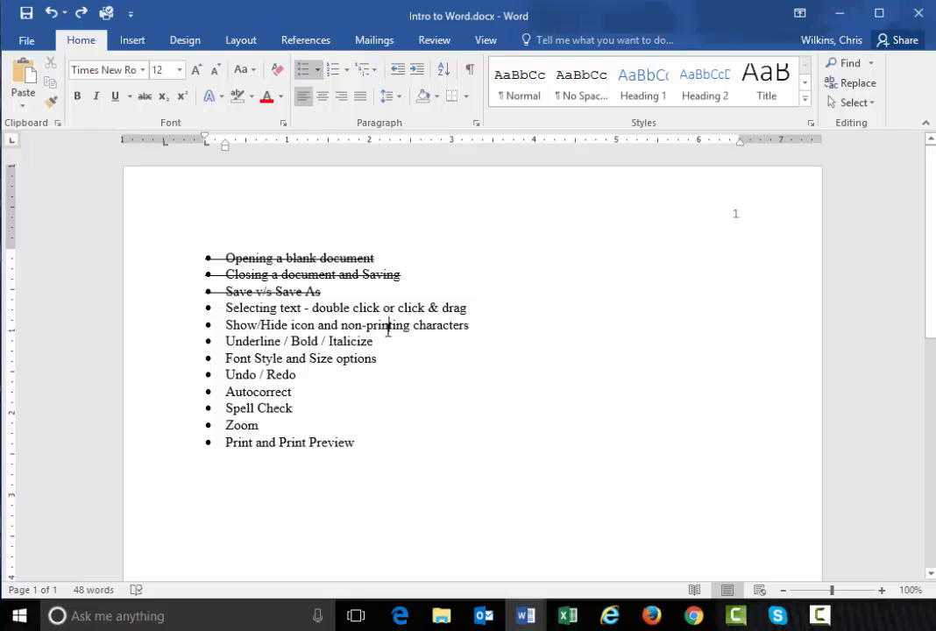
double_click(389, 324)
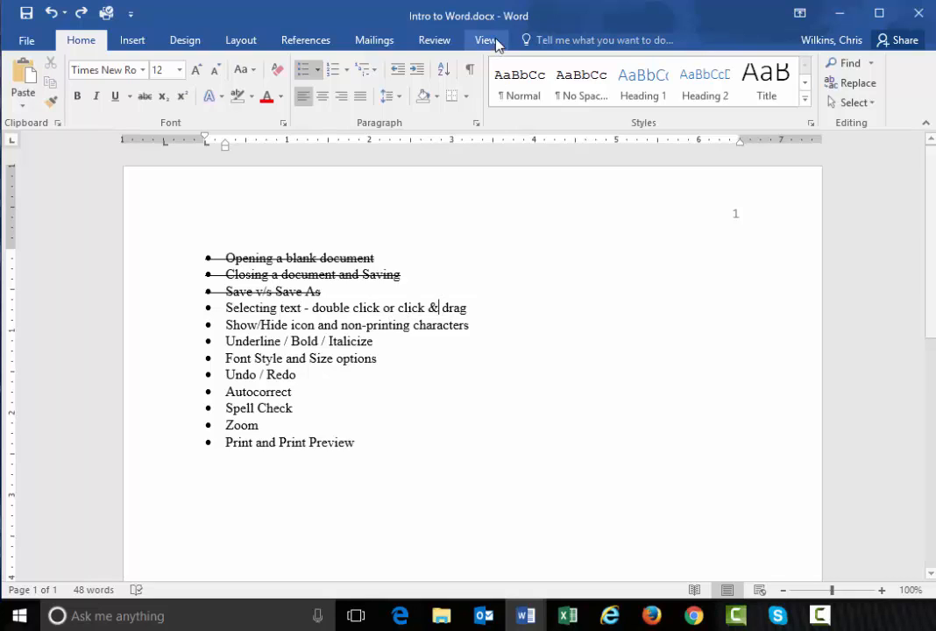
Toggle formatting marks, select 'click & drag' for bolding, leaving the marks shown
click(469, 70)
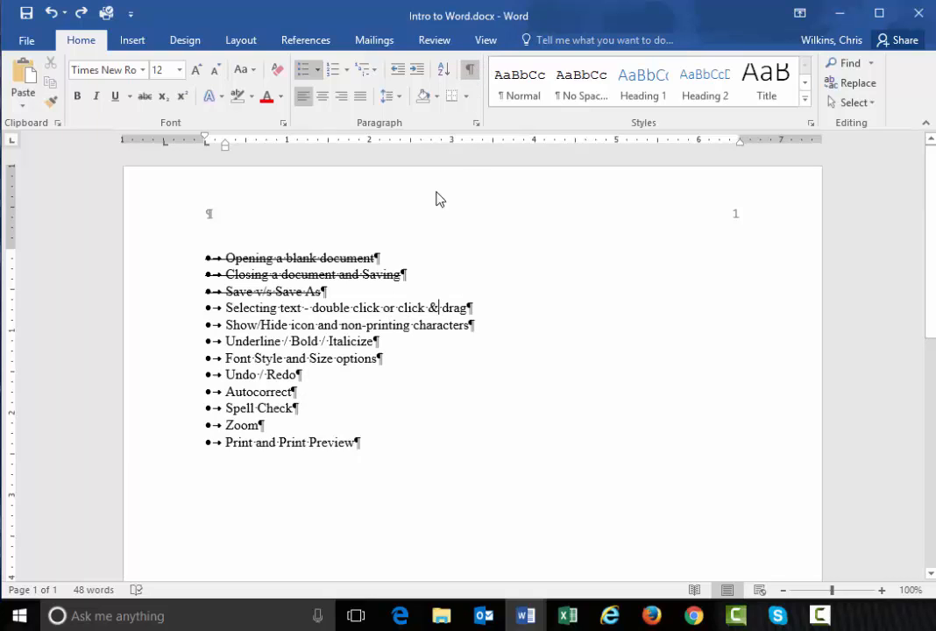
mouse_move(470, 71)
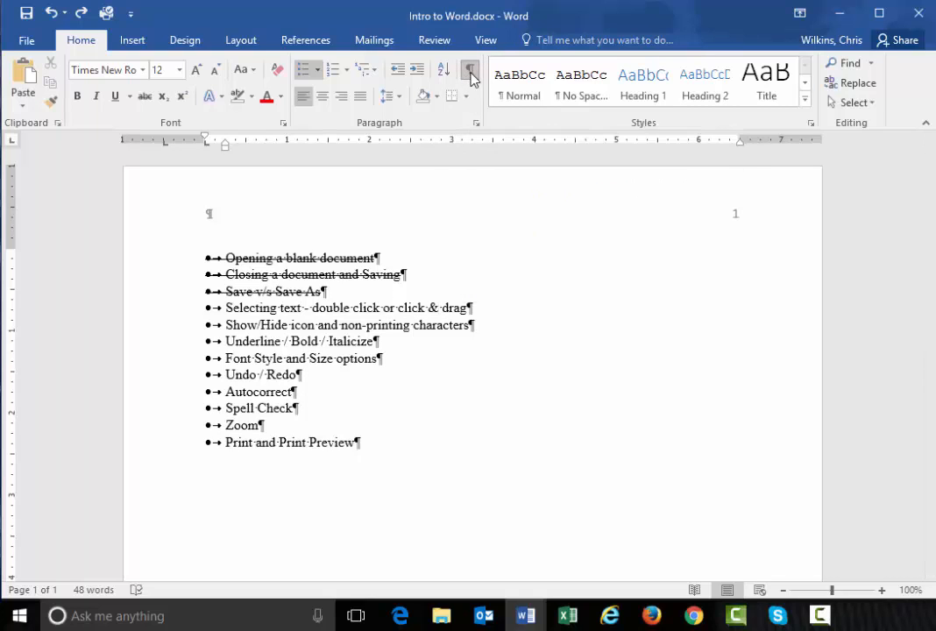
click(466, 71)
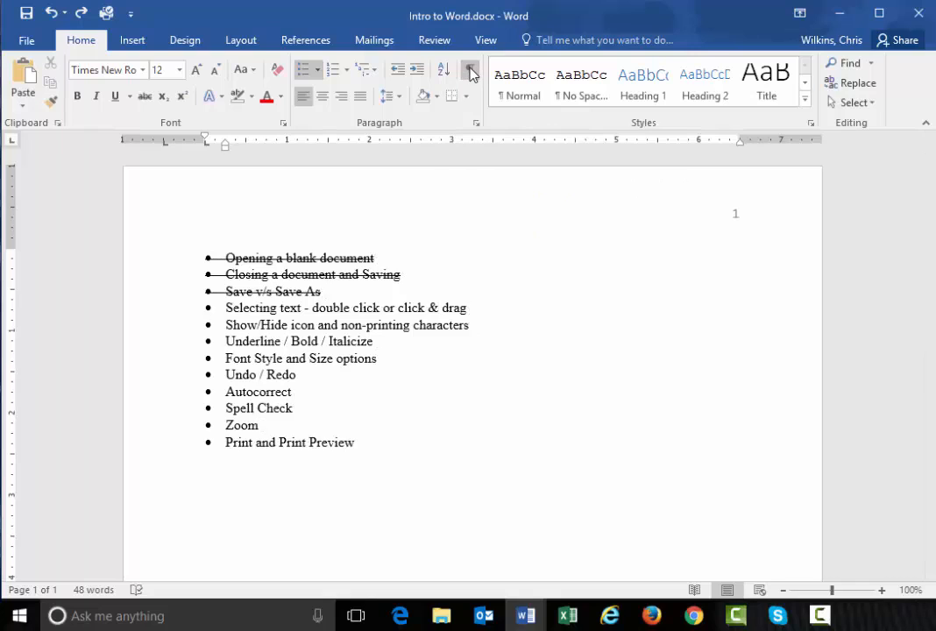
click(470, 70)
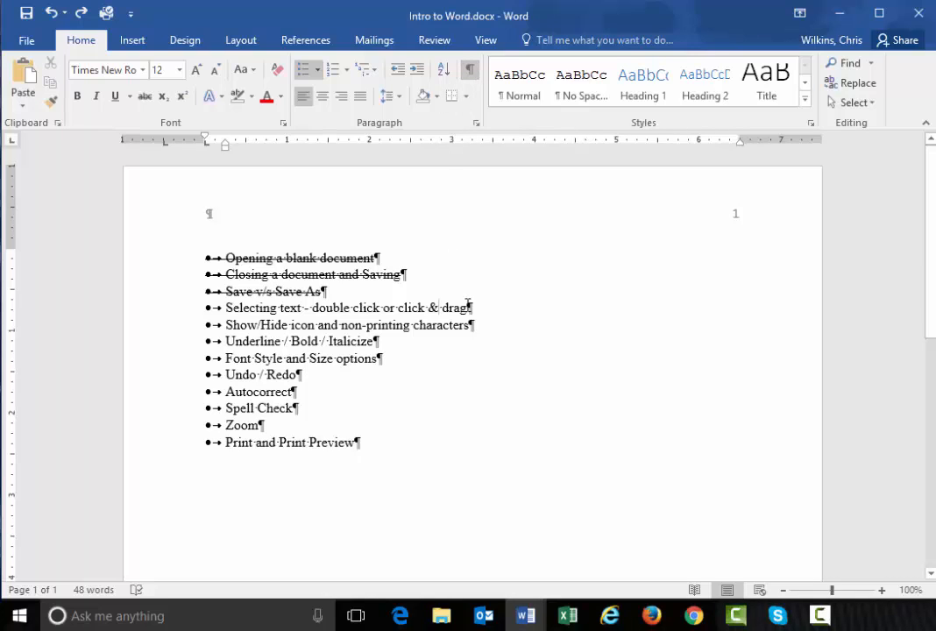
mouse_move(470, 70)
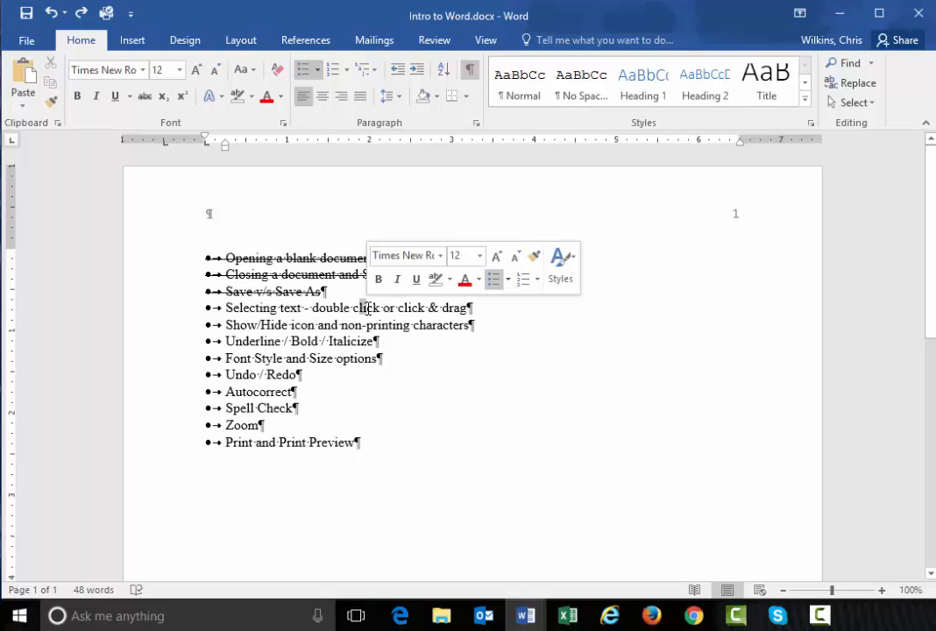
double_click(368, 308)
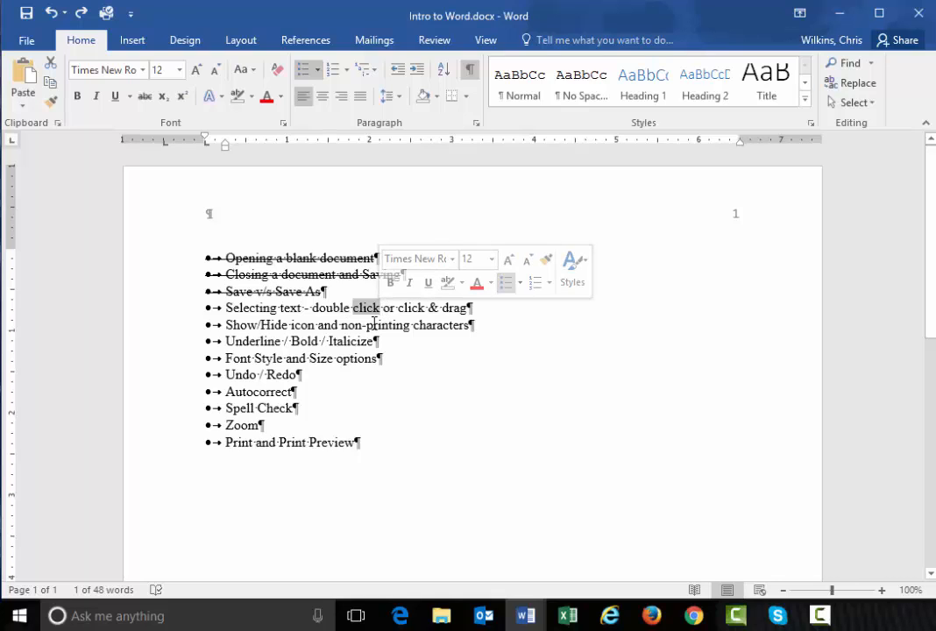
mouse_move(428, 282)
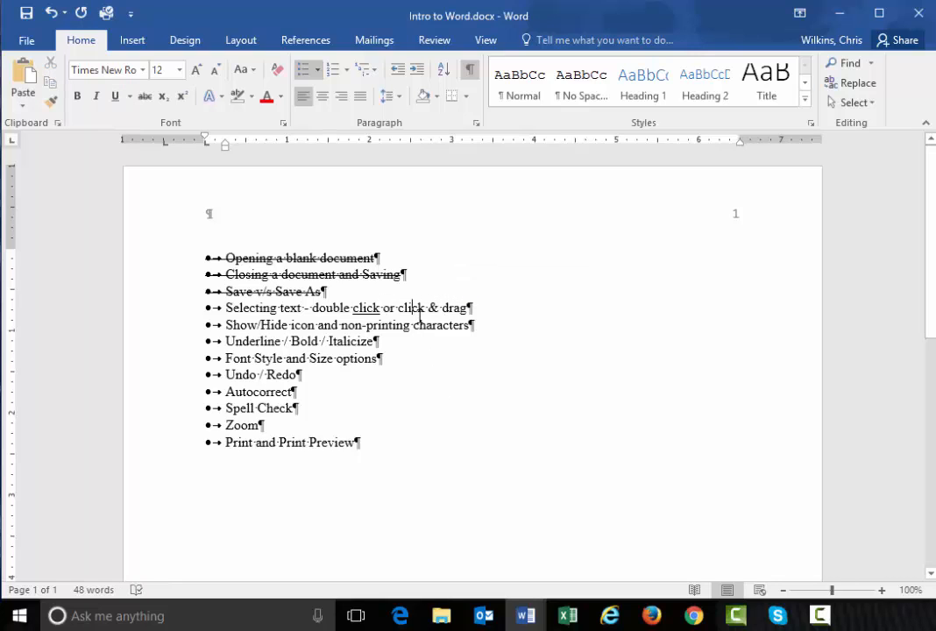
drag(399, 309, 473, 309)
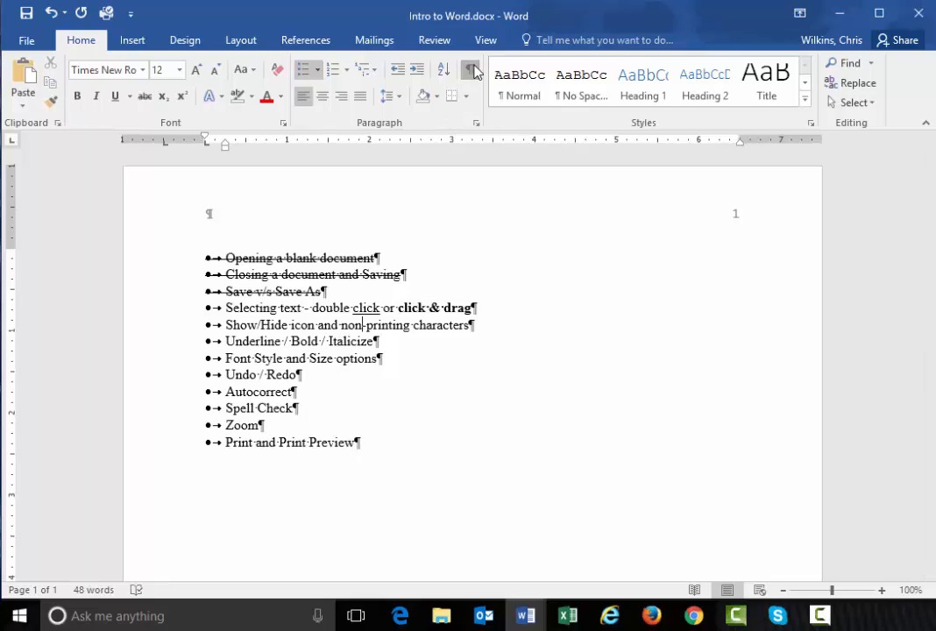
click(470, 70)
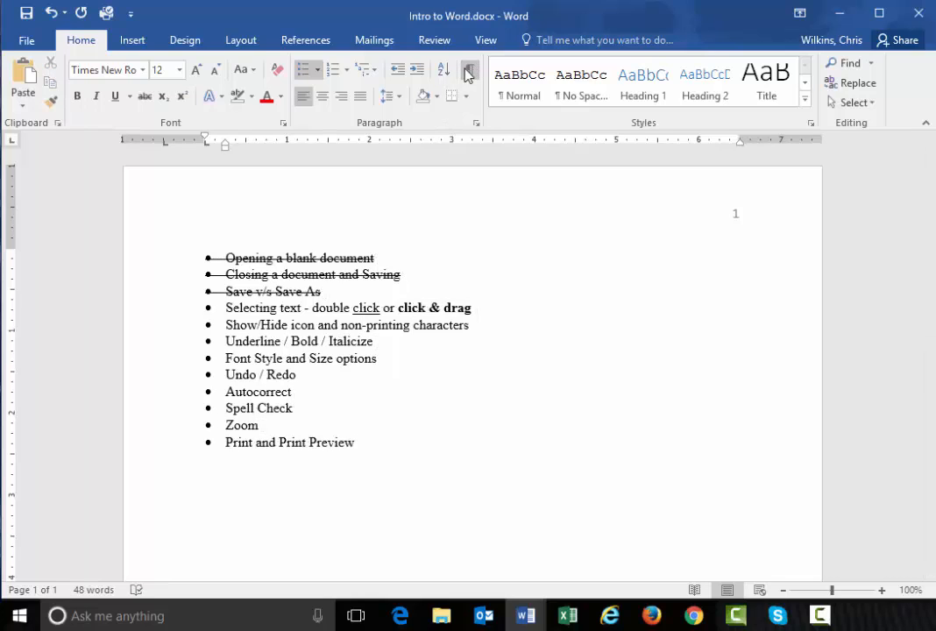
click(466, 70)
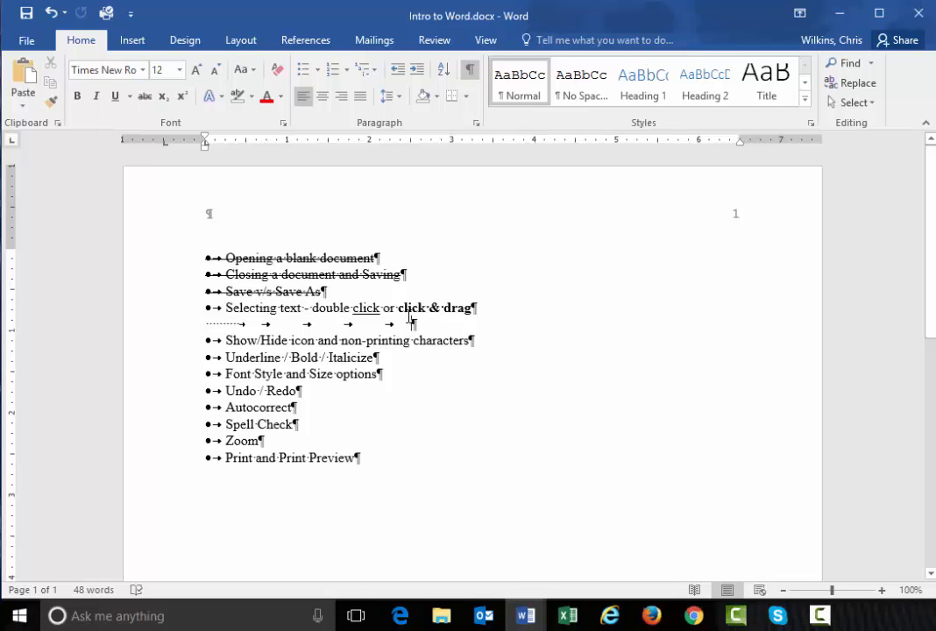
mouse_move(348, 323)
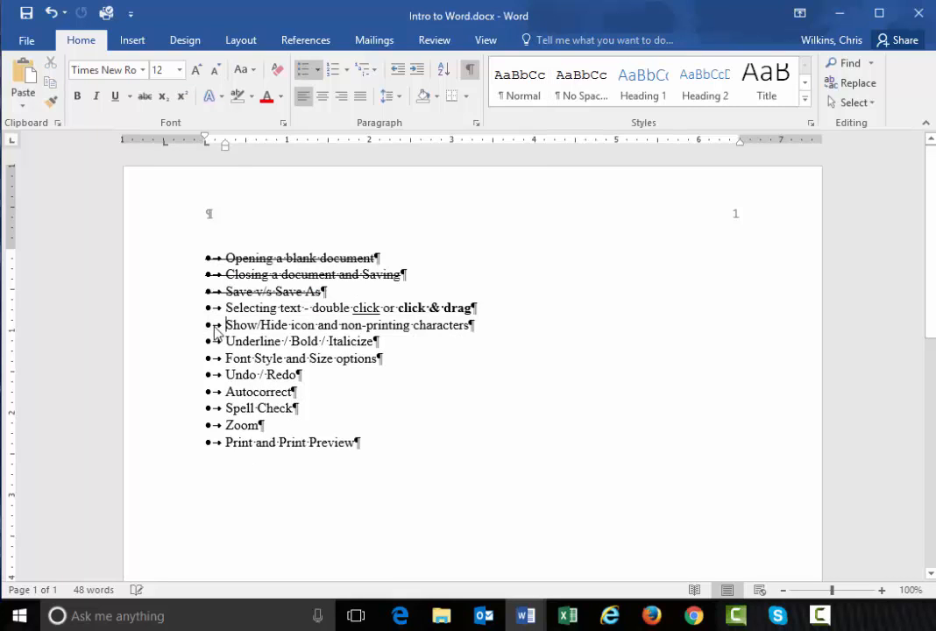
click(468, 70)
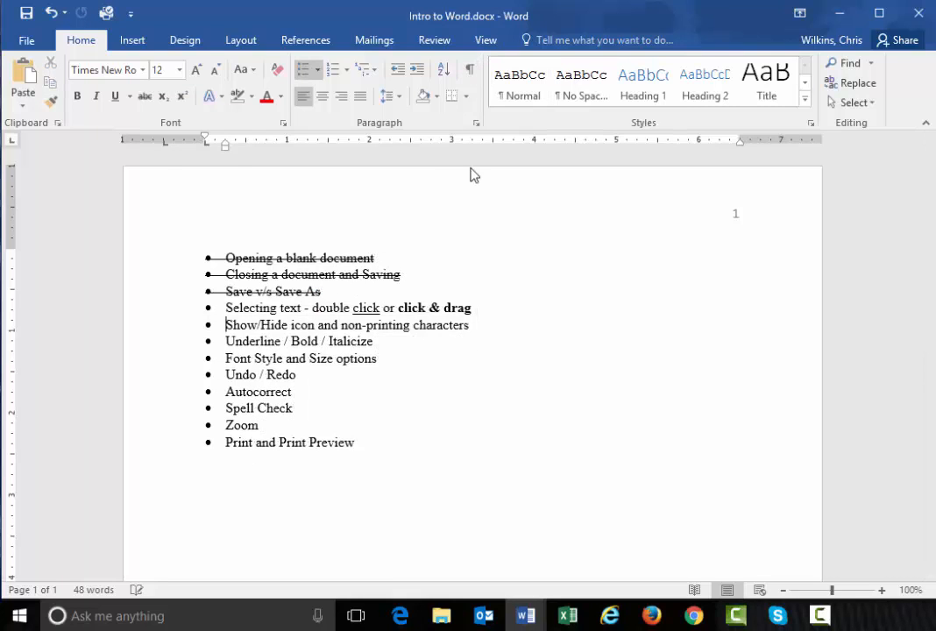
click(470, 70)
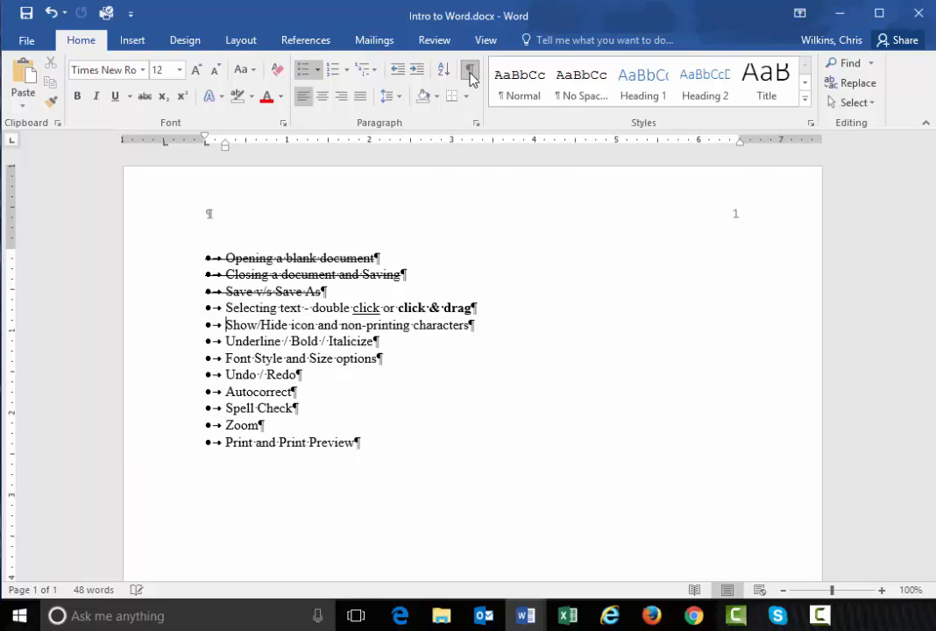
click(466, 70)
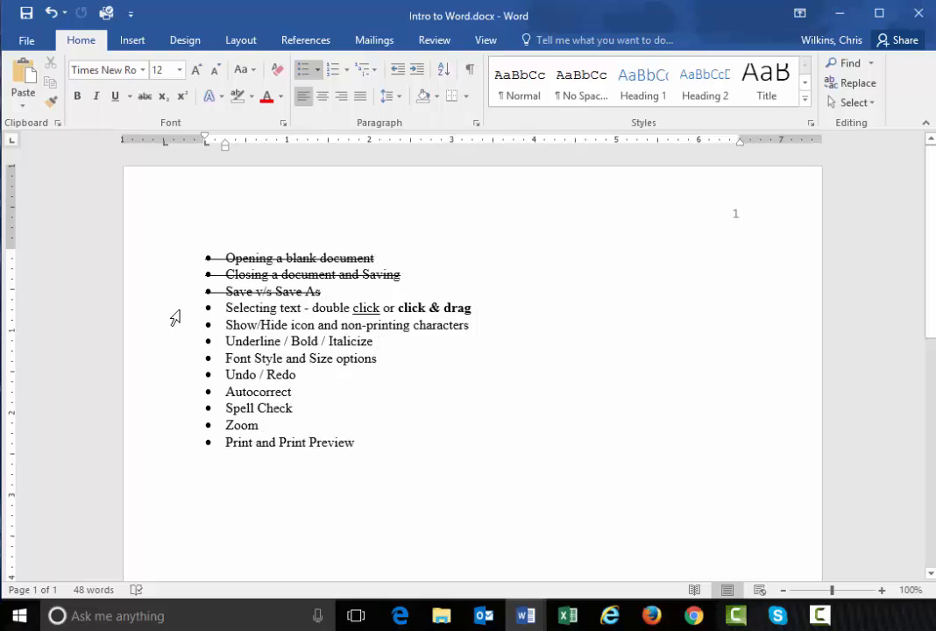
Strike through the Selecting text, Show/Hide and Underline / Bold / Italicize bullets, then deselect
drag(225, 308, 469, 324)
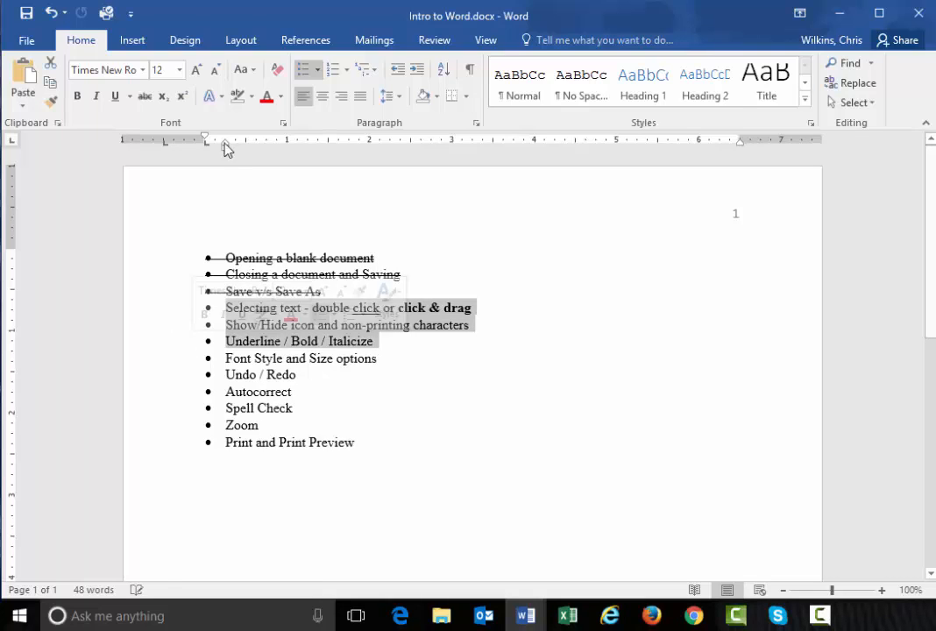
click(143, 95)
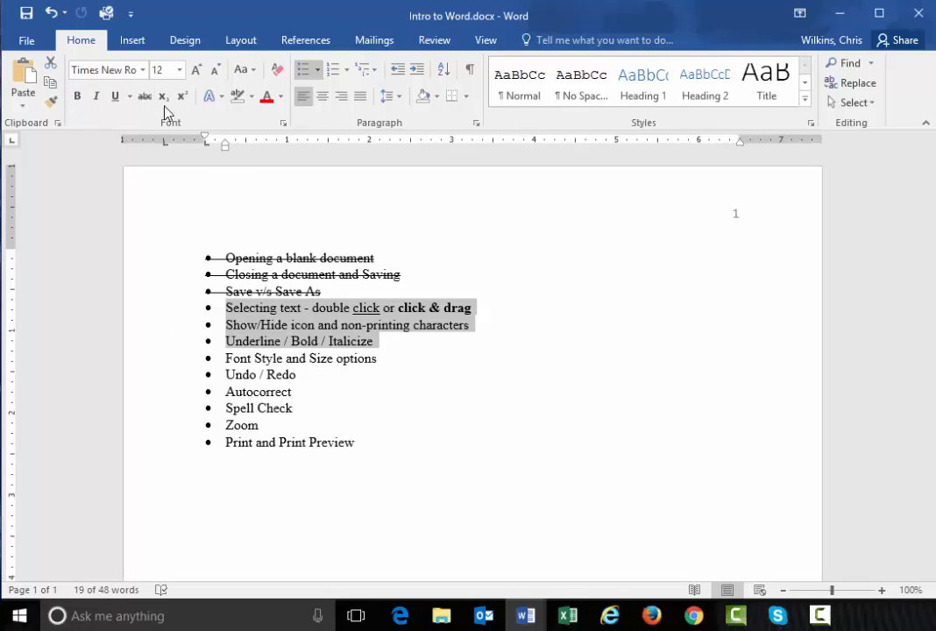
click(143, 97)
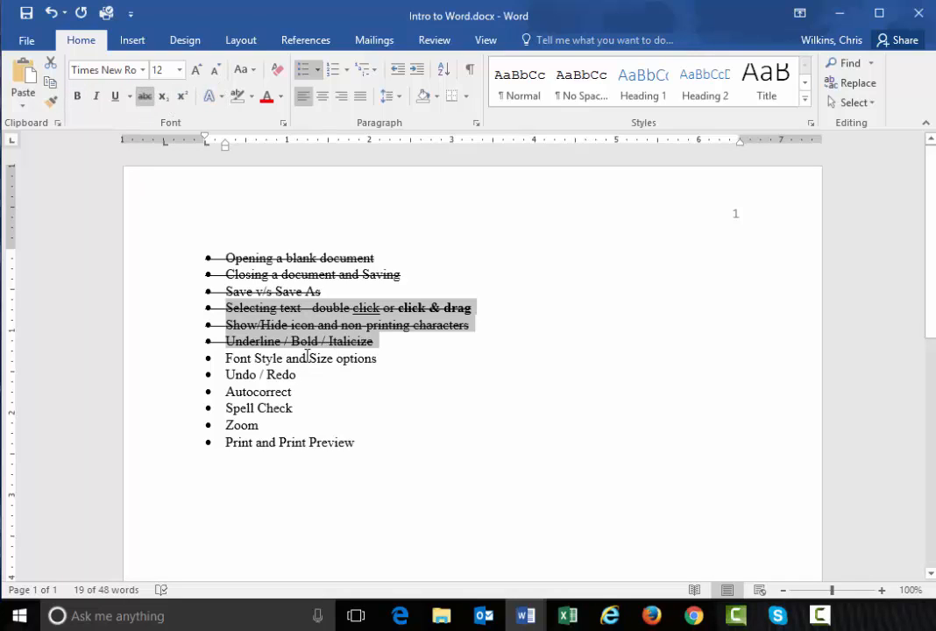
click(274, 358)
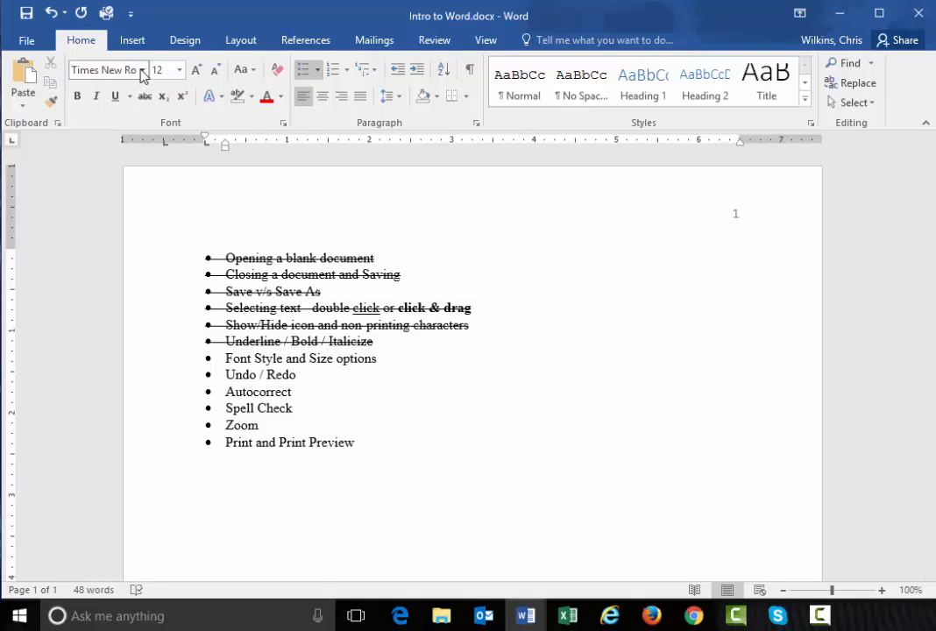
mouse_move(140, 74)
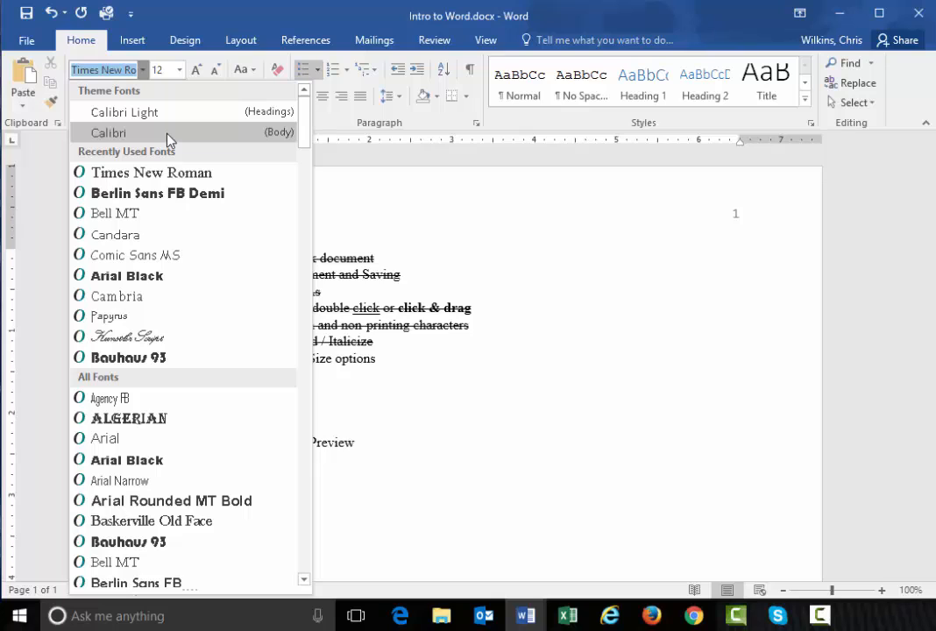
mouse_move(184, 81)
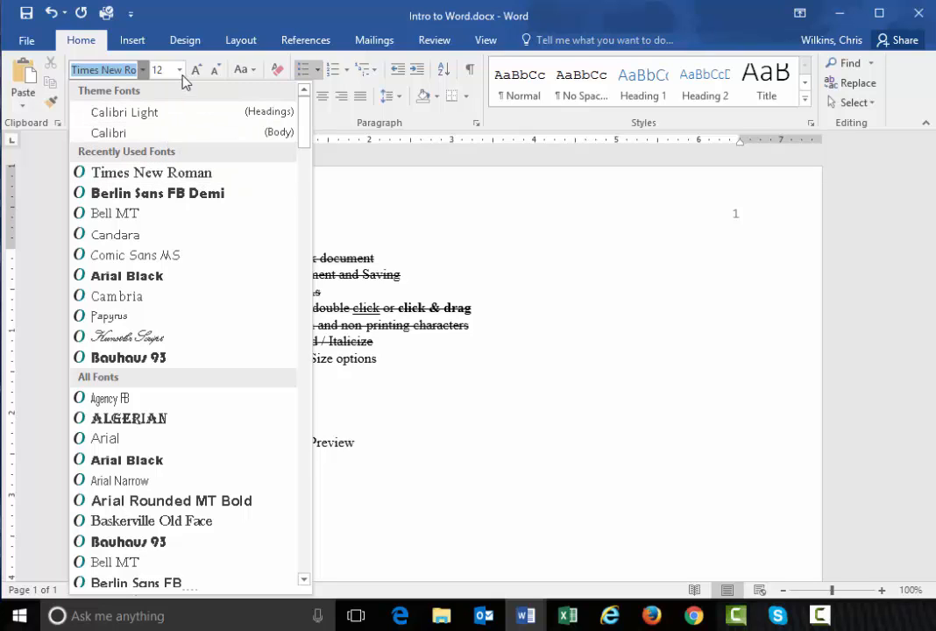
mouse_move(132, 86)
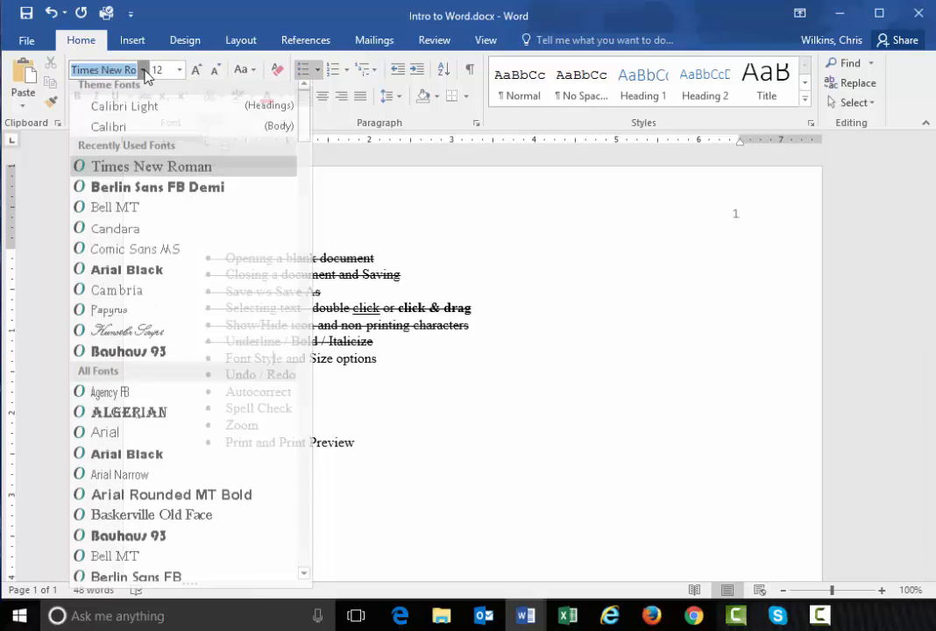
click(179, 70)
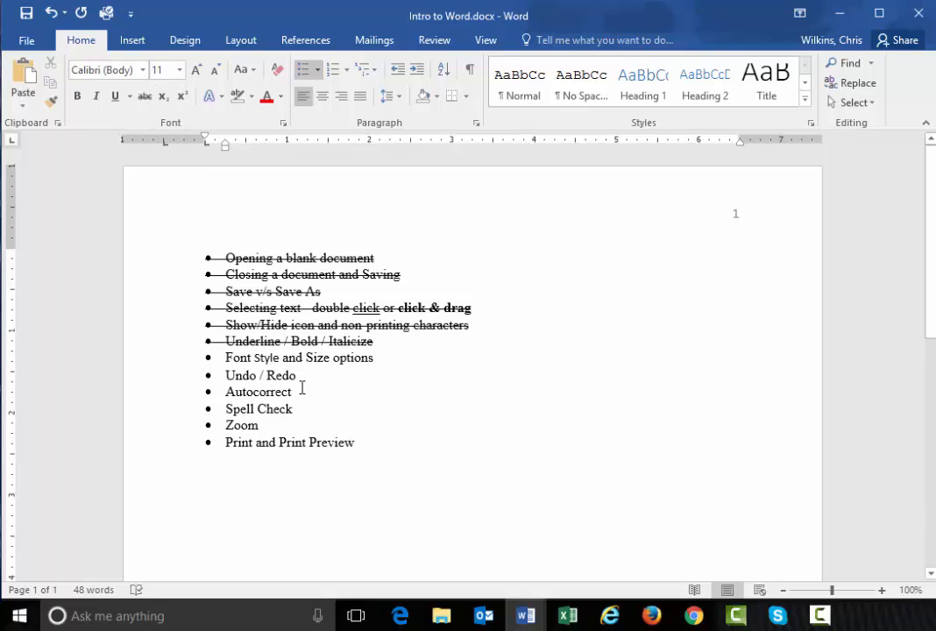
mouse_move(274, 357)
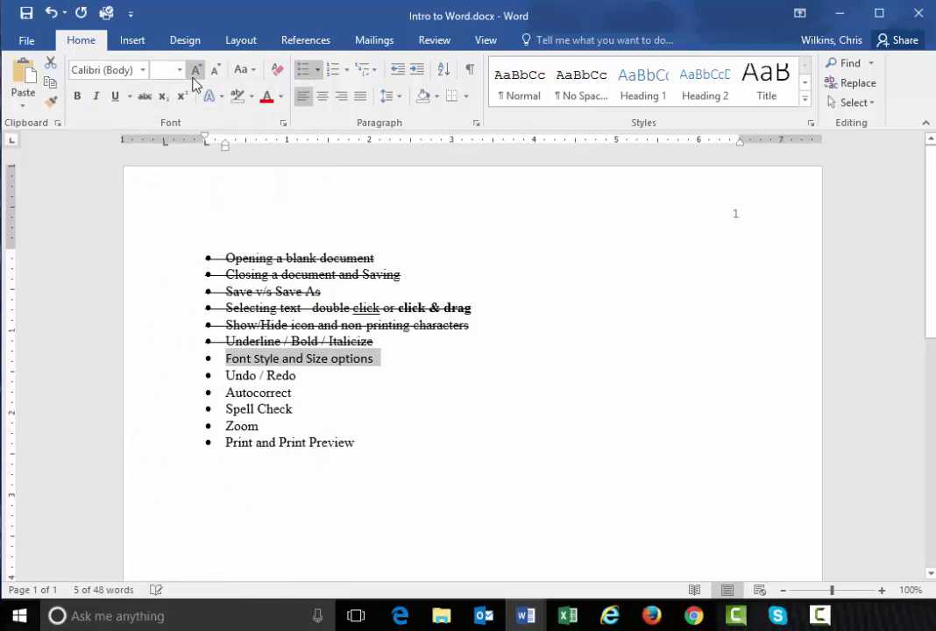
Try the Font Size list and the Grow/Shrink Font buttons on the Font Style and Size options line
click(179, 70)
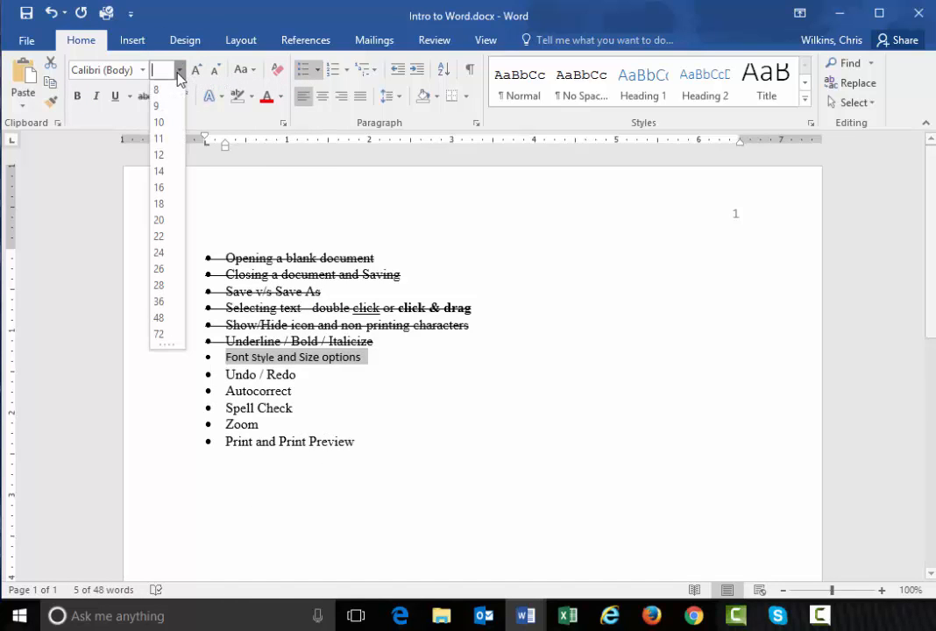
click(158, 138)
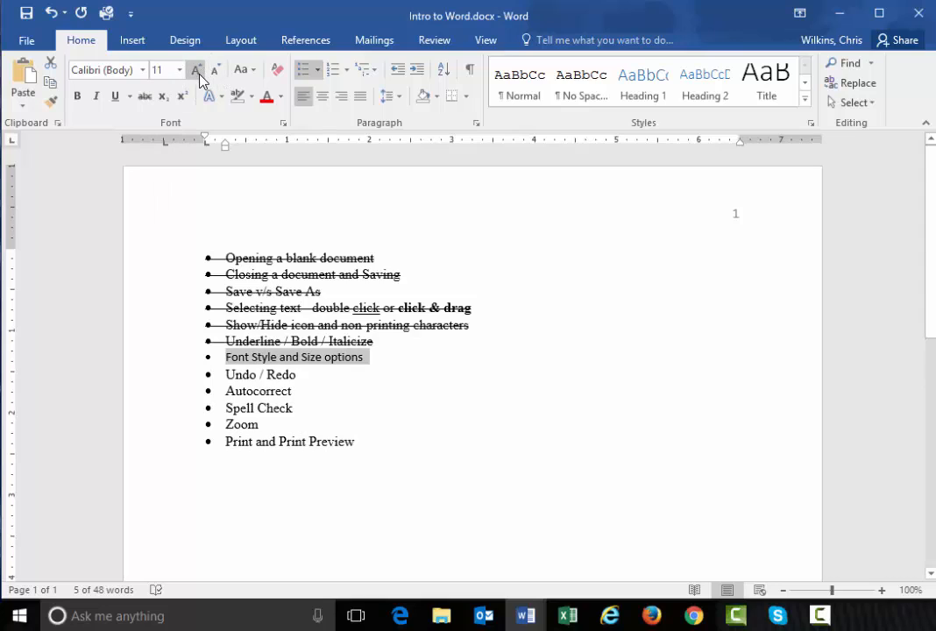
mouse_move(213, 70)
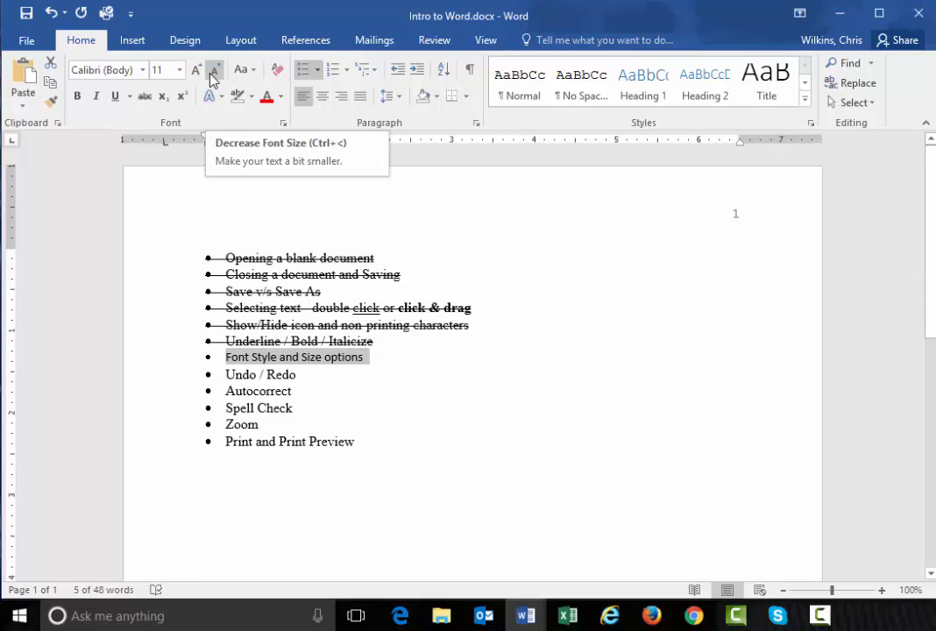
click(196, 70)
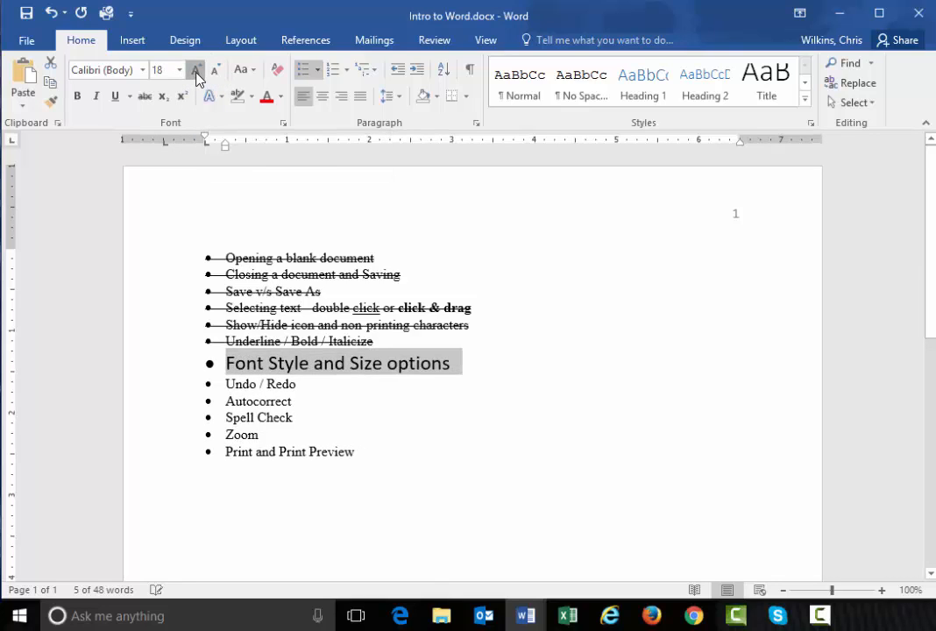
click(215, 70)
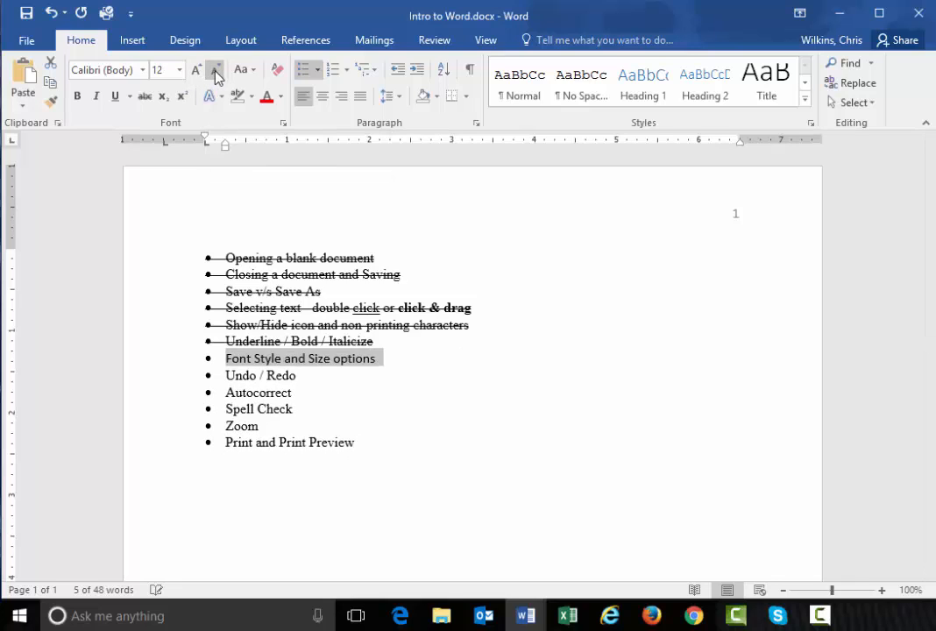
click(214, 70)
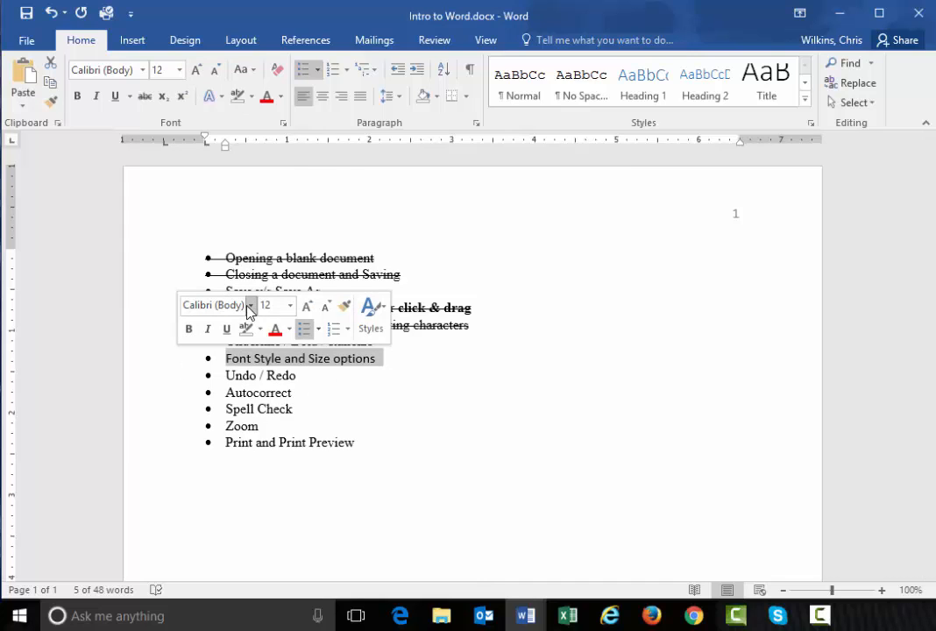
mouse_move(254, 316)
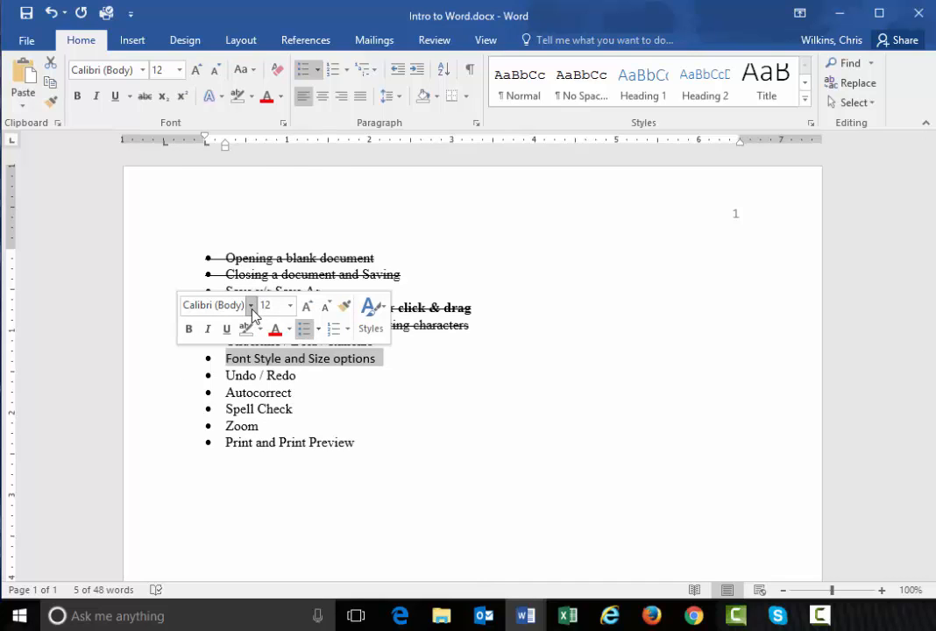
Use the mini toolbar to change the line's font and nudge its size up and back down
click(252, 305)
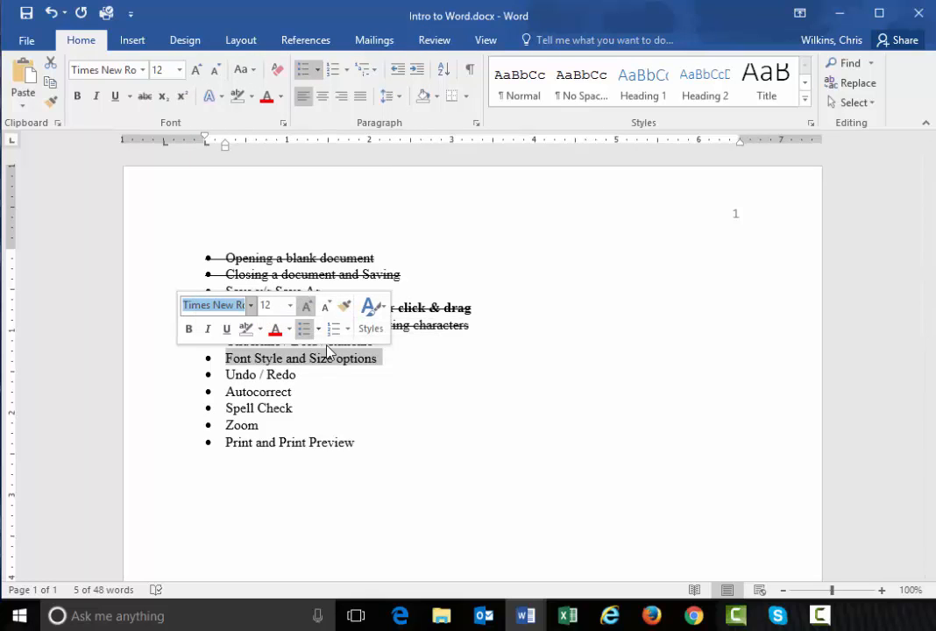
click(326, 305)
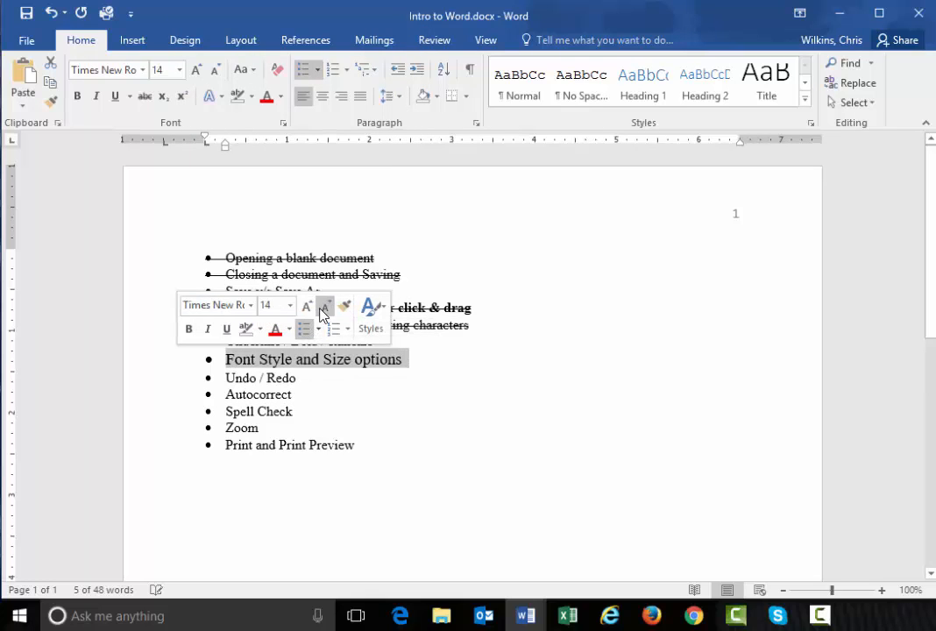
click(325, 305)
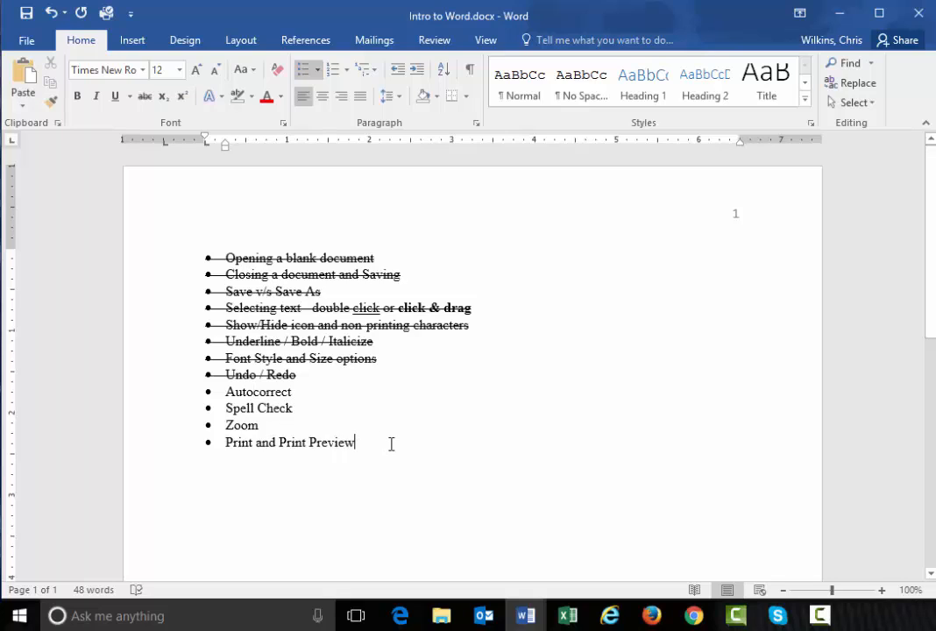
Below the list, enter misspelled words that AutoCorrect fixes into 'That that the the'
key(Enter)
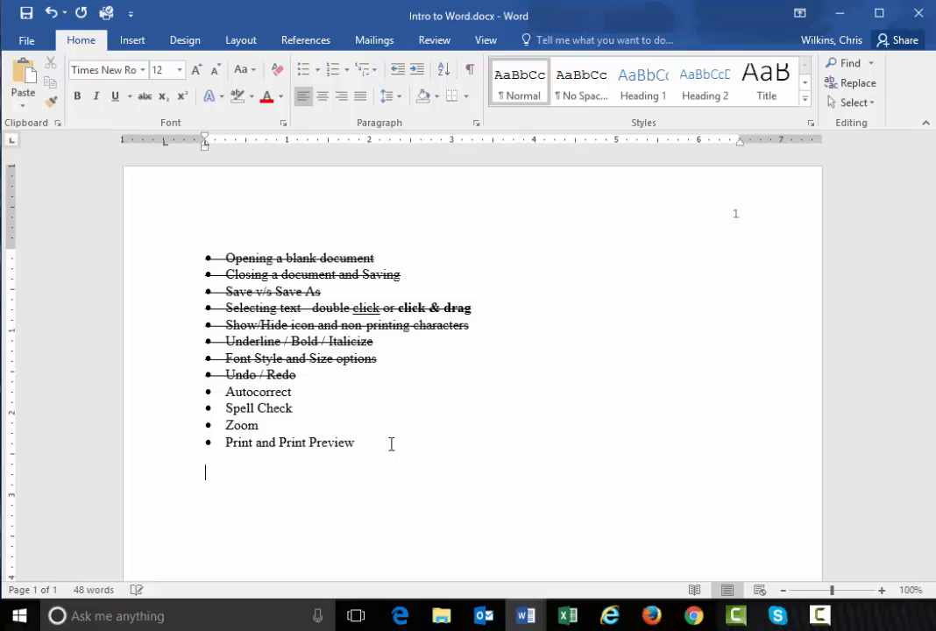
text(t)
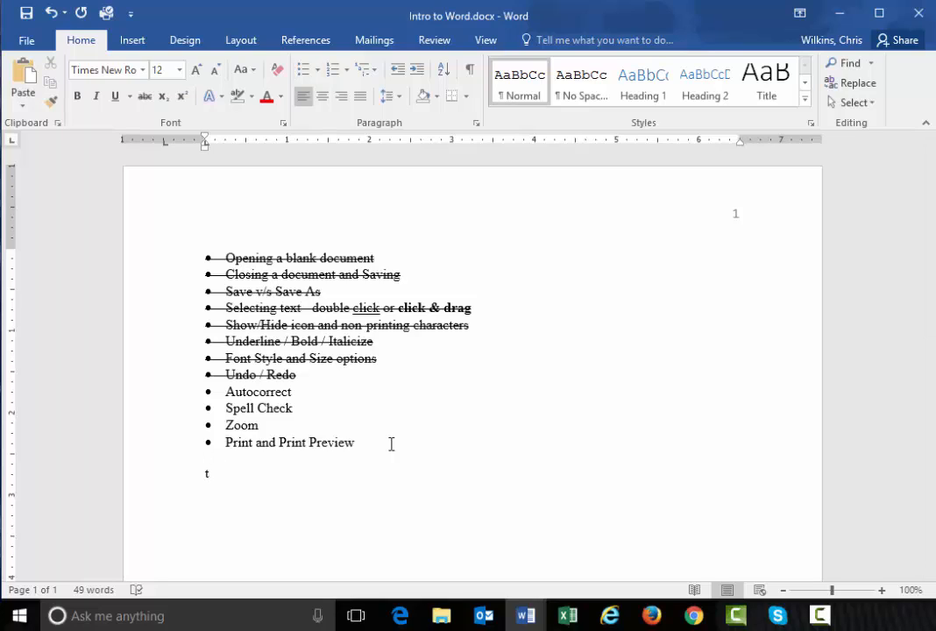
text(hat)
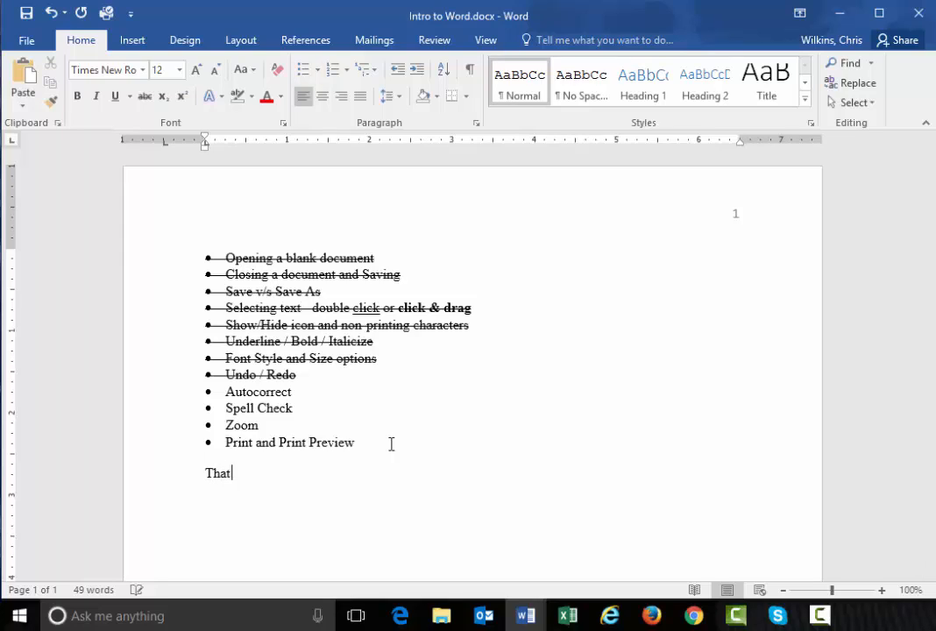
text(t)
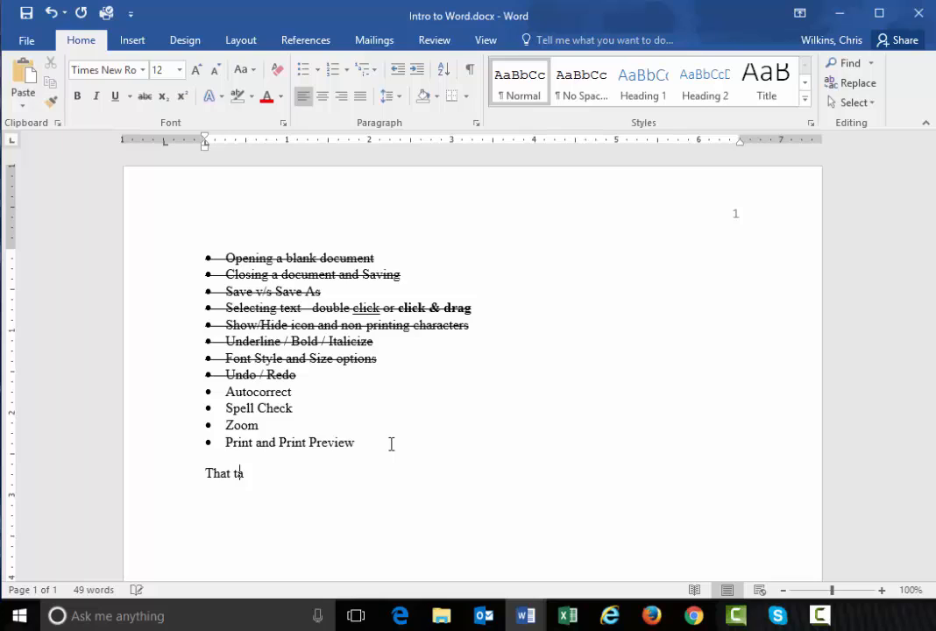
text(aht)
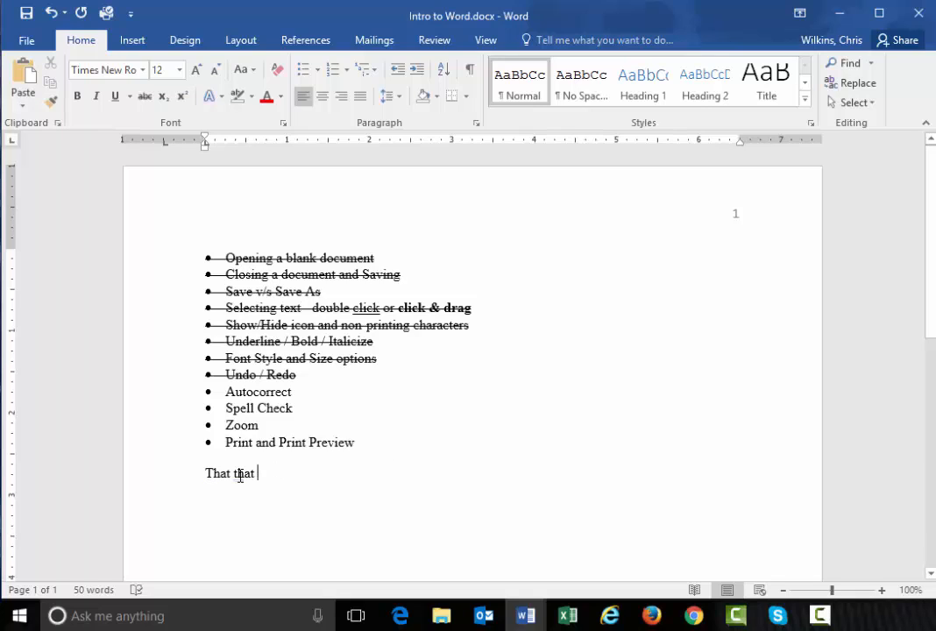
text(th)
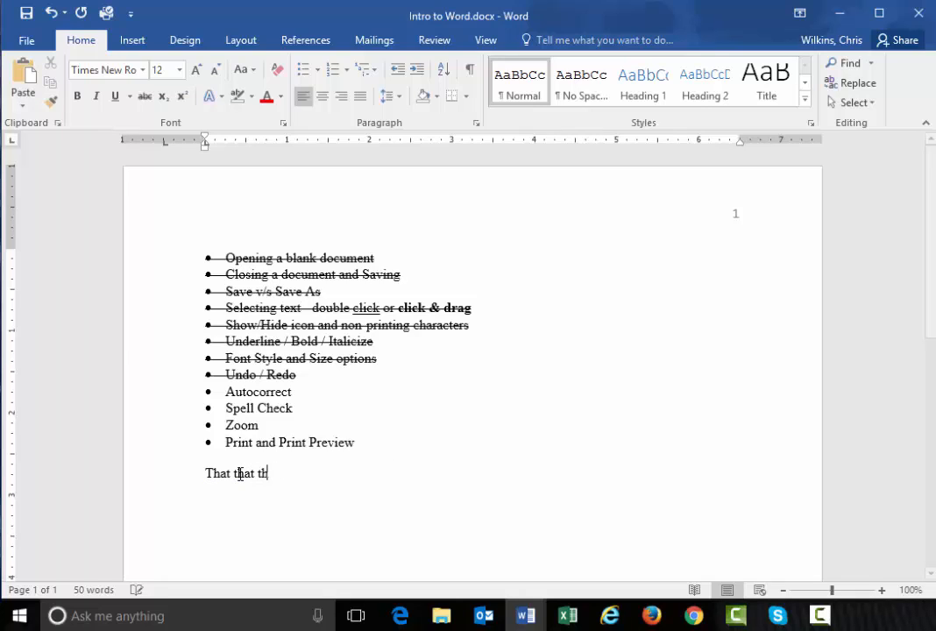
text(e)
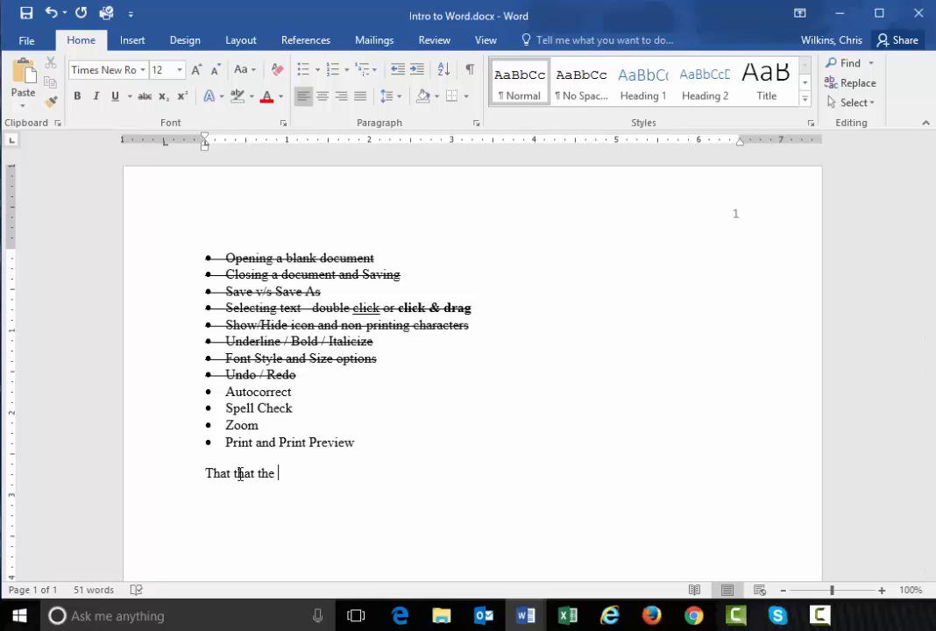
text(teh)
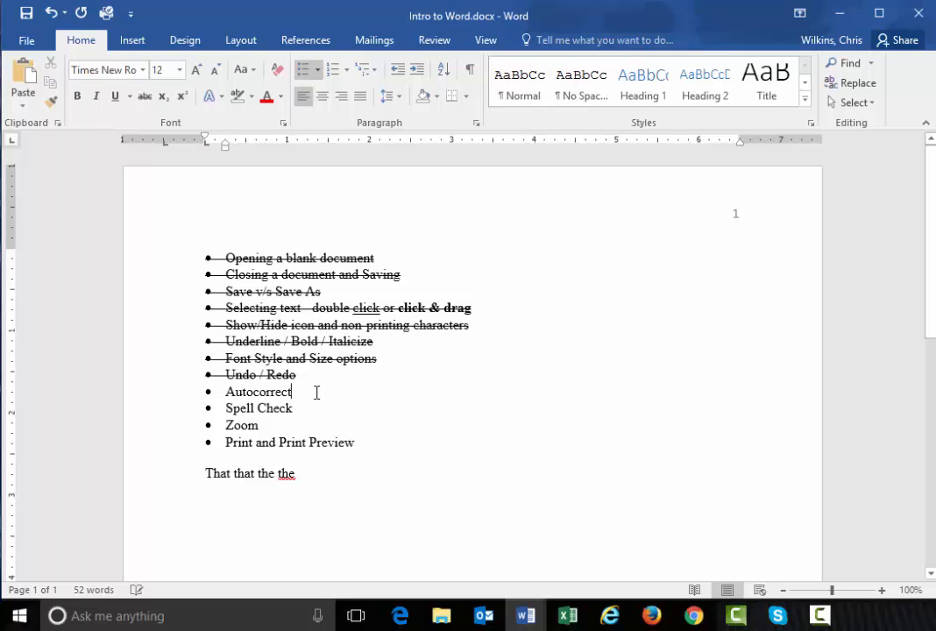
Rename the item to 'Autocorrect / Autocomplete' and accept the April 5, 2017 date AutoComplete
text(/ A)
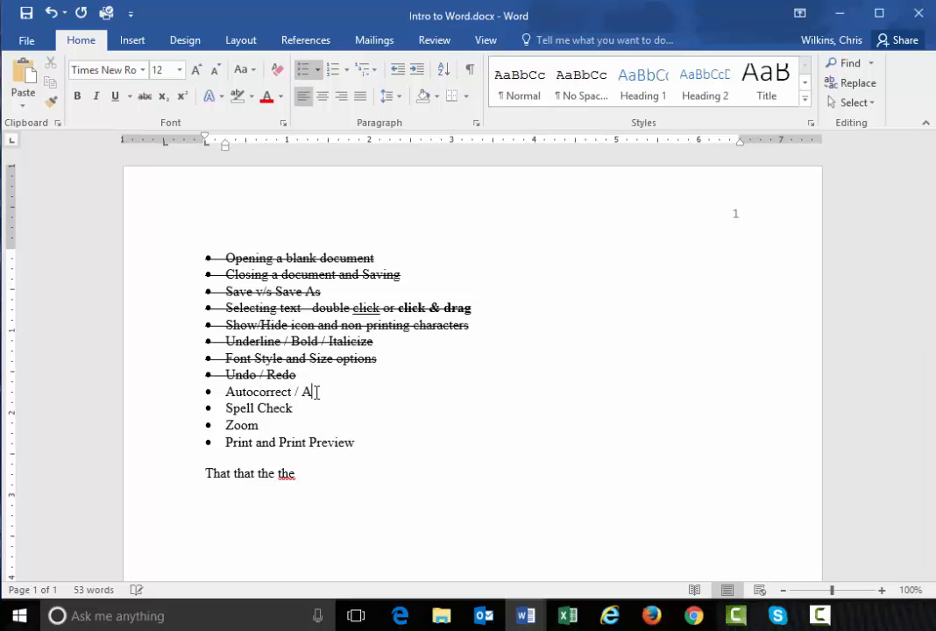
text(utocomple)
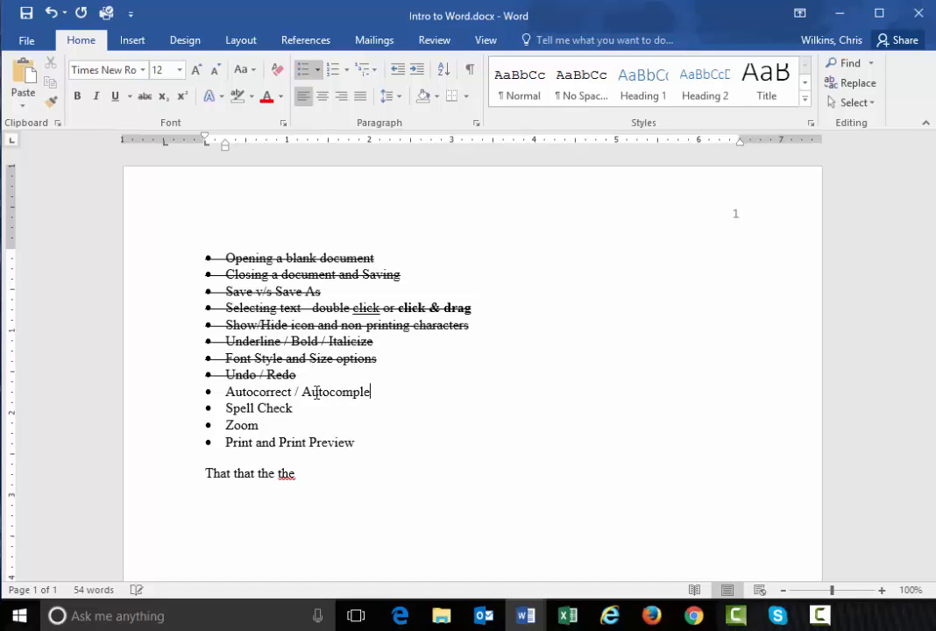
text(te)
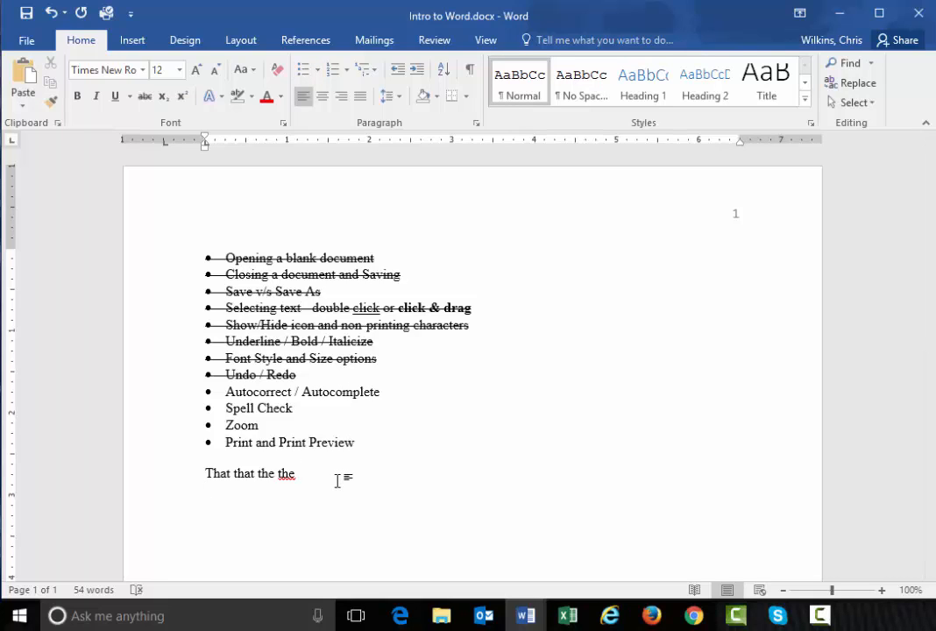
text(April 5, 2017)
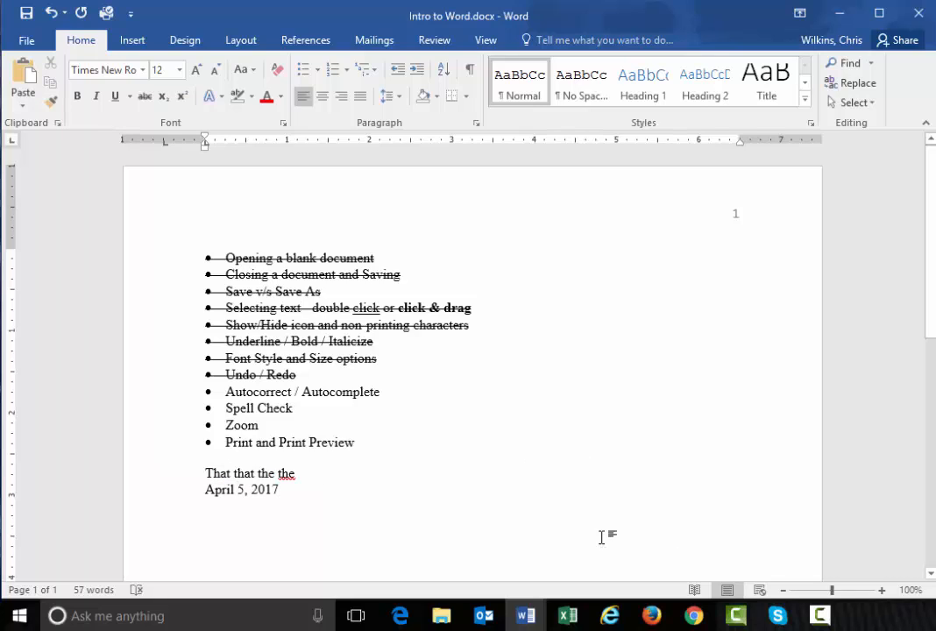
mouse_move(328, 400)
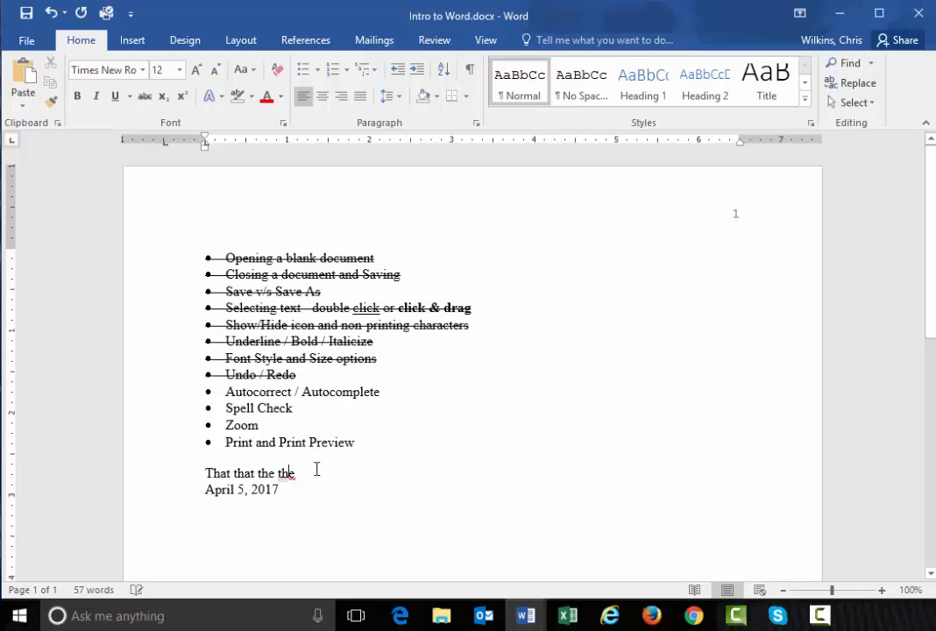
mouse_move(364, 473)
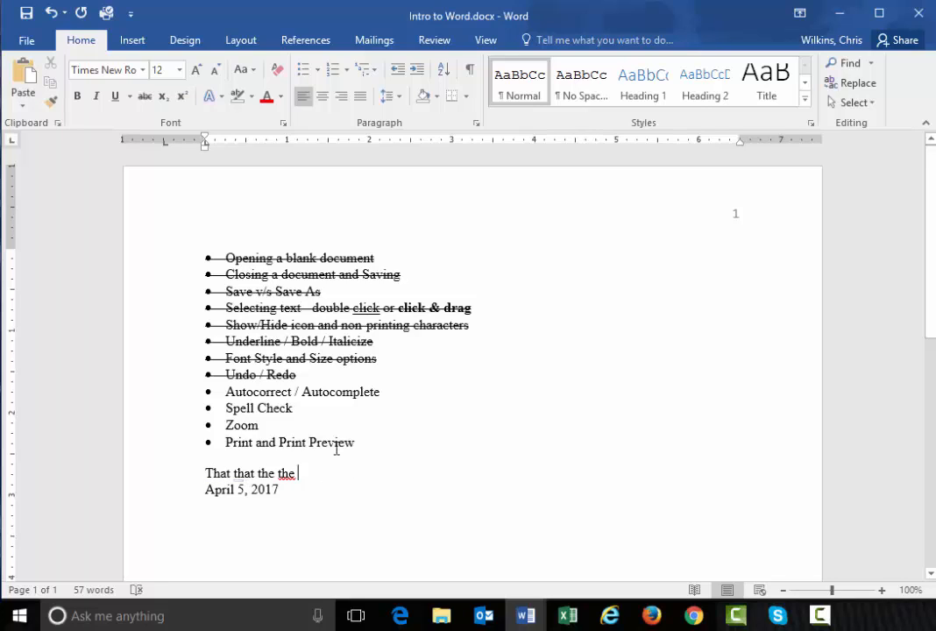
mouse_move(337, 456)
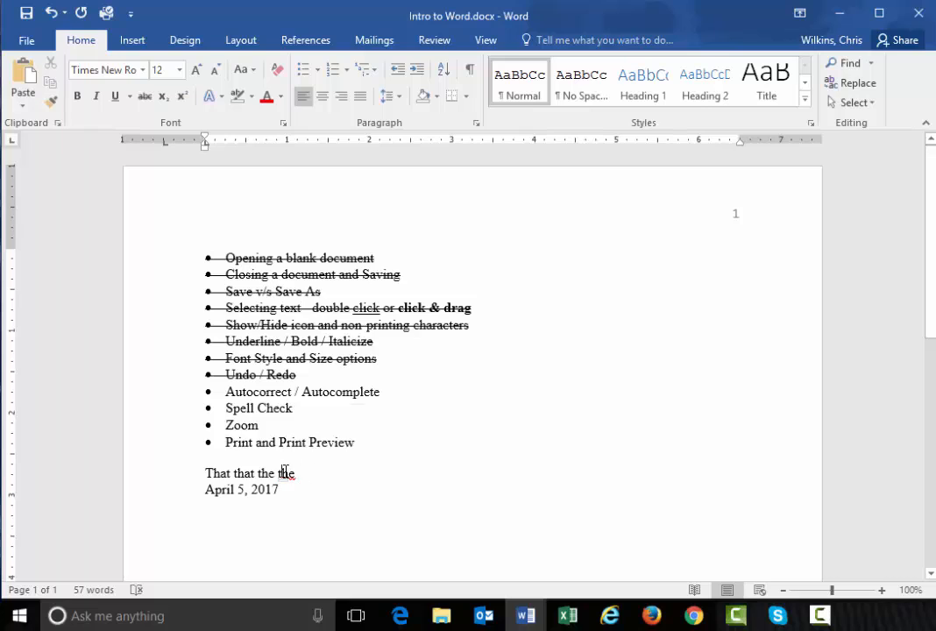
Delete the duplicate 'the' and strike through the Autocorrect / Autocomplete line
double_click(285, 473)
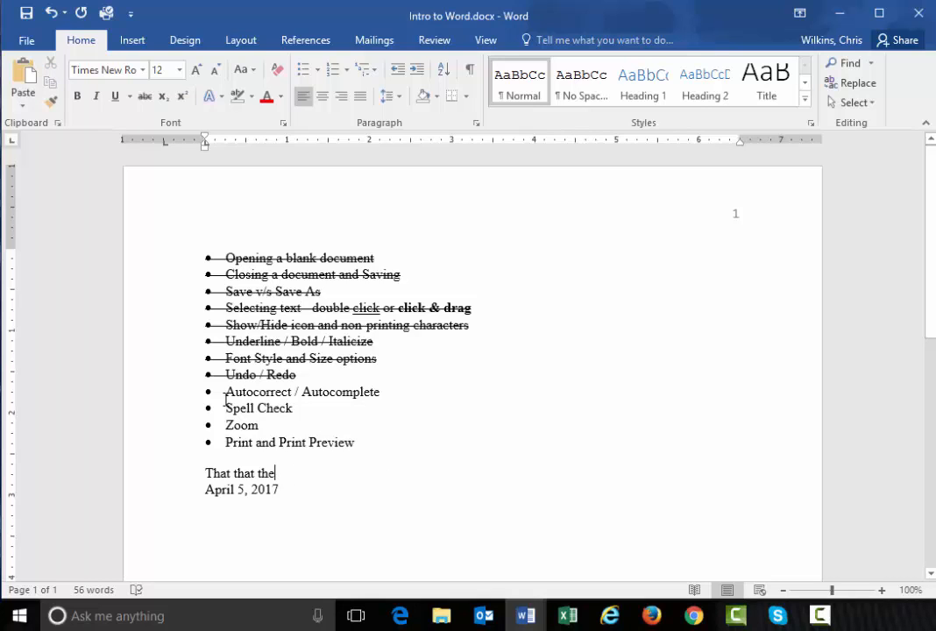
triple_click(302, 392)
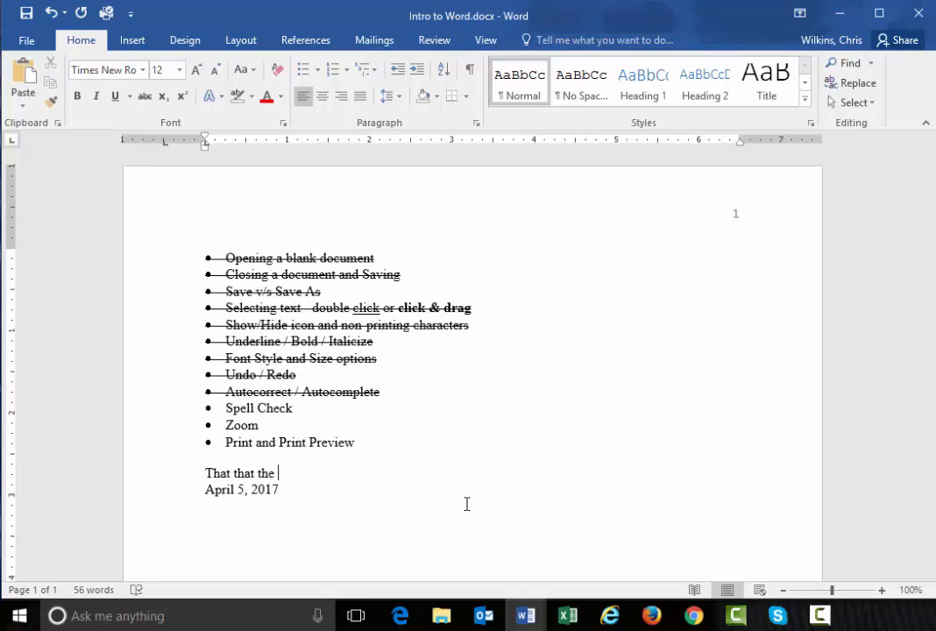
Add 'Geneva' and a misspelled variant of it to the test line
text(G)
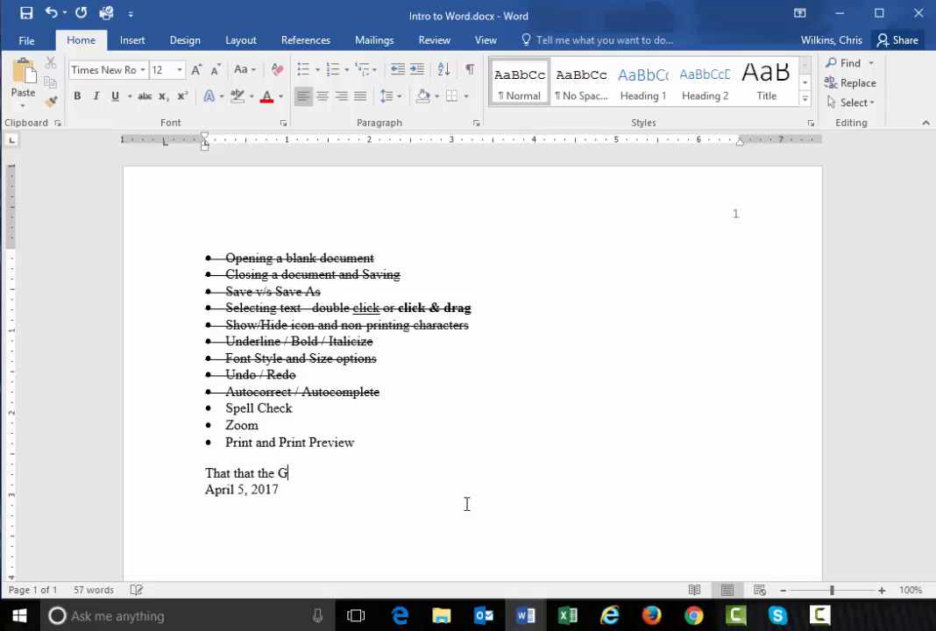
text(en)
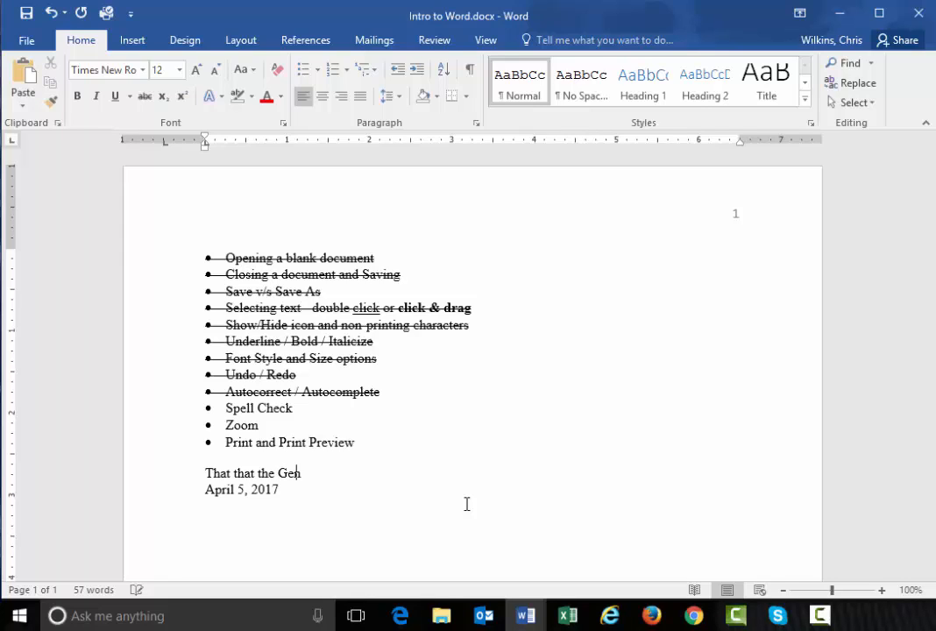
text(eva)
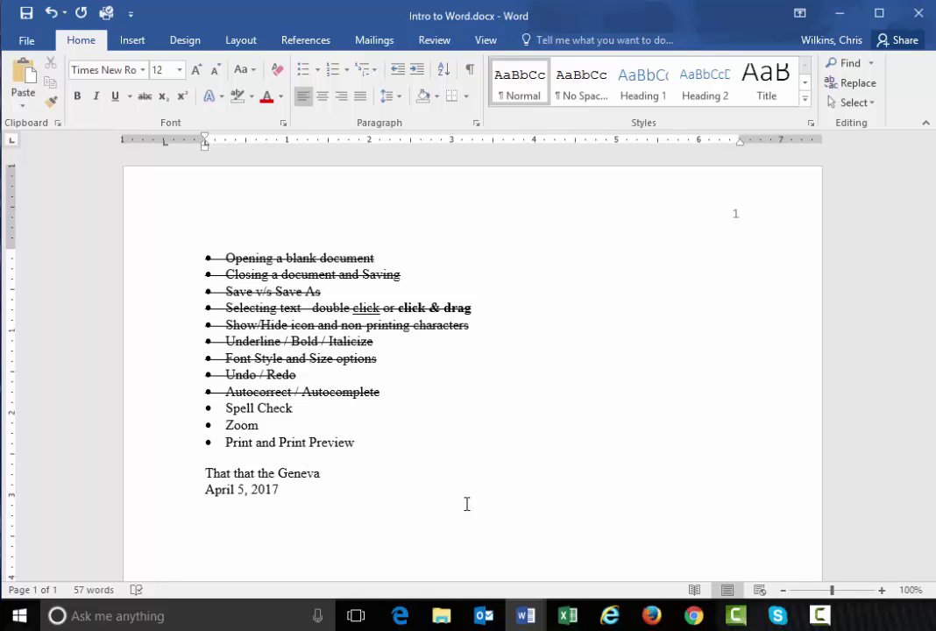
text(Ge)
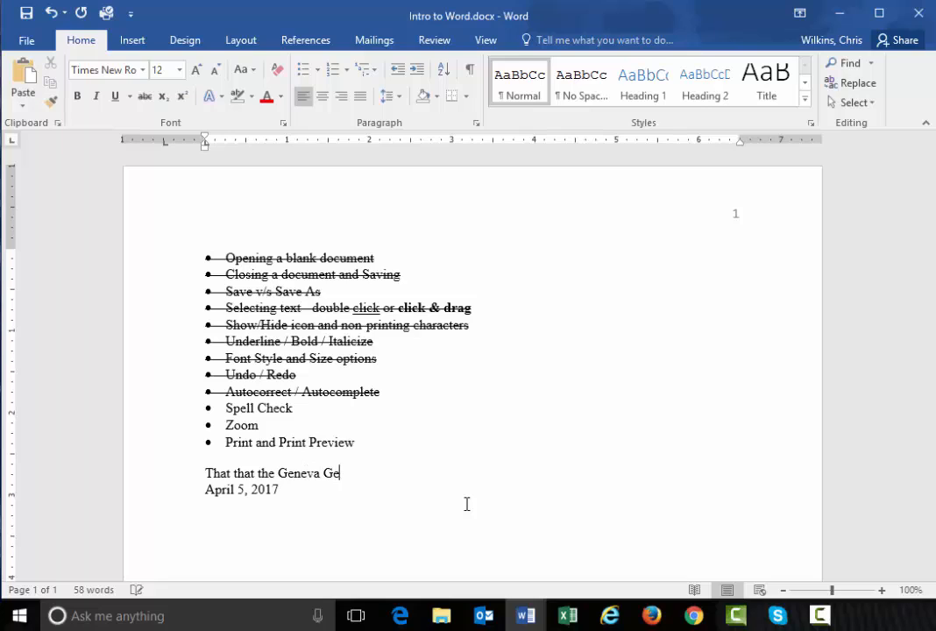
text(niva)
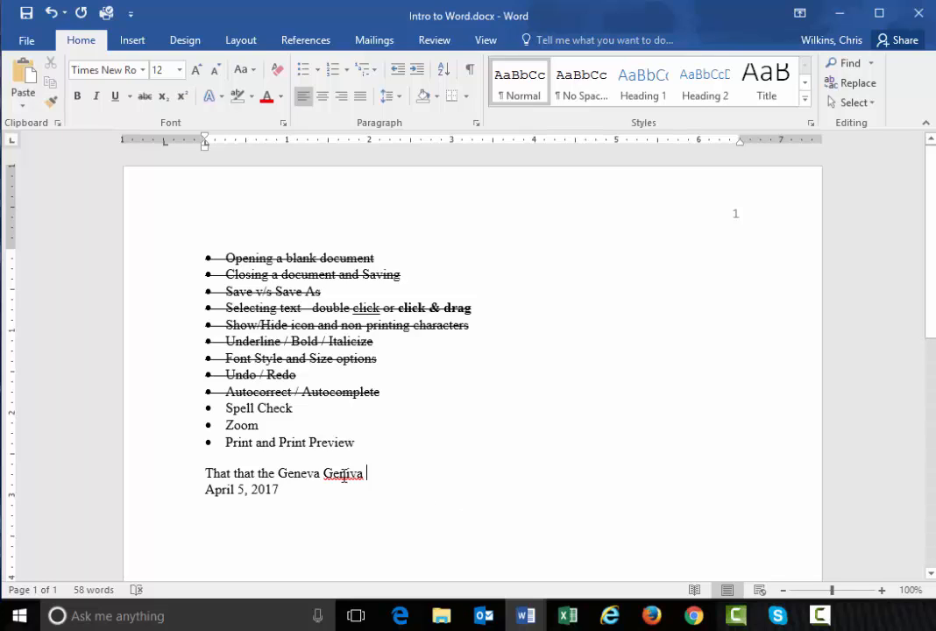
Ignore All on the misspelling's suggestions, then delete the misspelled word
right_click(344, 473)
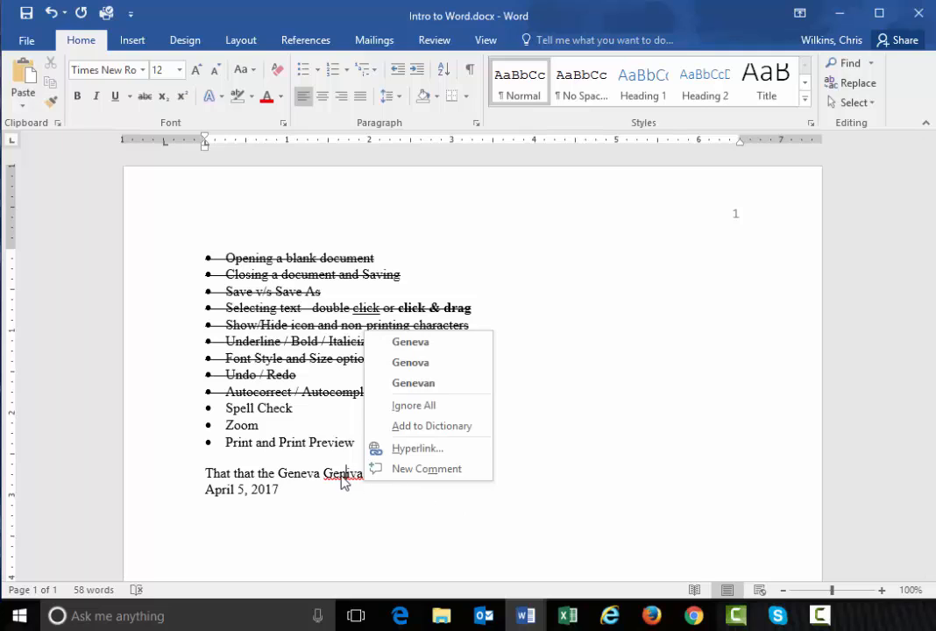
mouse_move(435, 342)
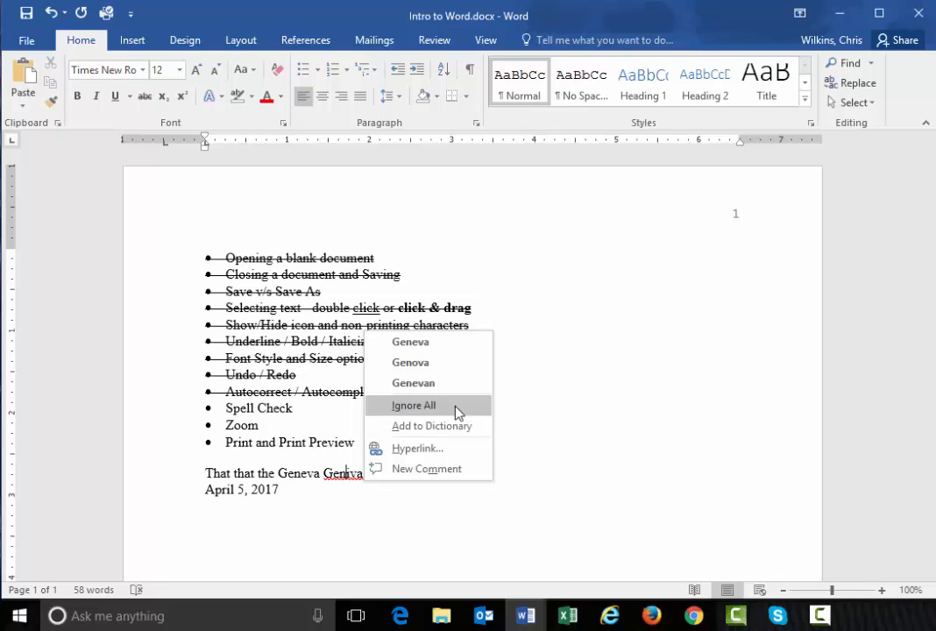
click(413, 405)
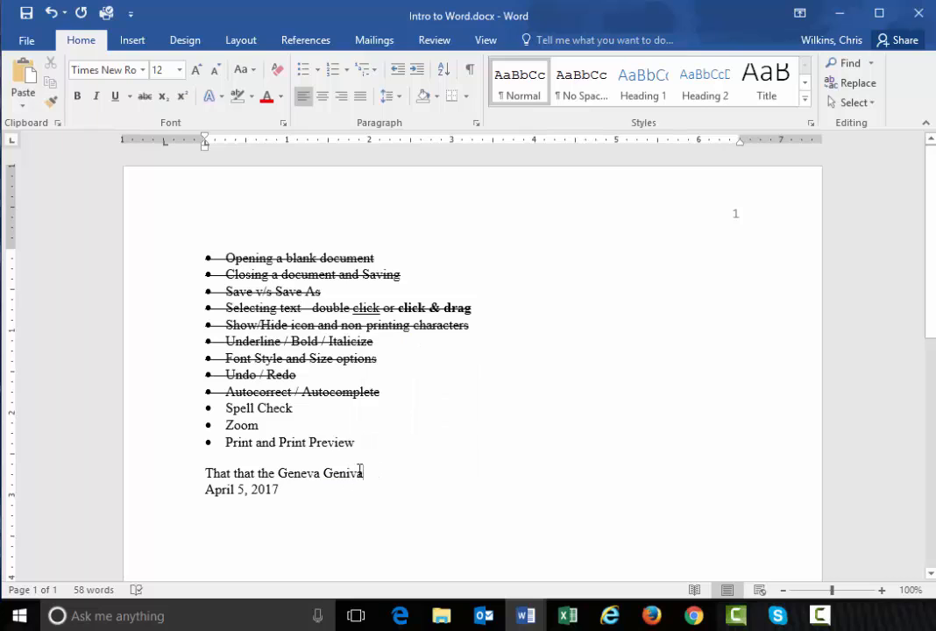
double_click(342, 473)
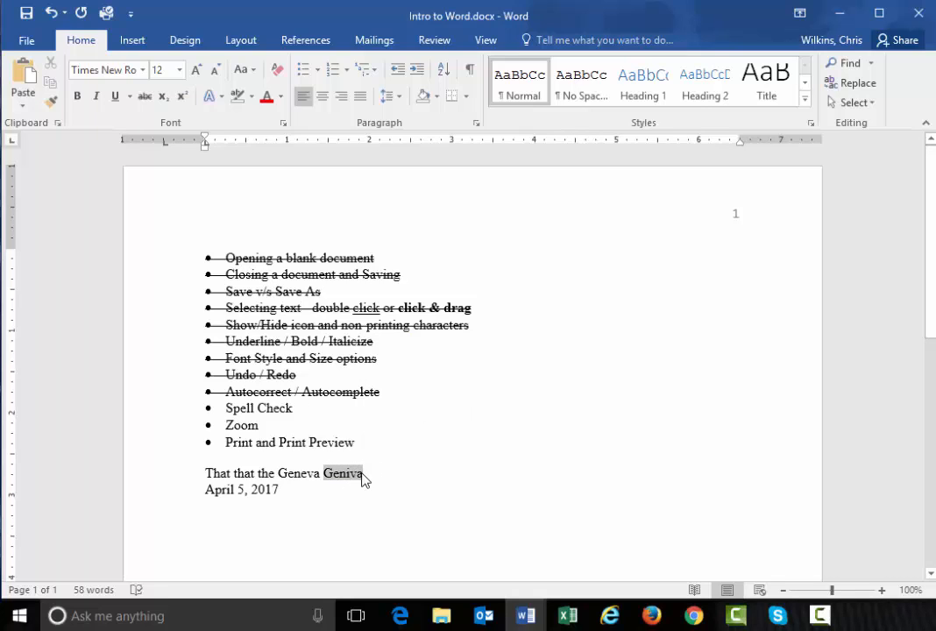
key(Delete)
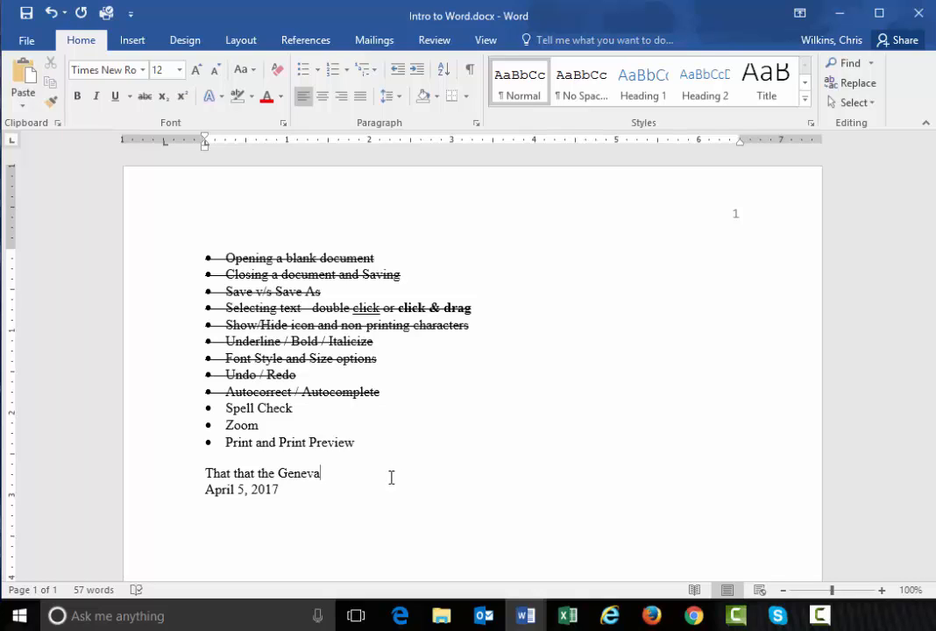
mouse_move(172, 480)
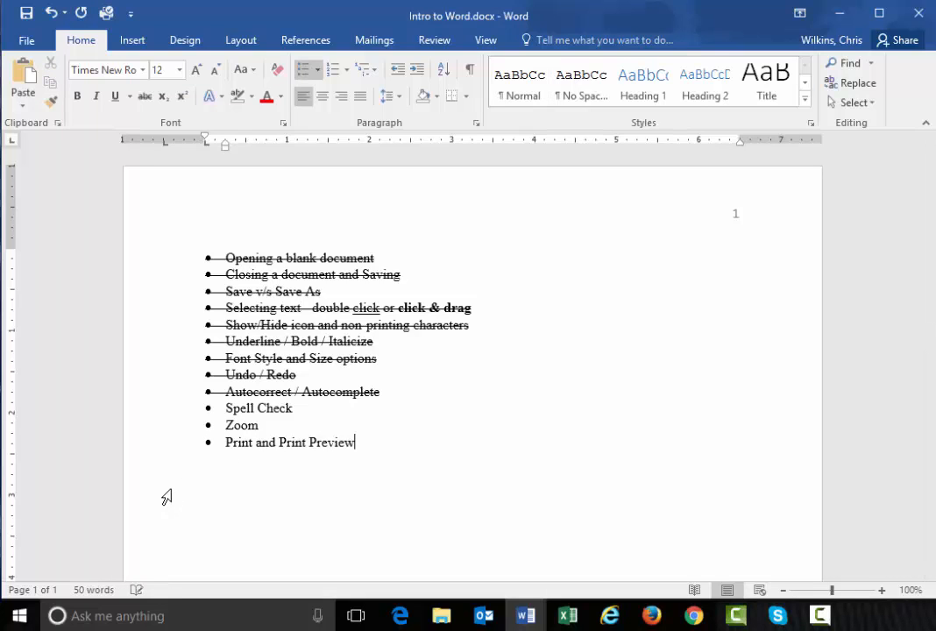
Add Spelling & Grammar to the Quick Access Toolbar from the Review tab
click(435, 39)
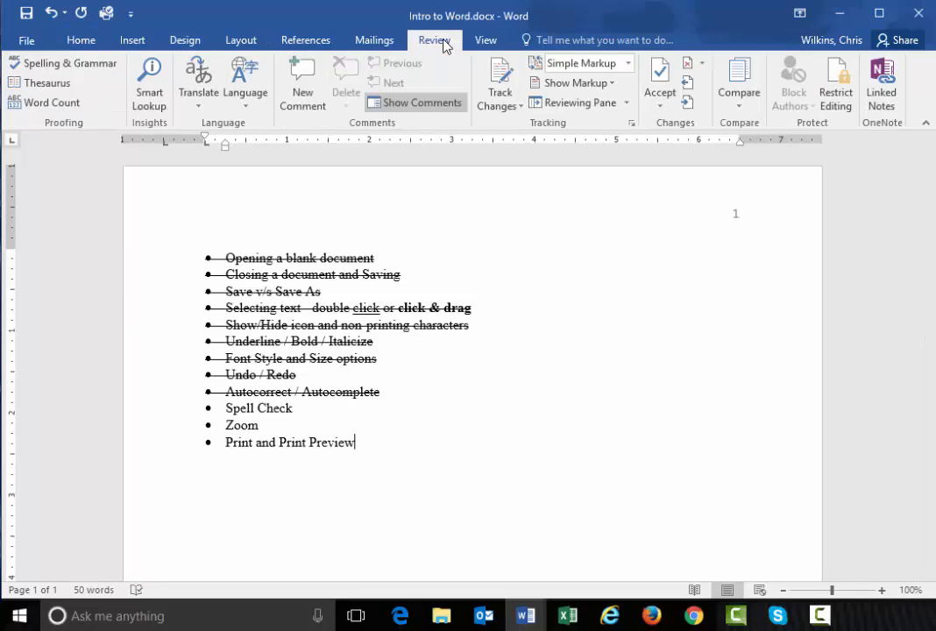
mouse_move(56, 81)
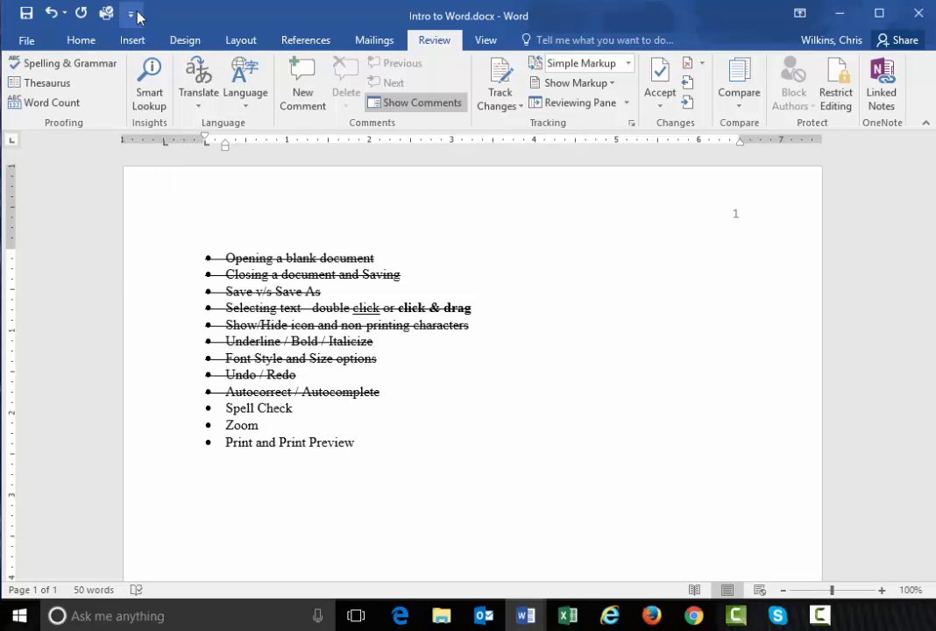
click(129, 14)
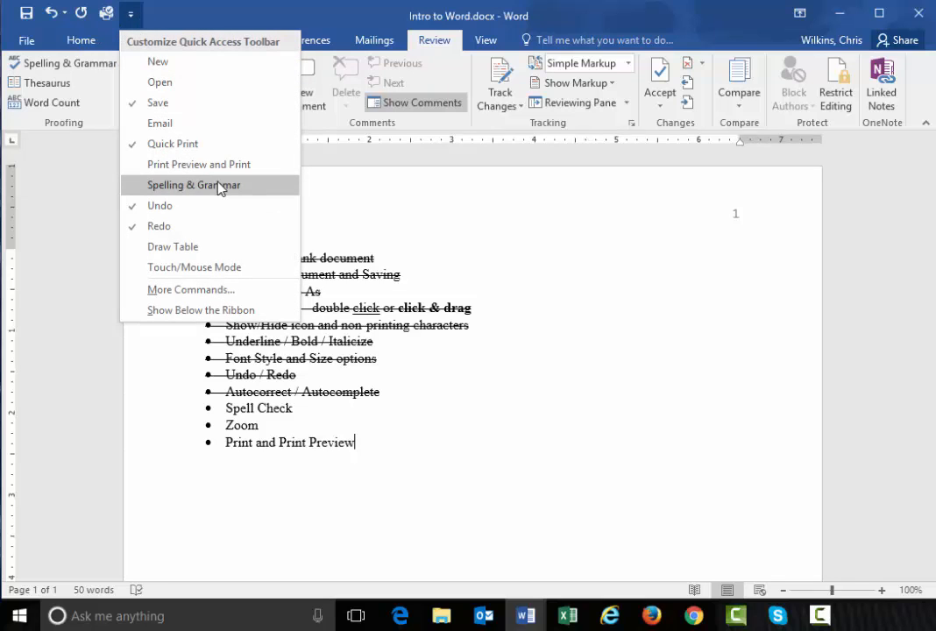
click(193, 186)
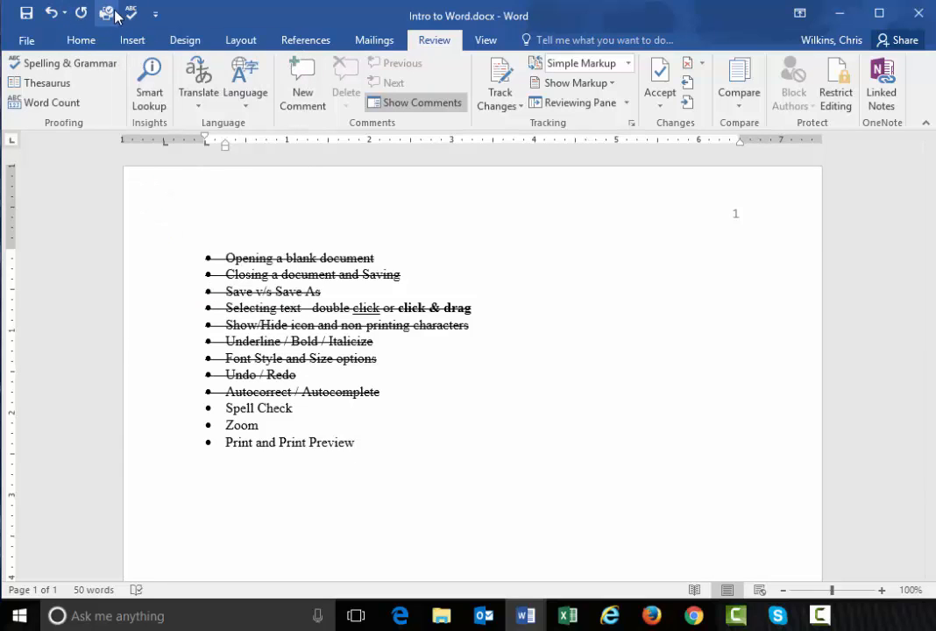
mouse_move(382, 43)
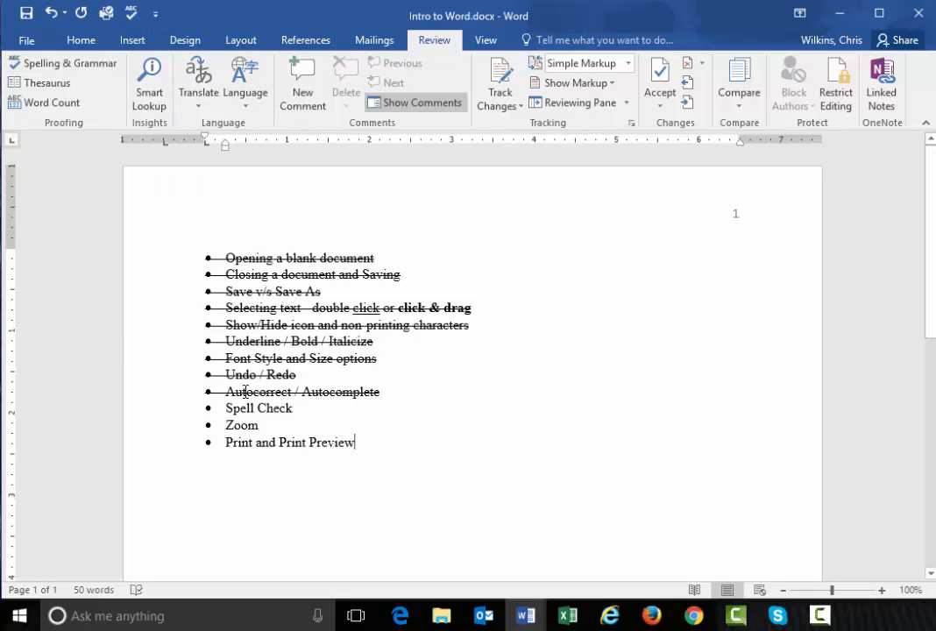
Strike through Spell Check, zoom in on the page and return the zoom to 100%
double_click(259, 406)
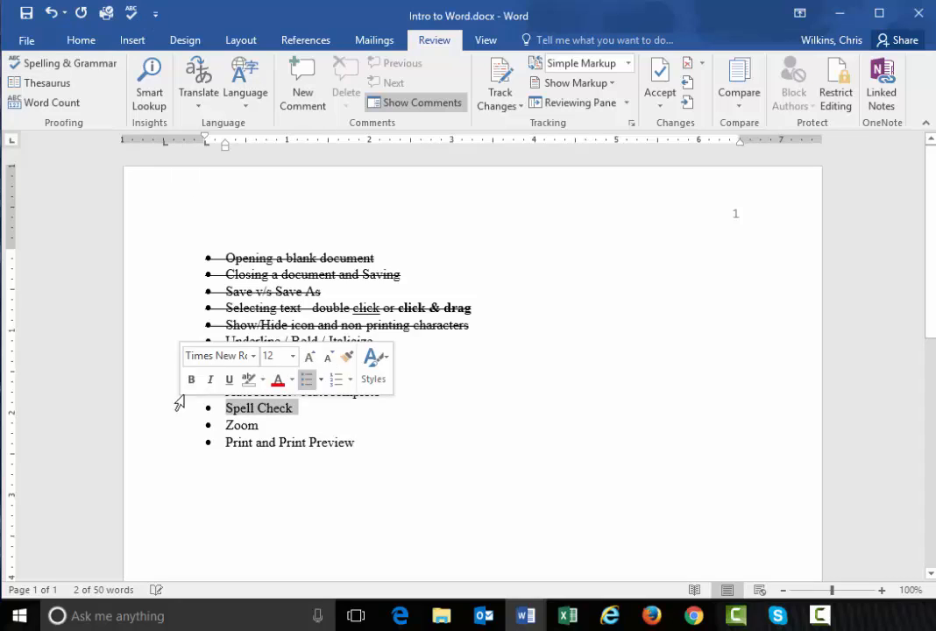
click(80, 41)
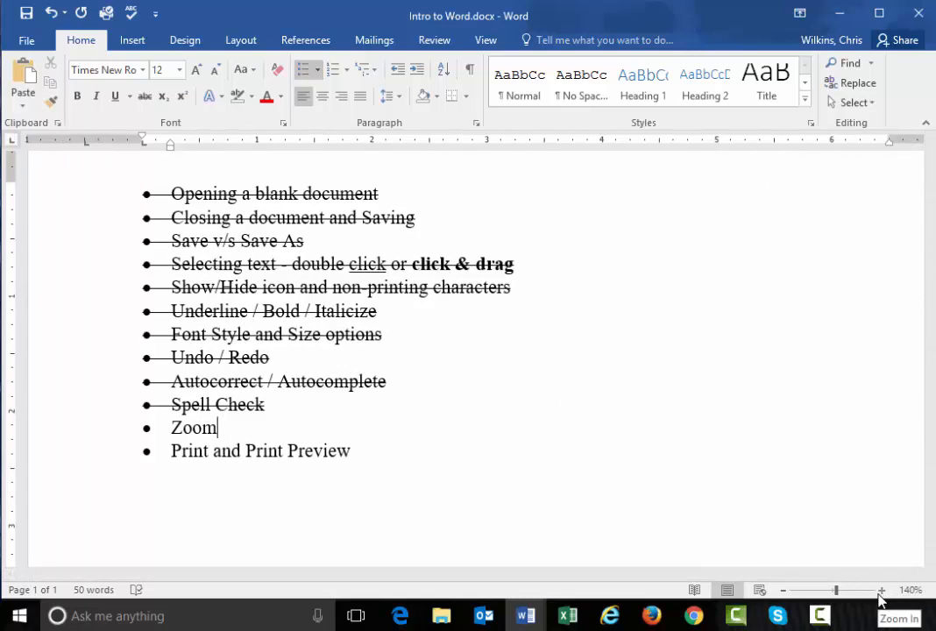
click(880, 589)
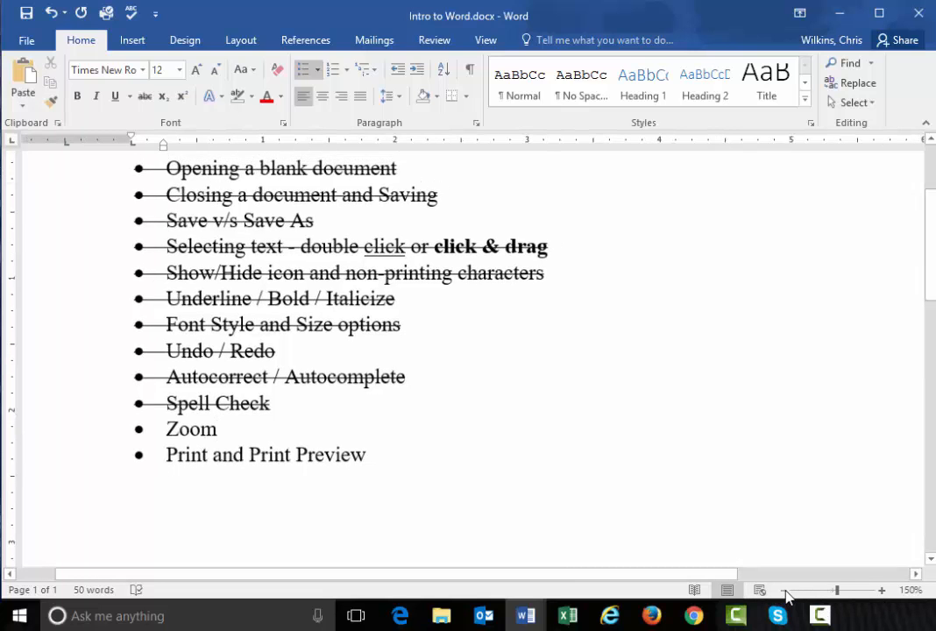
drag(833, 589, 824, 589)
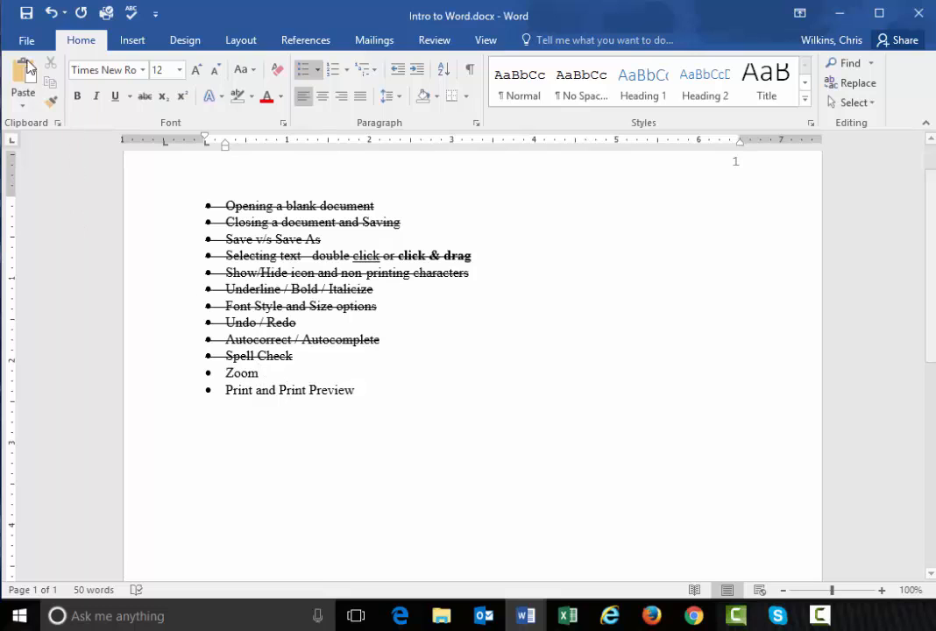
Add Print Preview and Print to the Quick Access Toolbar
click(158, 14)
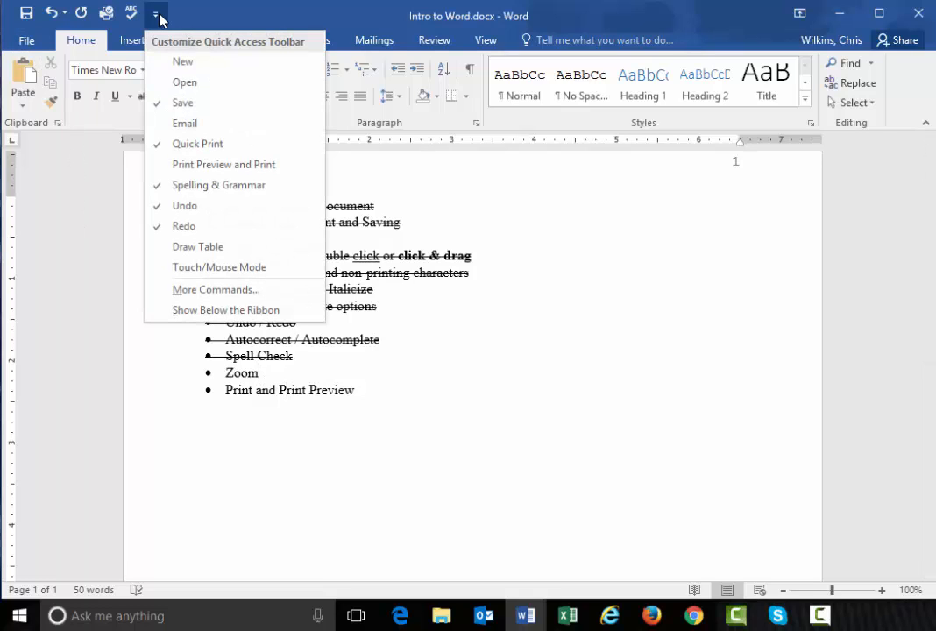
click(156, 14)
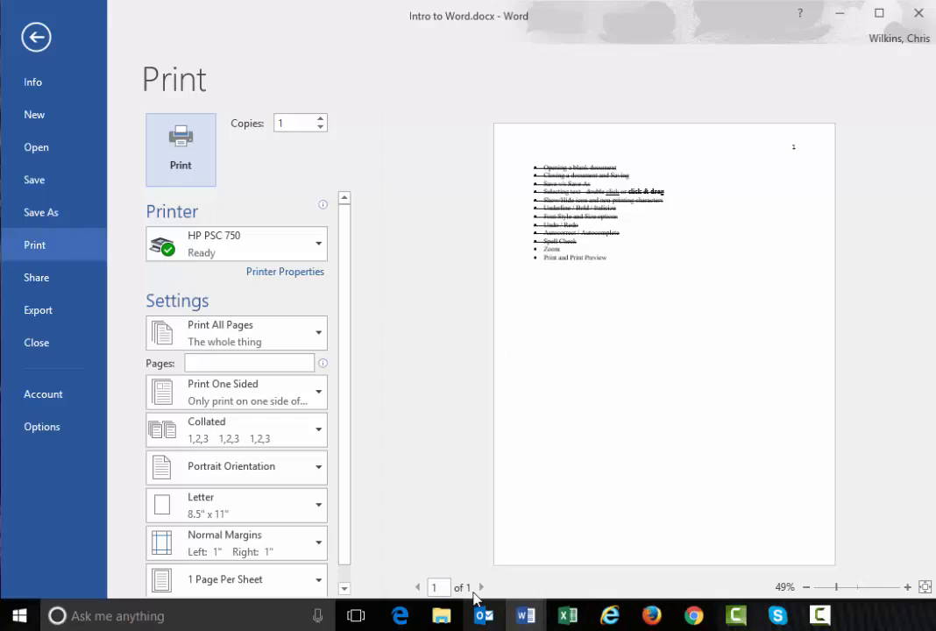
mouse_move(201, 253)
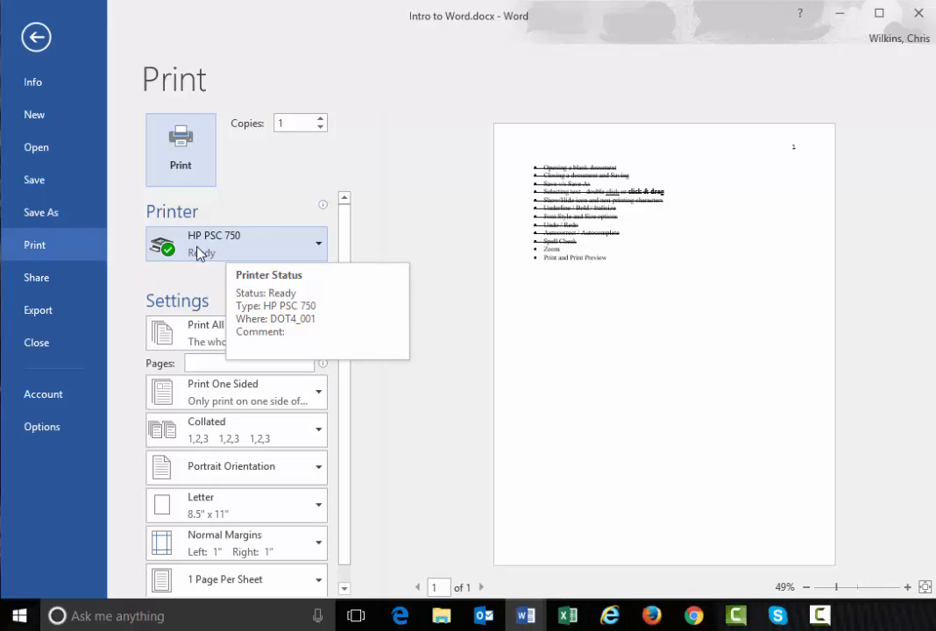
mouse_move(319, 247)
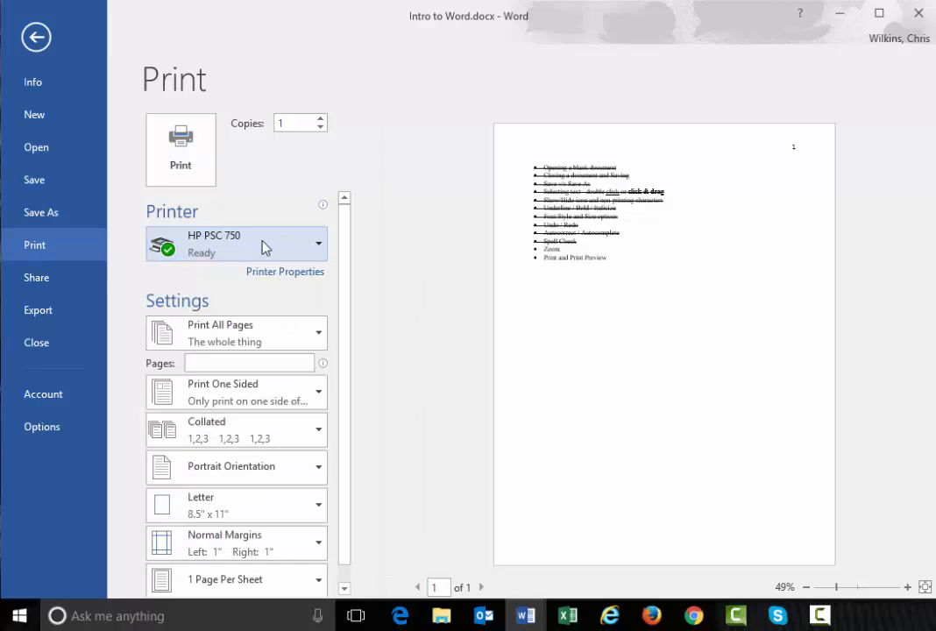
mouse_move(266, 255)
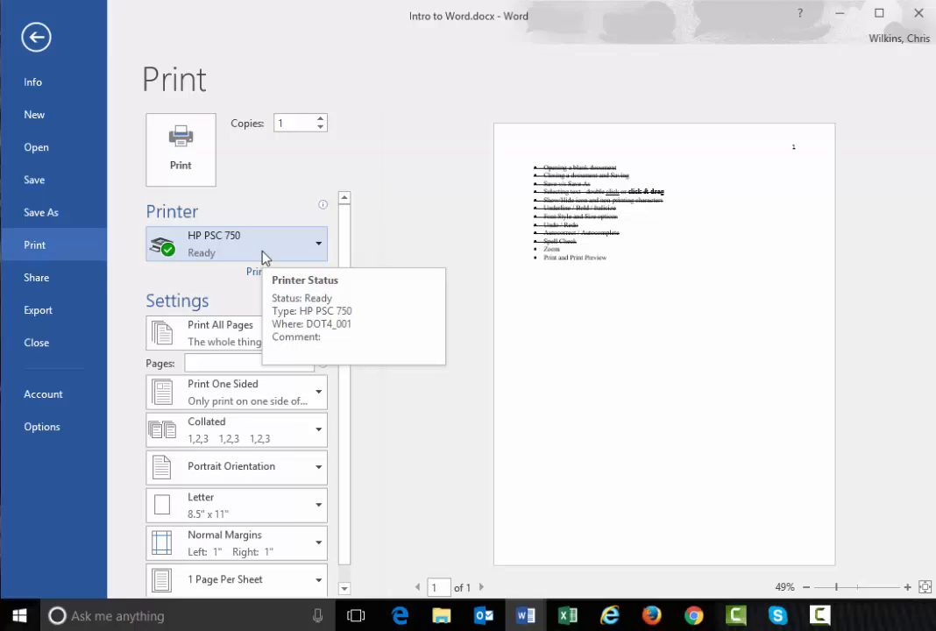
mouse_move(461, 308)
text(1)
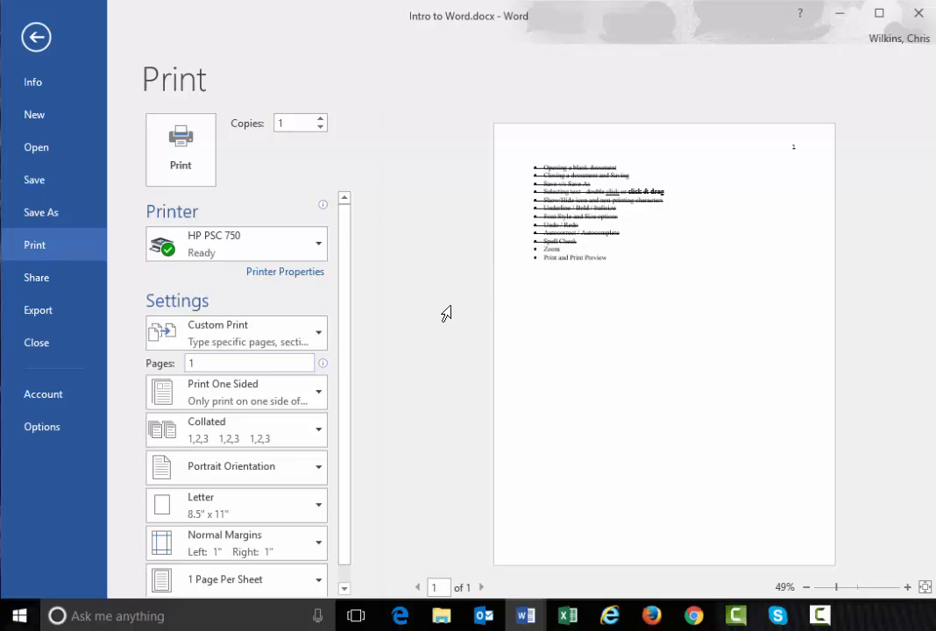
Try a custom page range such as -5,3, revert to Print All Pages and print the document
text(-5)
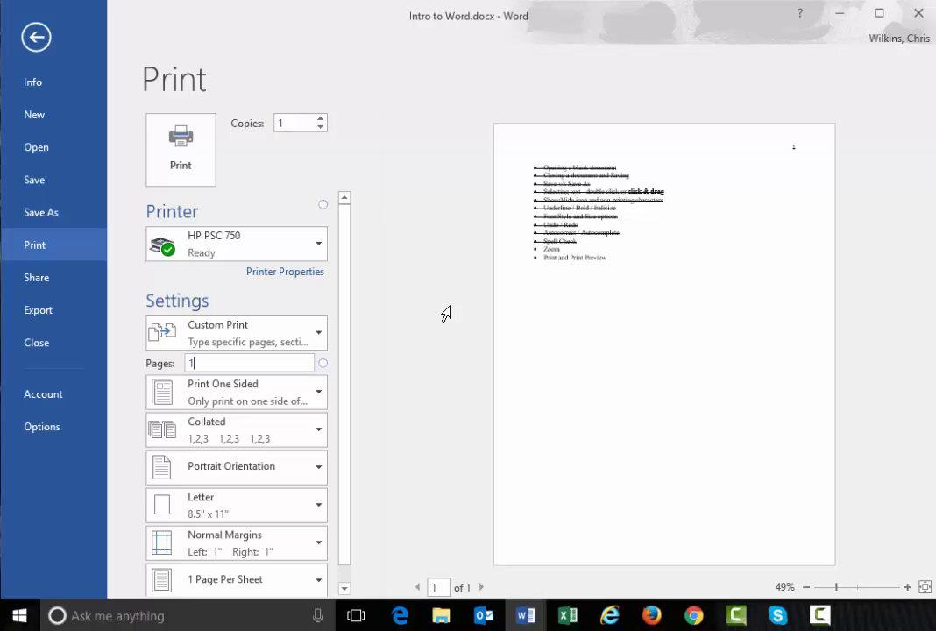
text(,3)
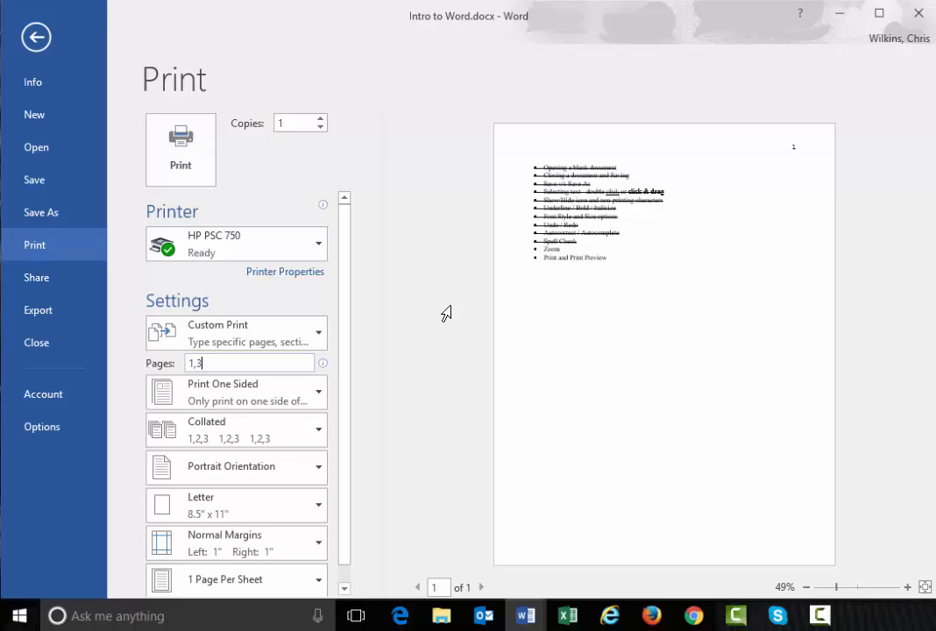
key(Backspace)
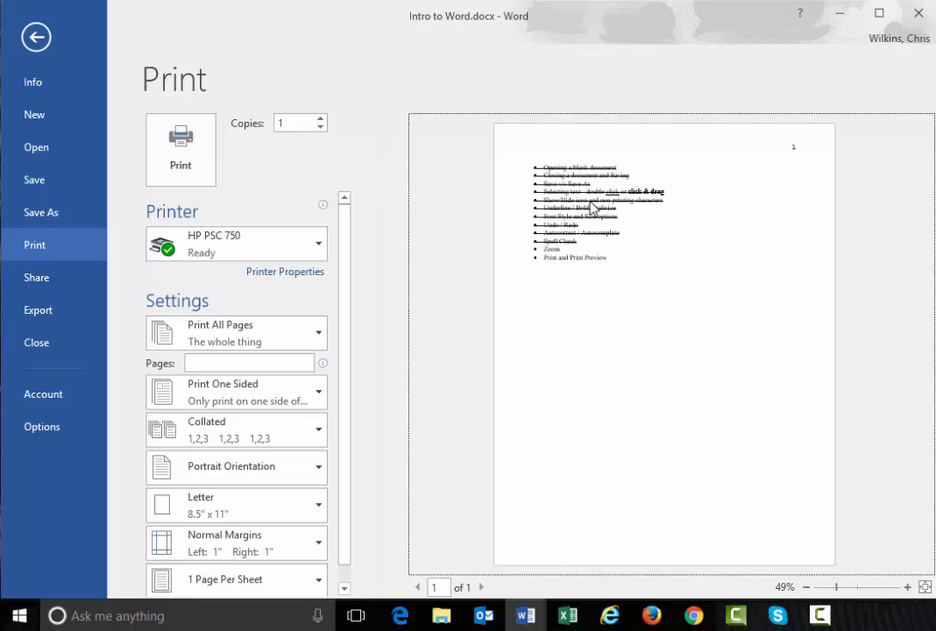
mouse_move(161, 151)
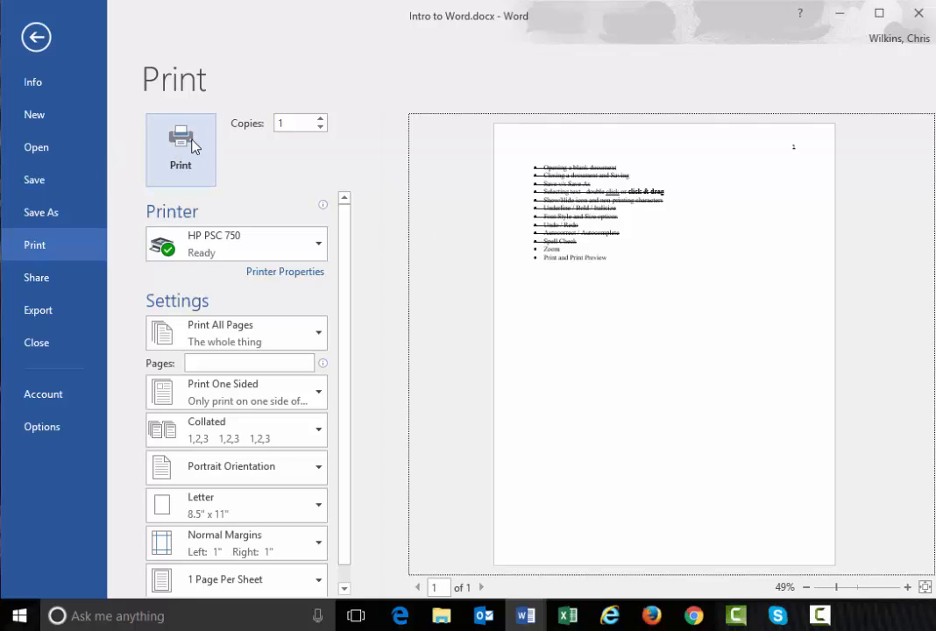
click(41, 38)
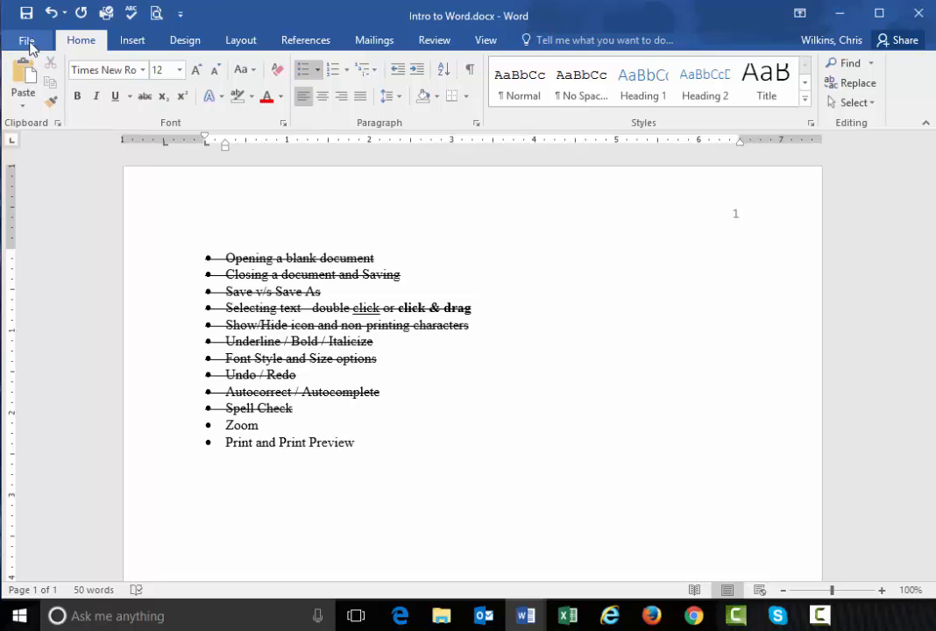
click(26, 40)
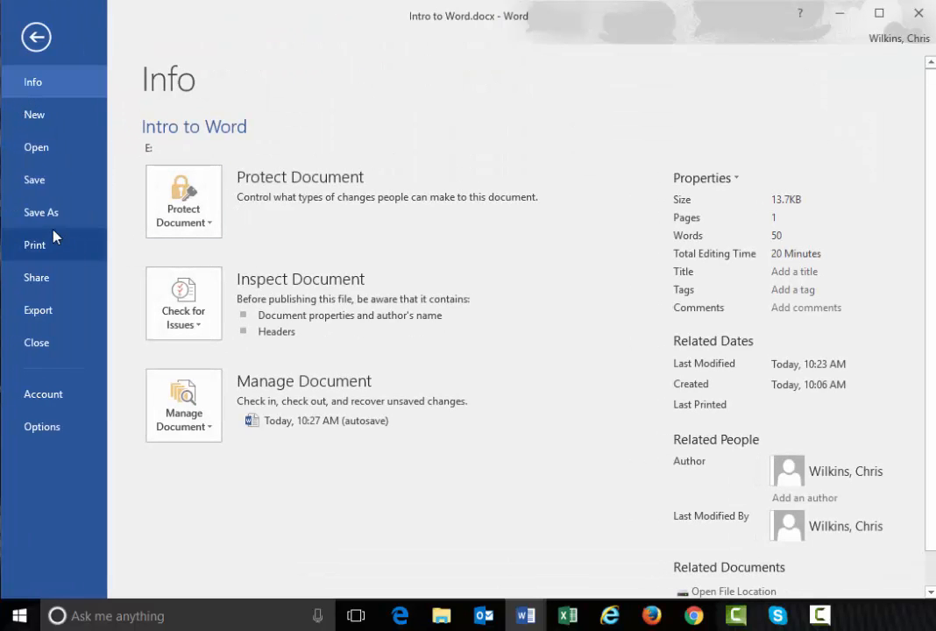
click(35, 246)
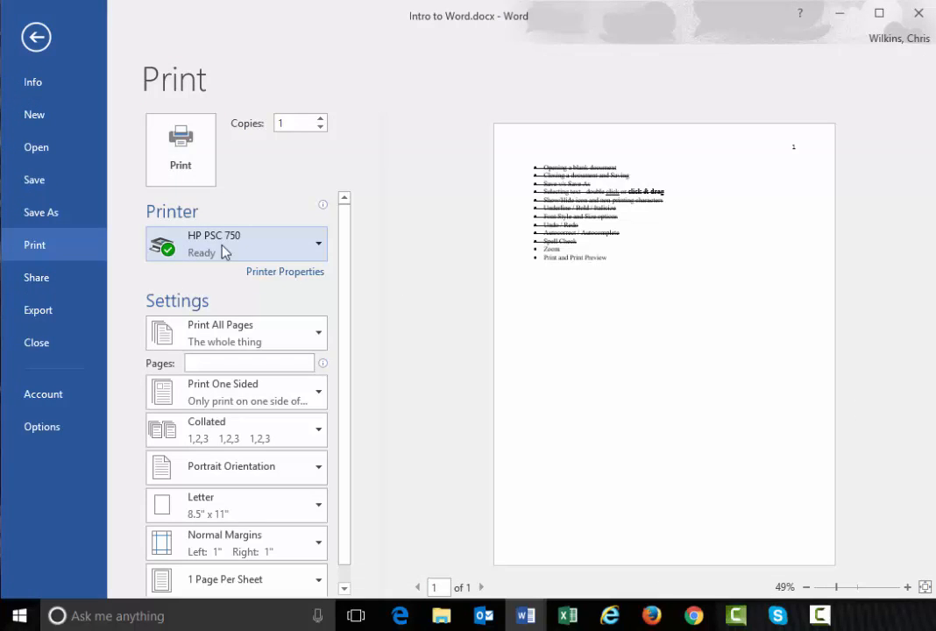
mouse_move(37, 42)
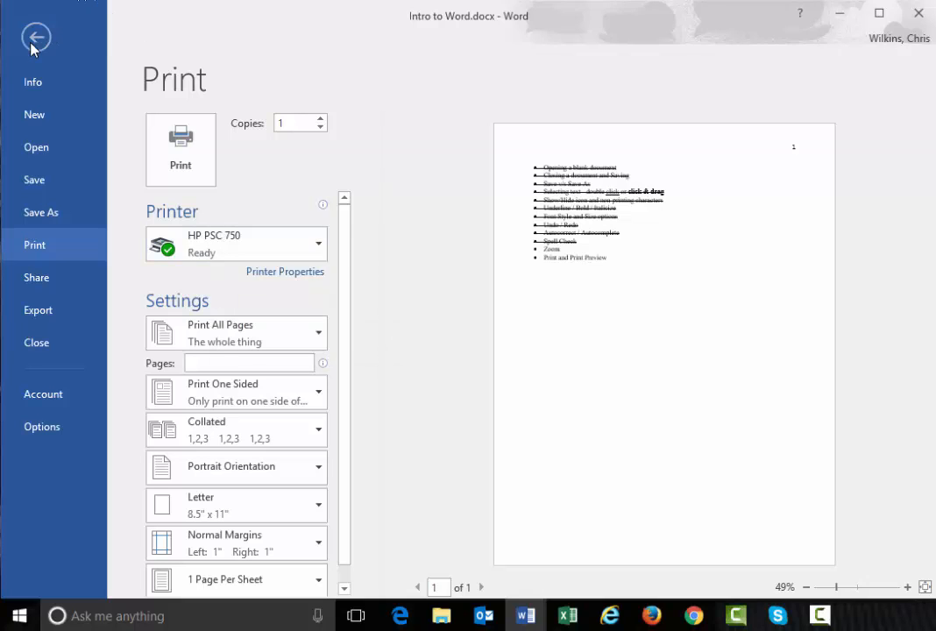
click(37, 35)
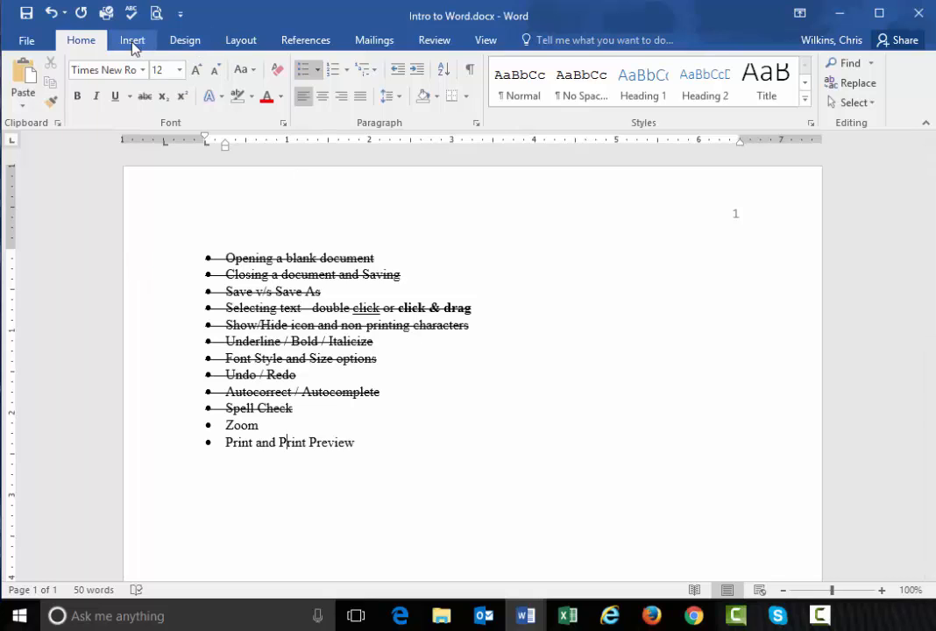
mouse_move(487, 38)
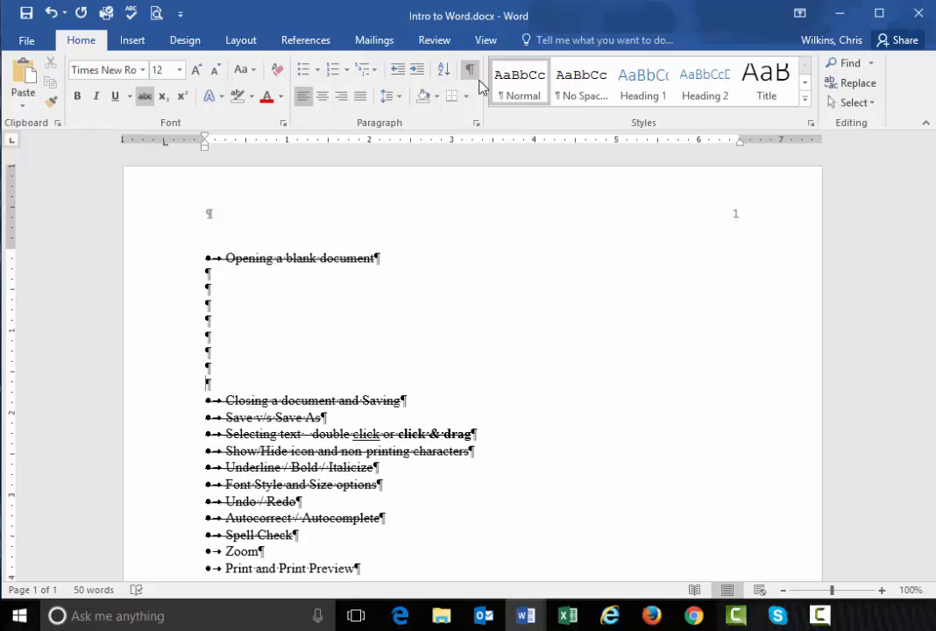
Hide paragraph marks and begin typing 'This is' below the first struck-through item
click(470, 71)
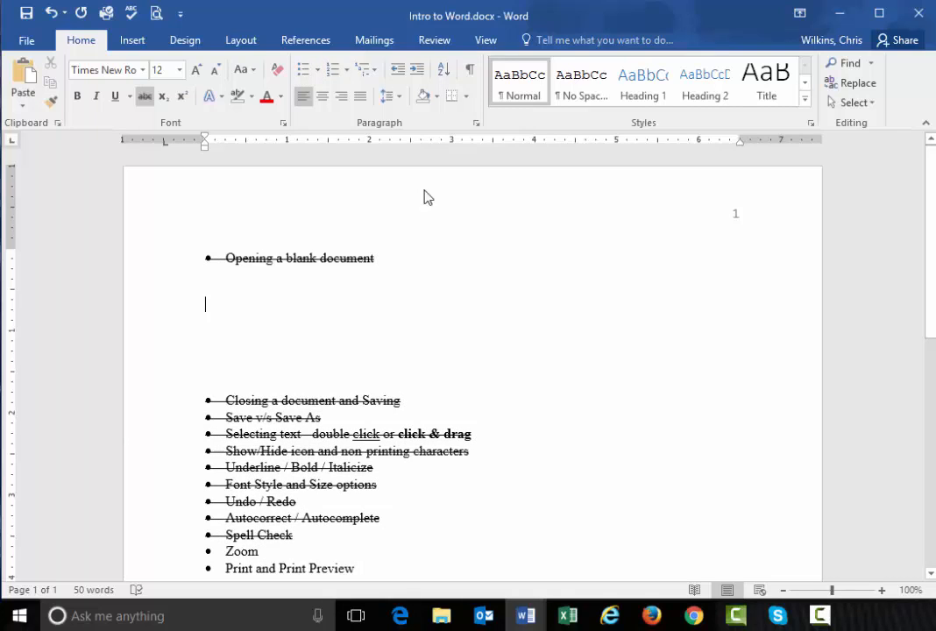
text(This is)
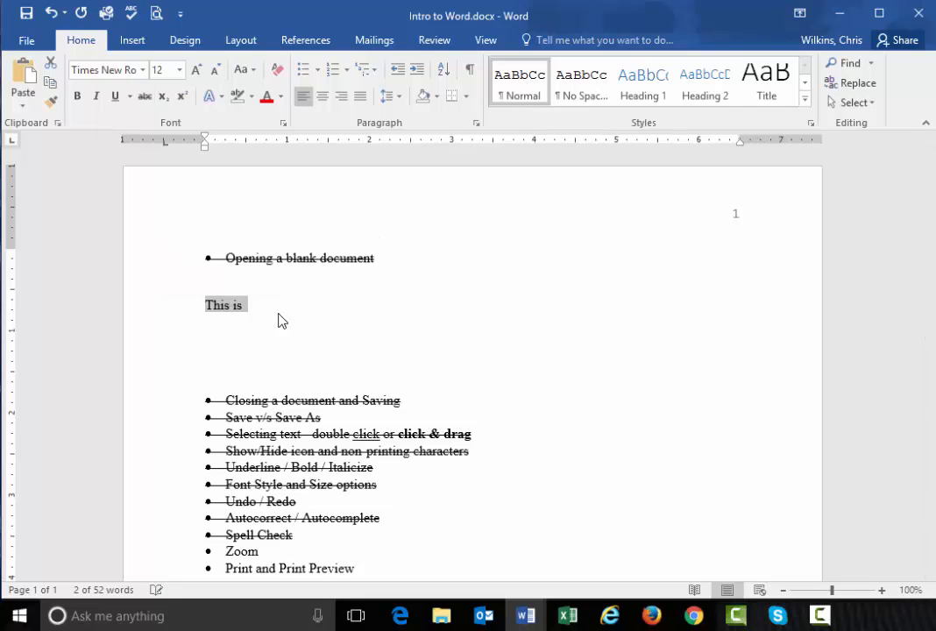
Finish 'This is a test of the emergency broadcast system.' plus a sentence ending 'same time.'
click(480, 419)
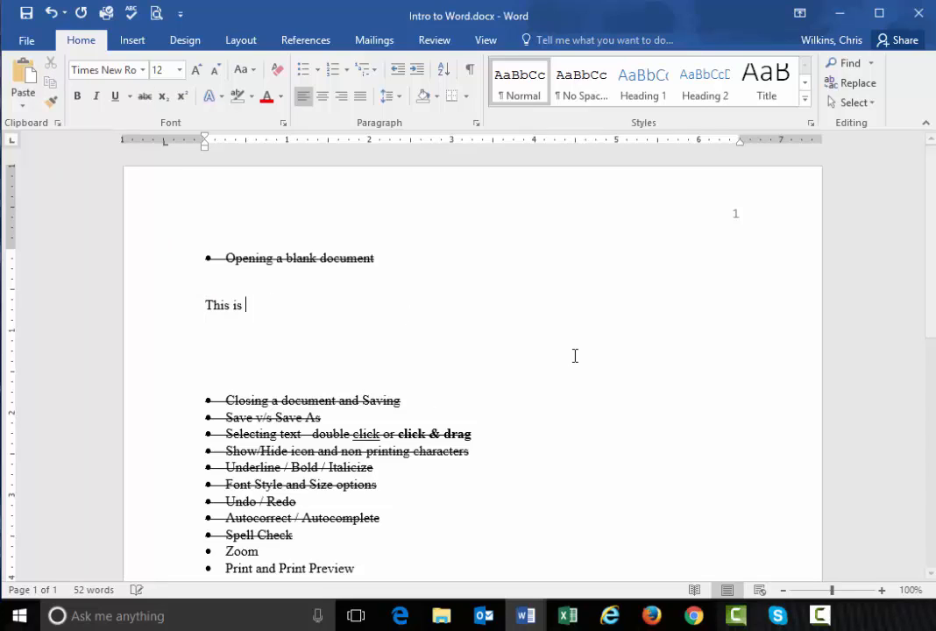
text(test of the em)
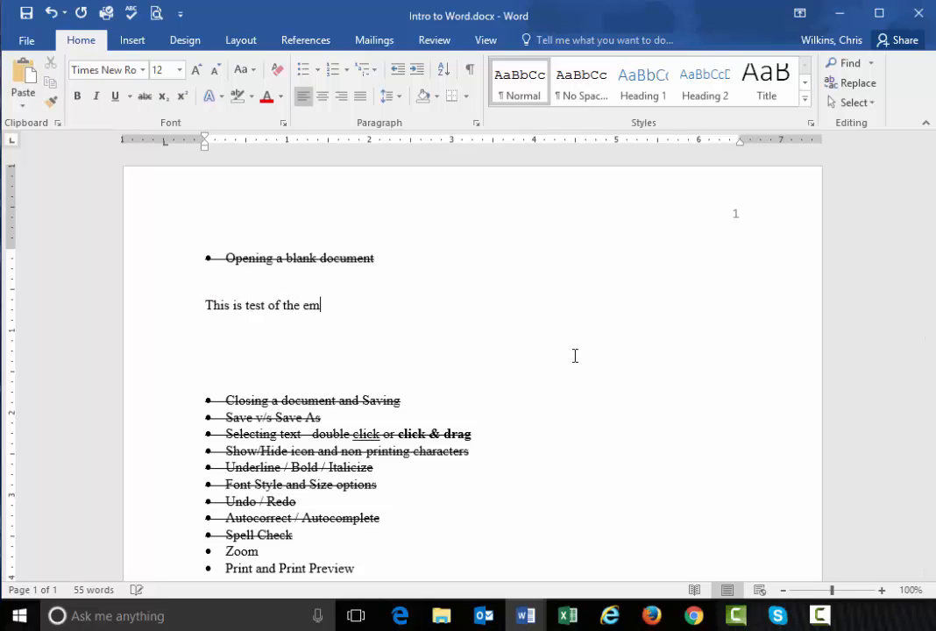
text(ergency)
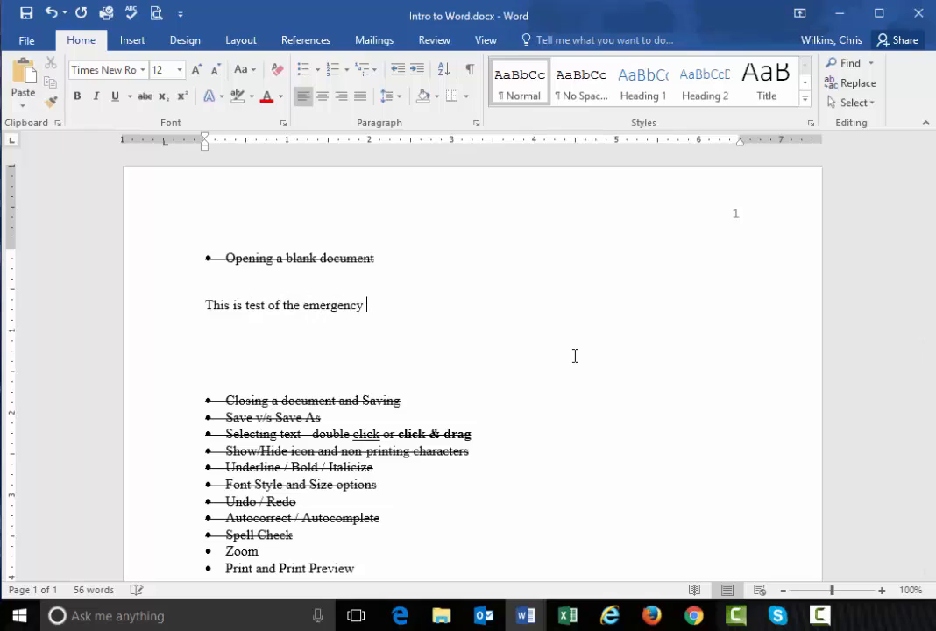
text(broadcast)
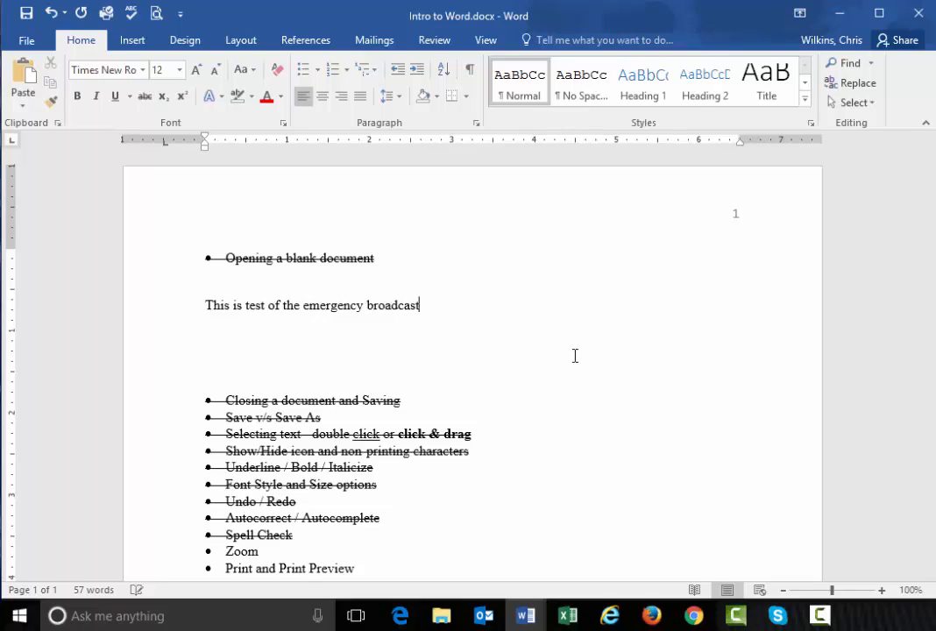
text(system.)
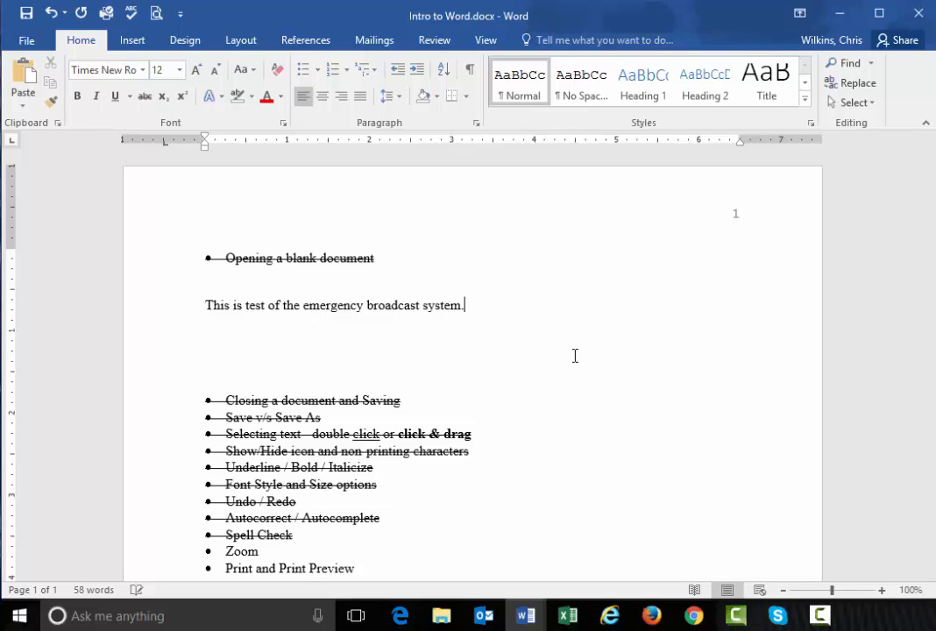
text(It)
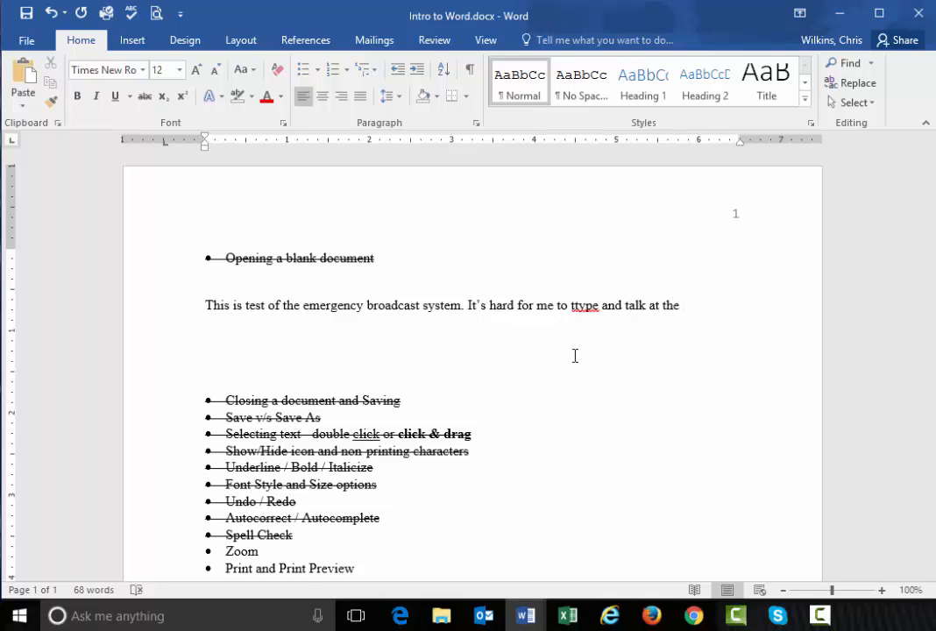
text(same time.)
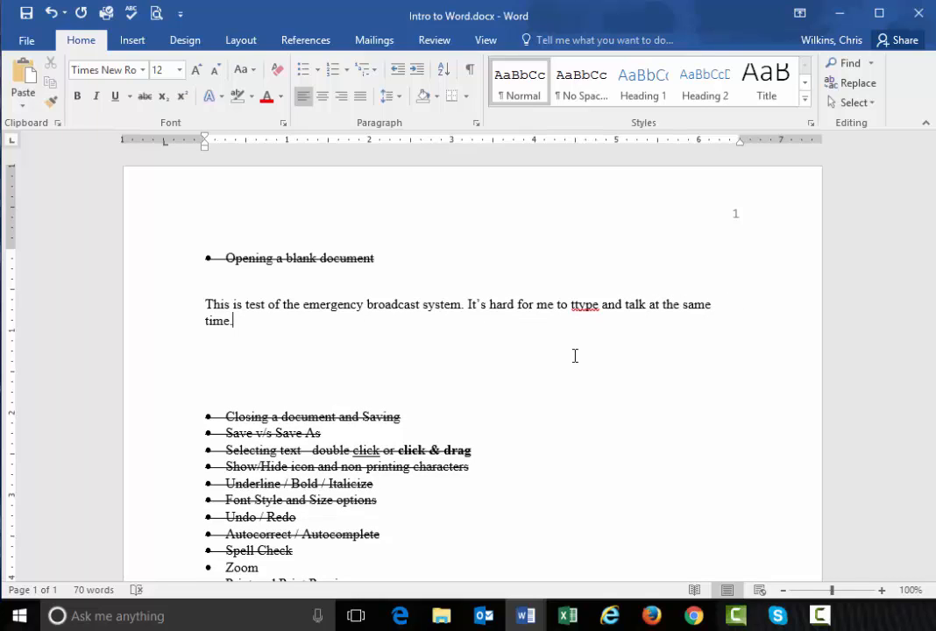
mouse_move(473, 349)
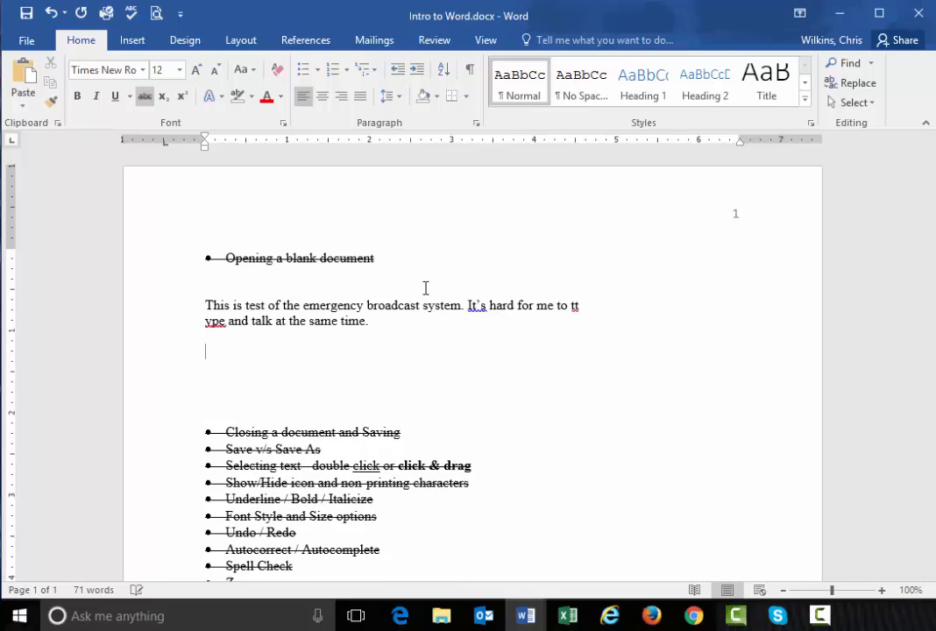
Write the sentence about letting text flow from one line to the next without hitting the enter key
text(Just typing and)
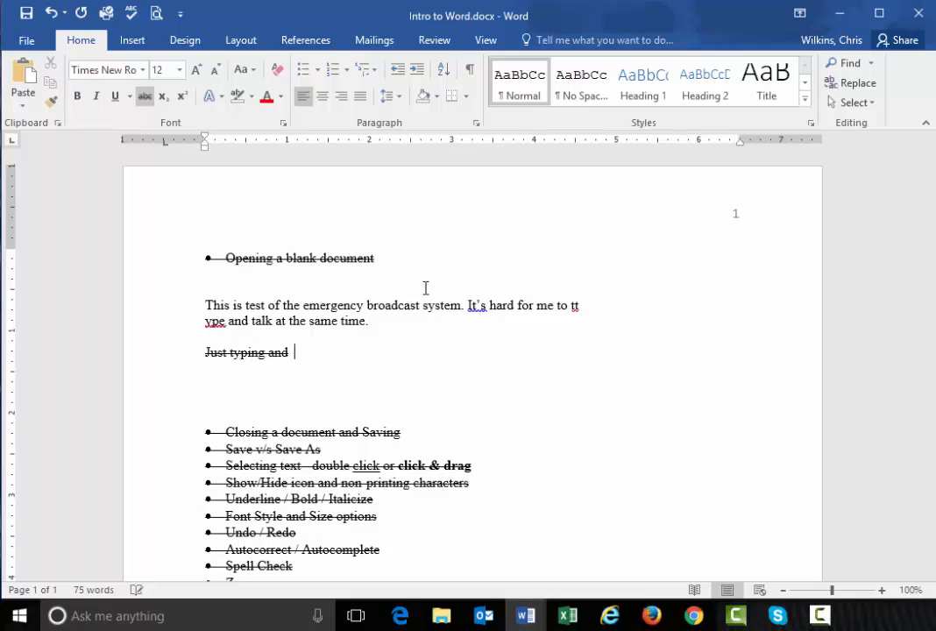
text(allow the test to flow from)
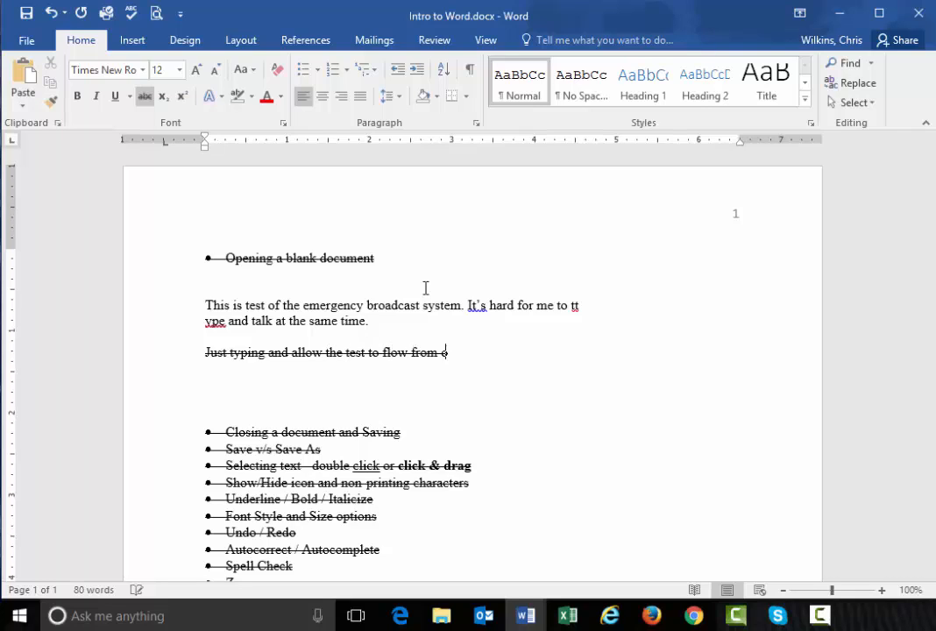
text(one line to)
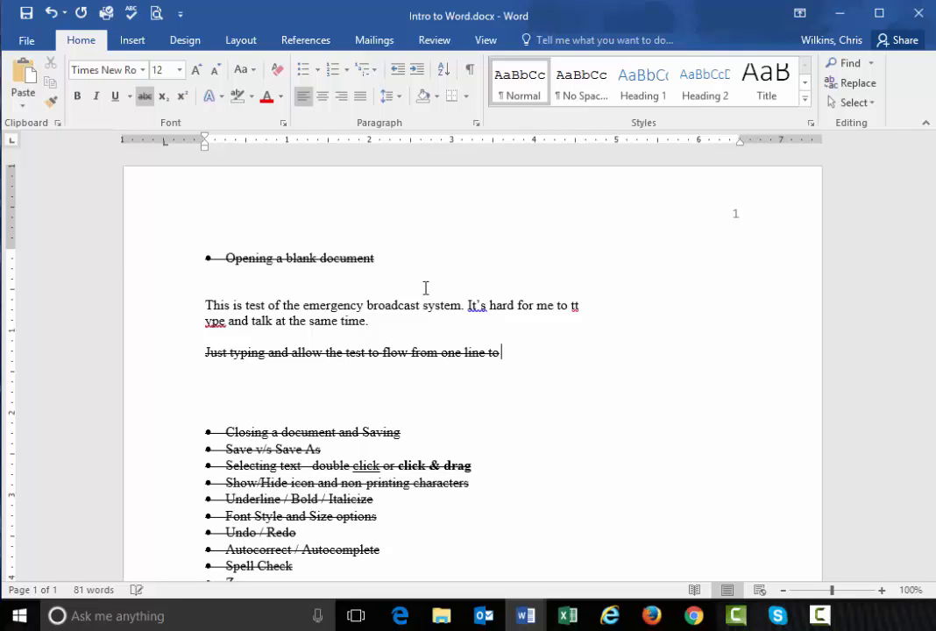
text(the next)
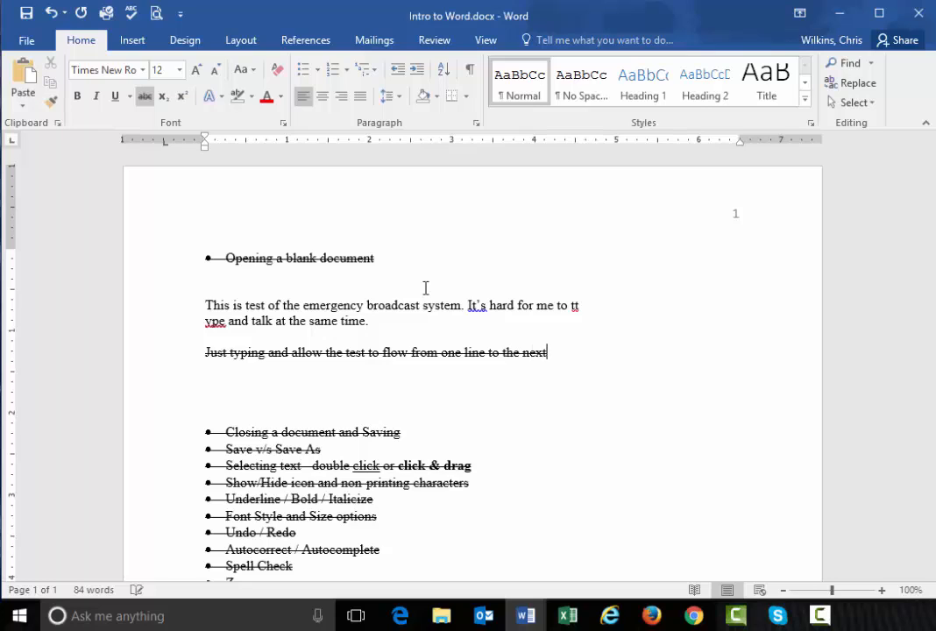
text(without you t)
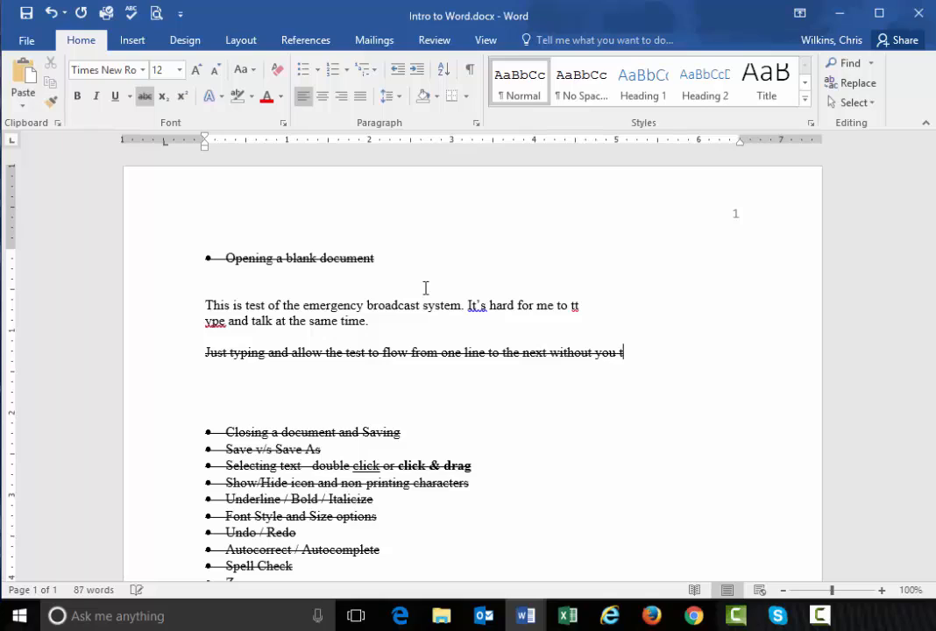
key(Backspace)
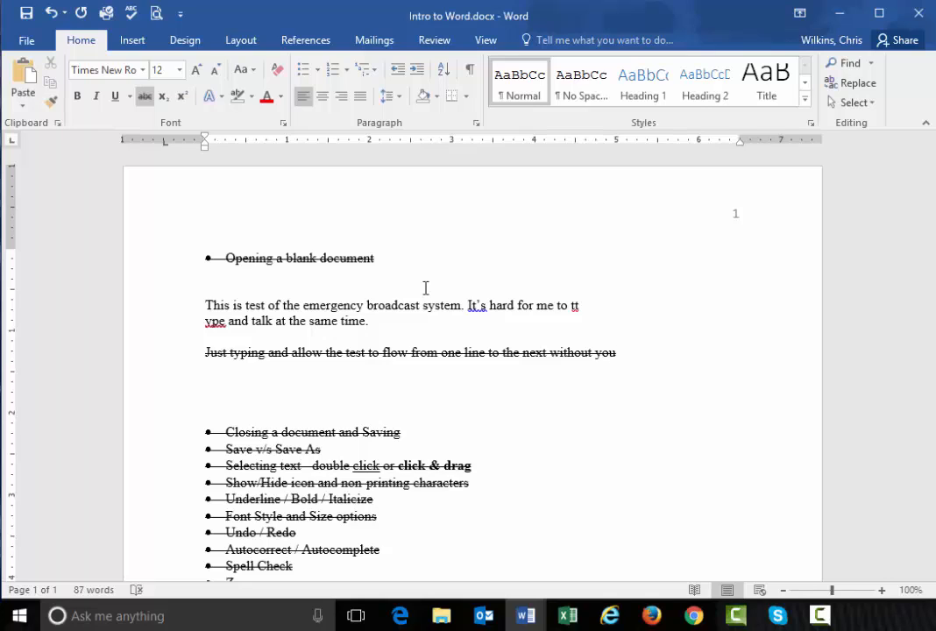
text(hitting the)
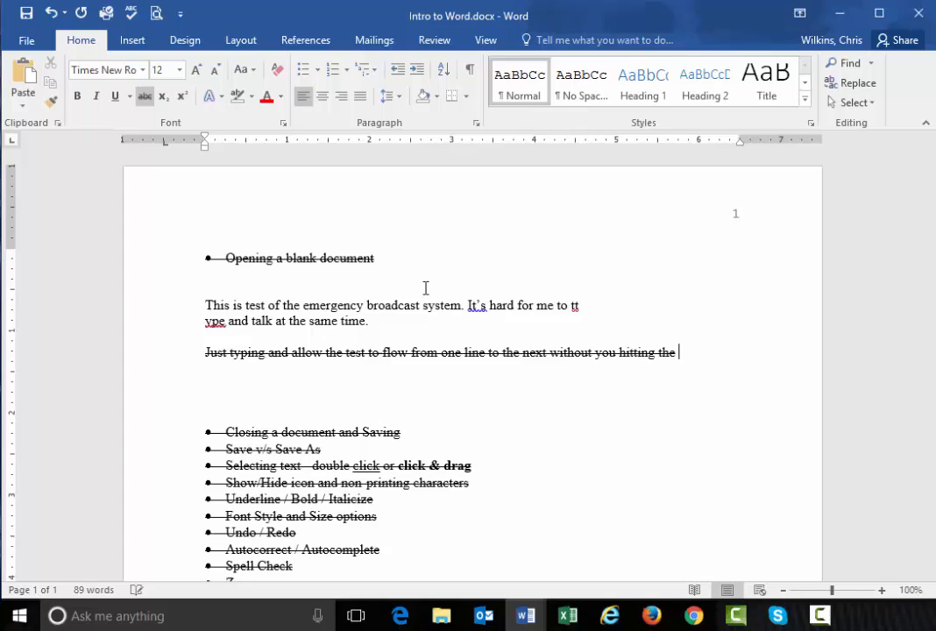
text(enter ke)
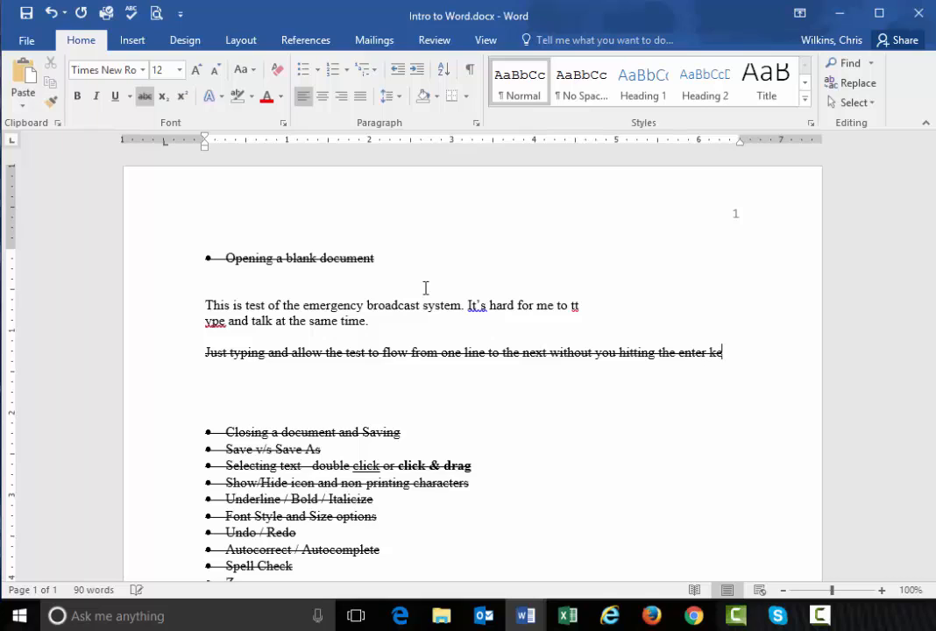
text(y)
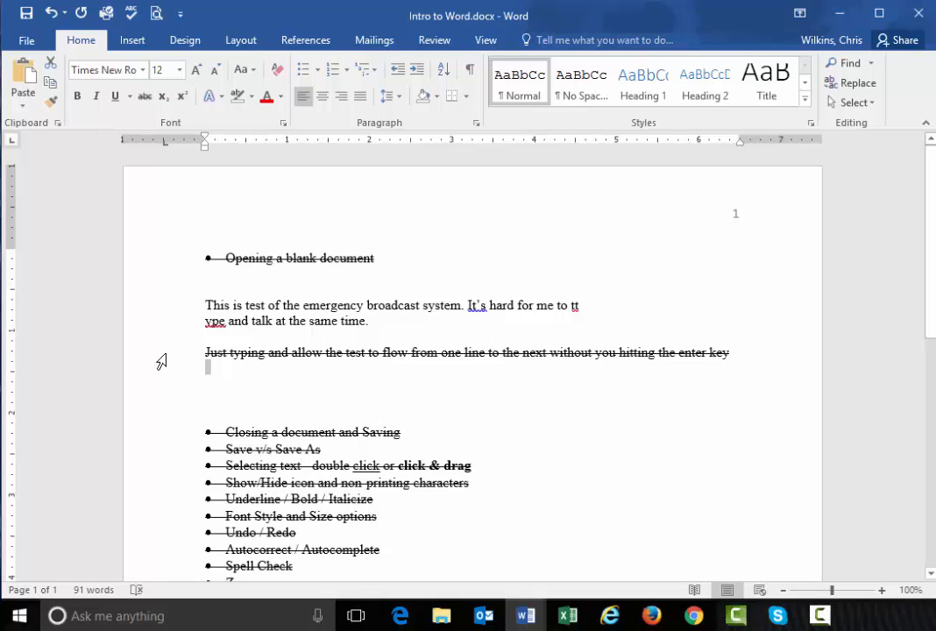
Clear the strikethrough and type 'It will automatically wrap the text for you. When you get to...'
drag(203, 352, 729, 353)
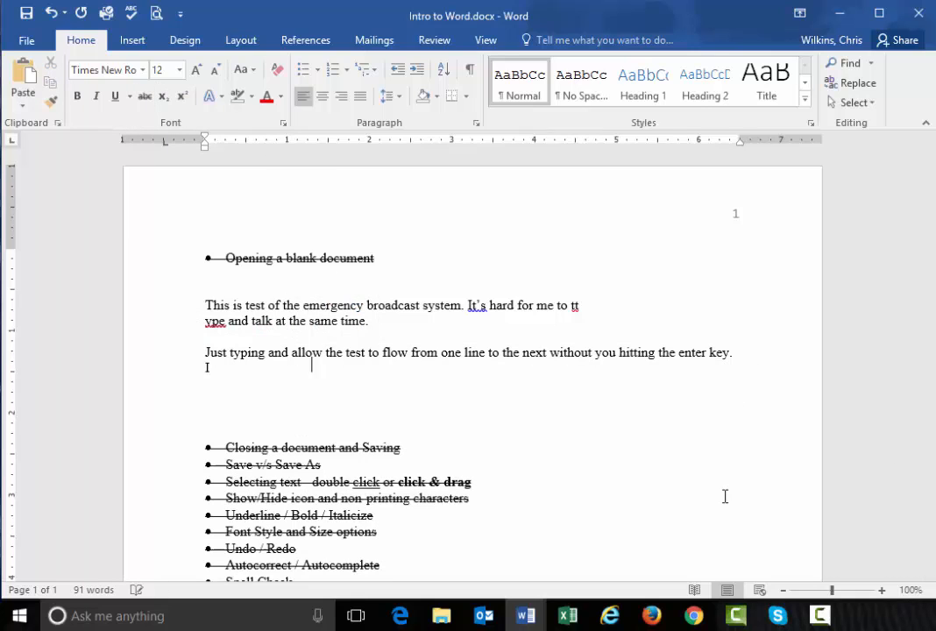
text(It will auto)
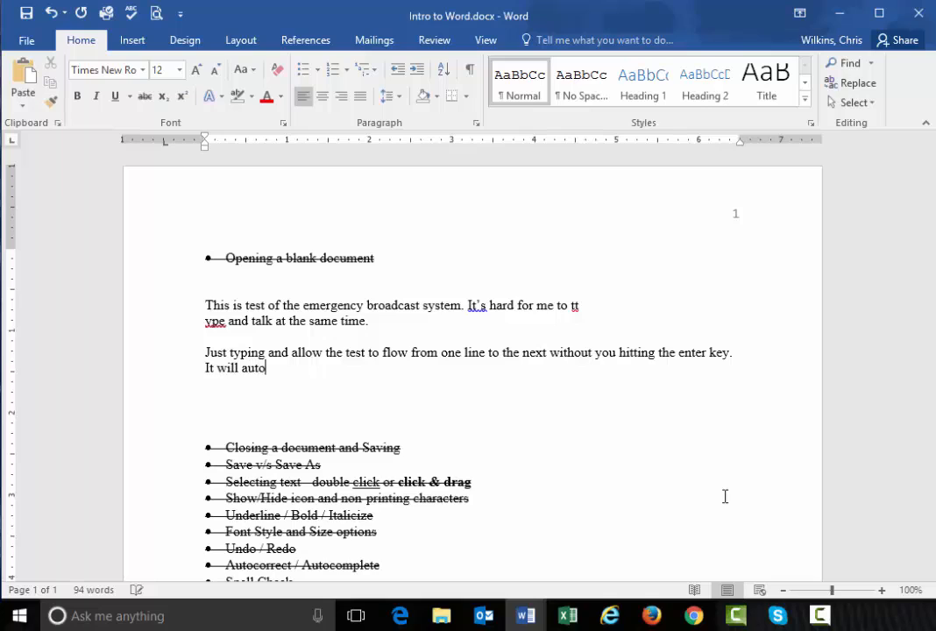
text(matically)
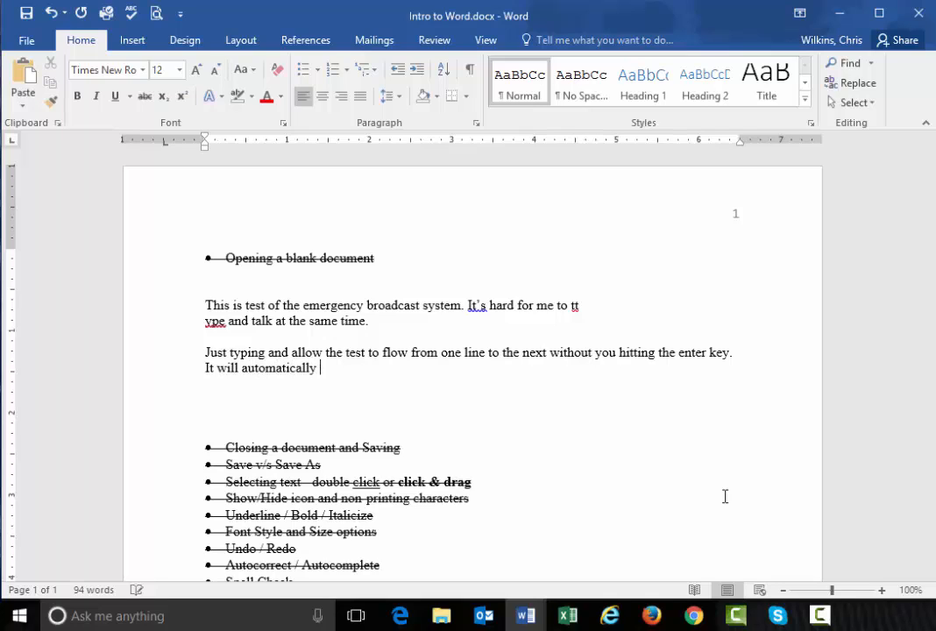
text(wrap)
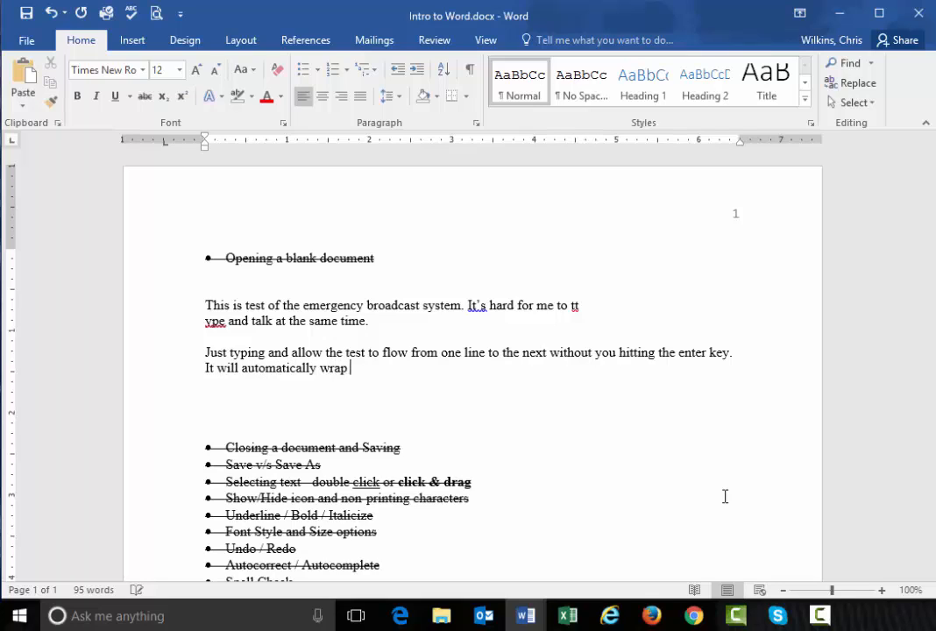
text(the text fo)
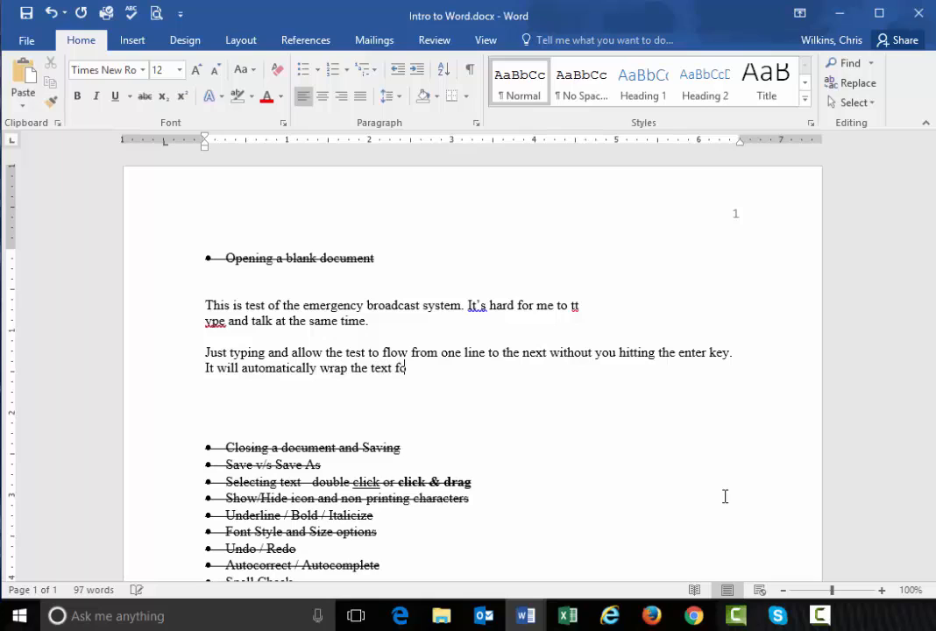
text(r you. When yo)
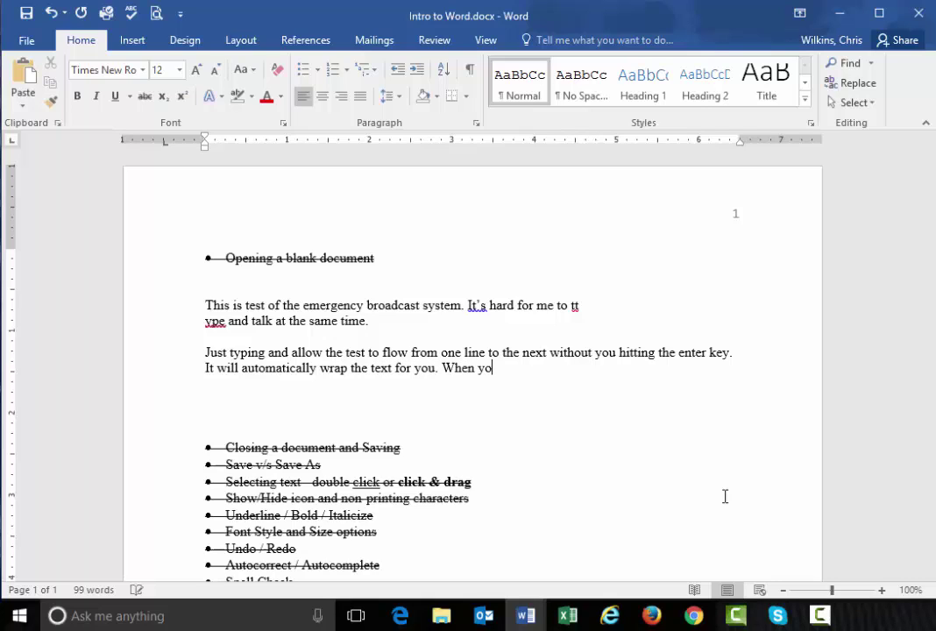
text(u gtet to the end of a line,)
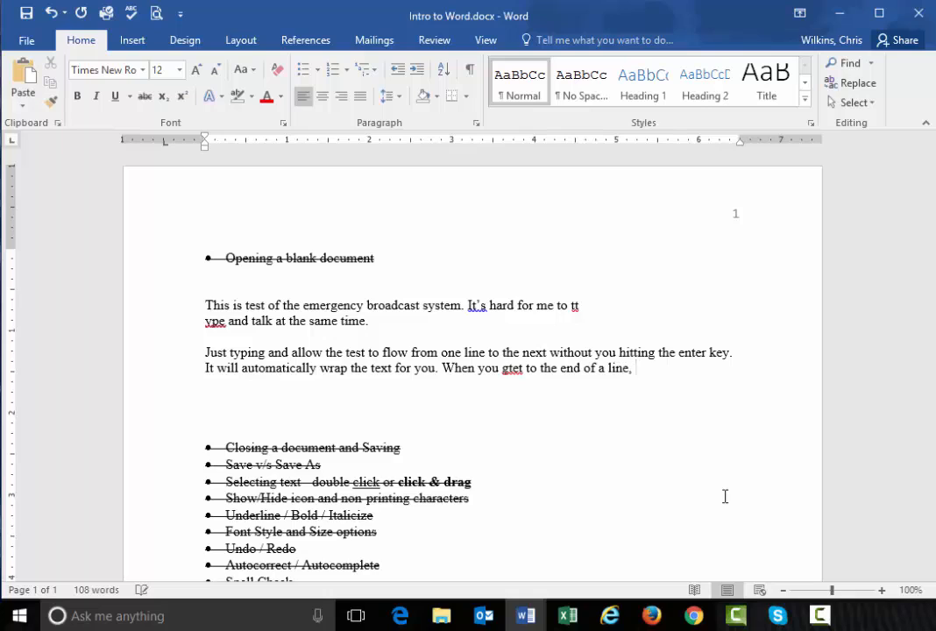
Finish the sentence about pressing the Enter key for a new paragraph, then begin 'Just' on a new paragraph
text(and you want t)
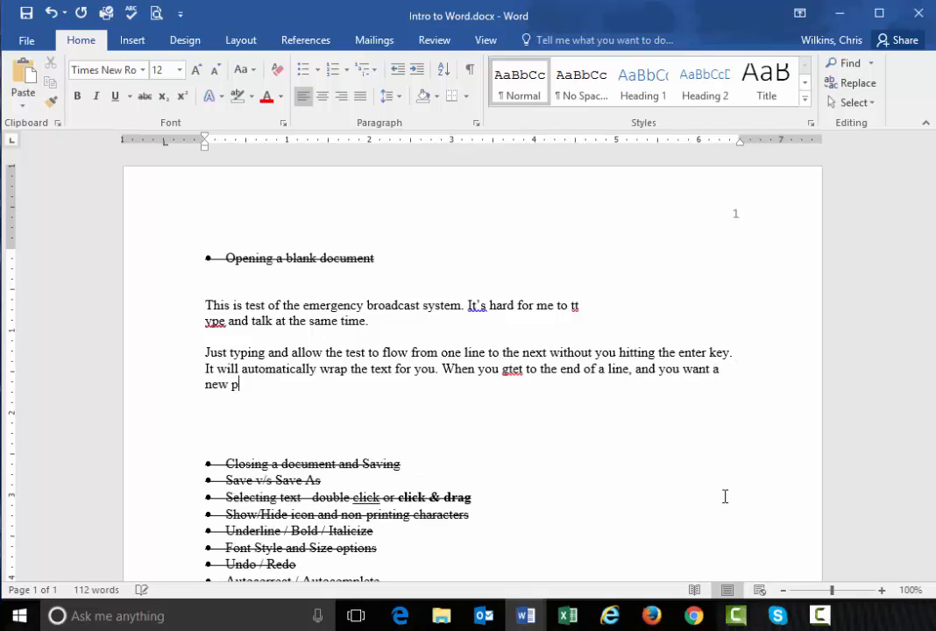
text(aragraph.)
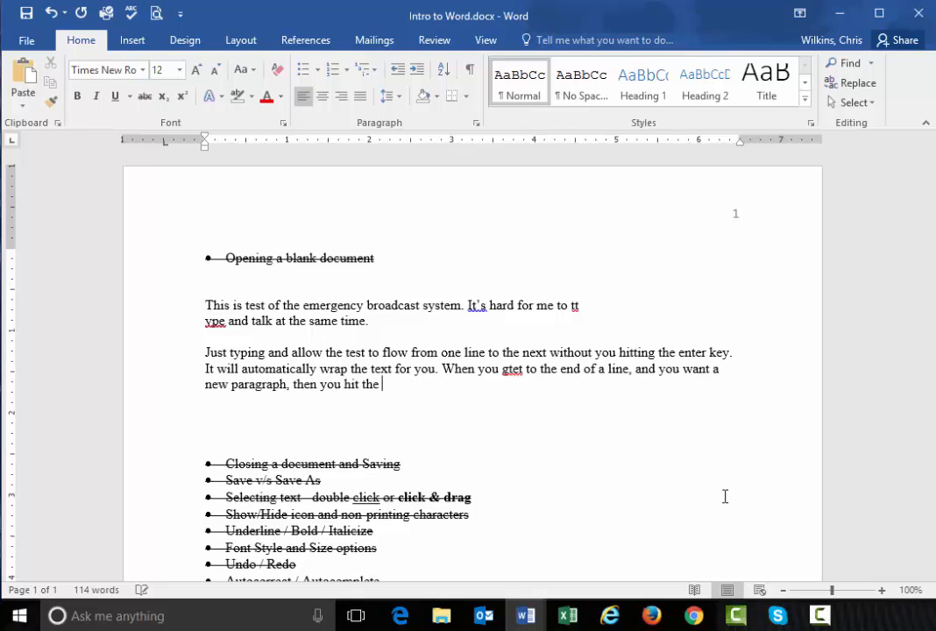
text(Enter key)
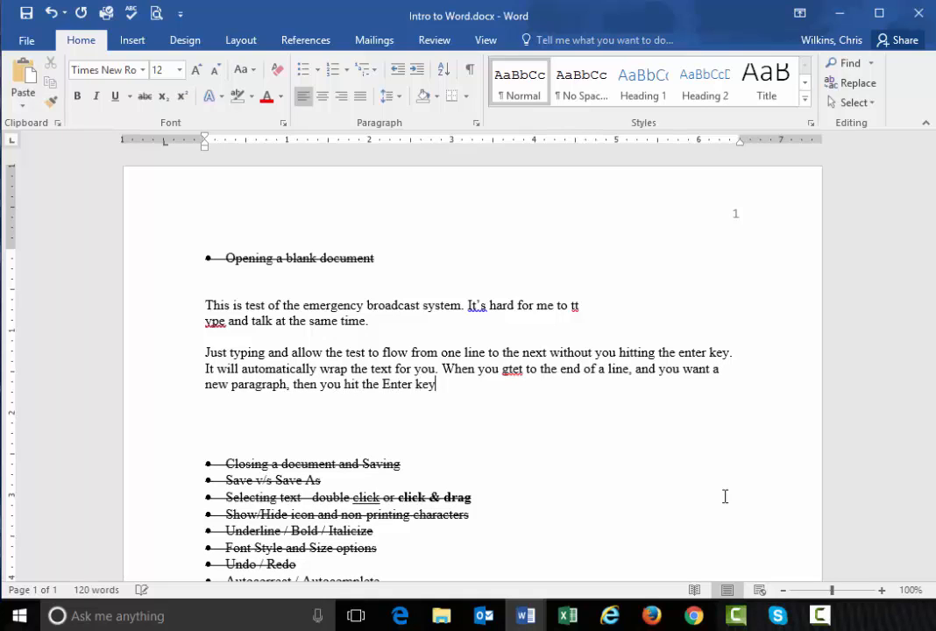
text(.)
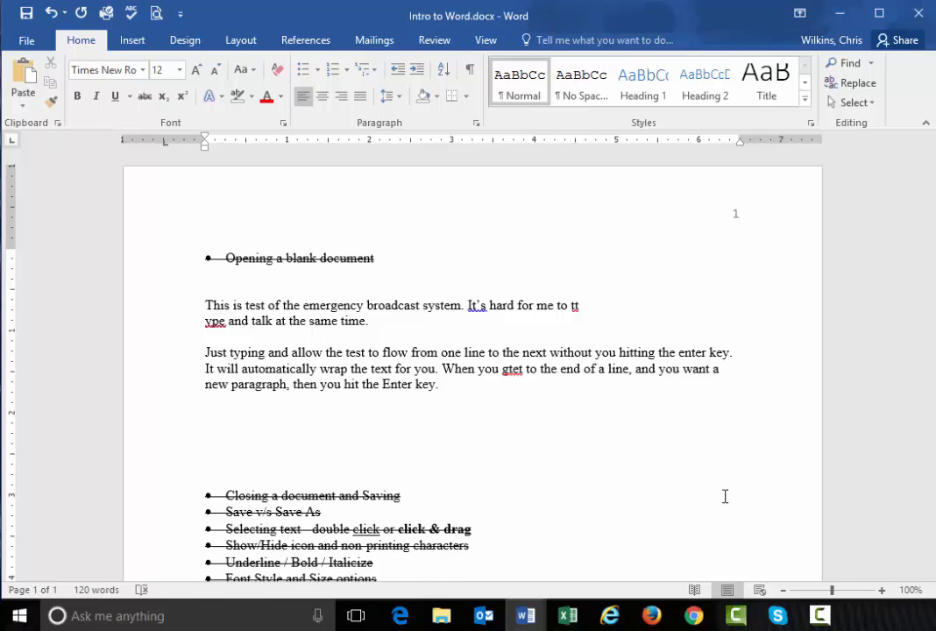
text(Just)
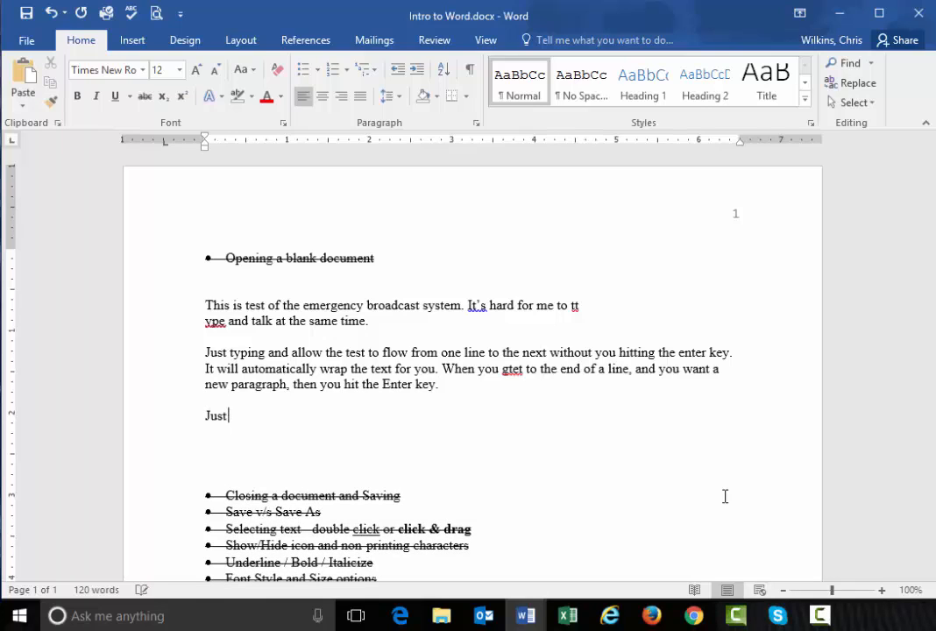